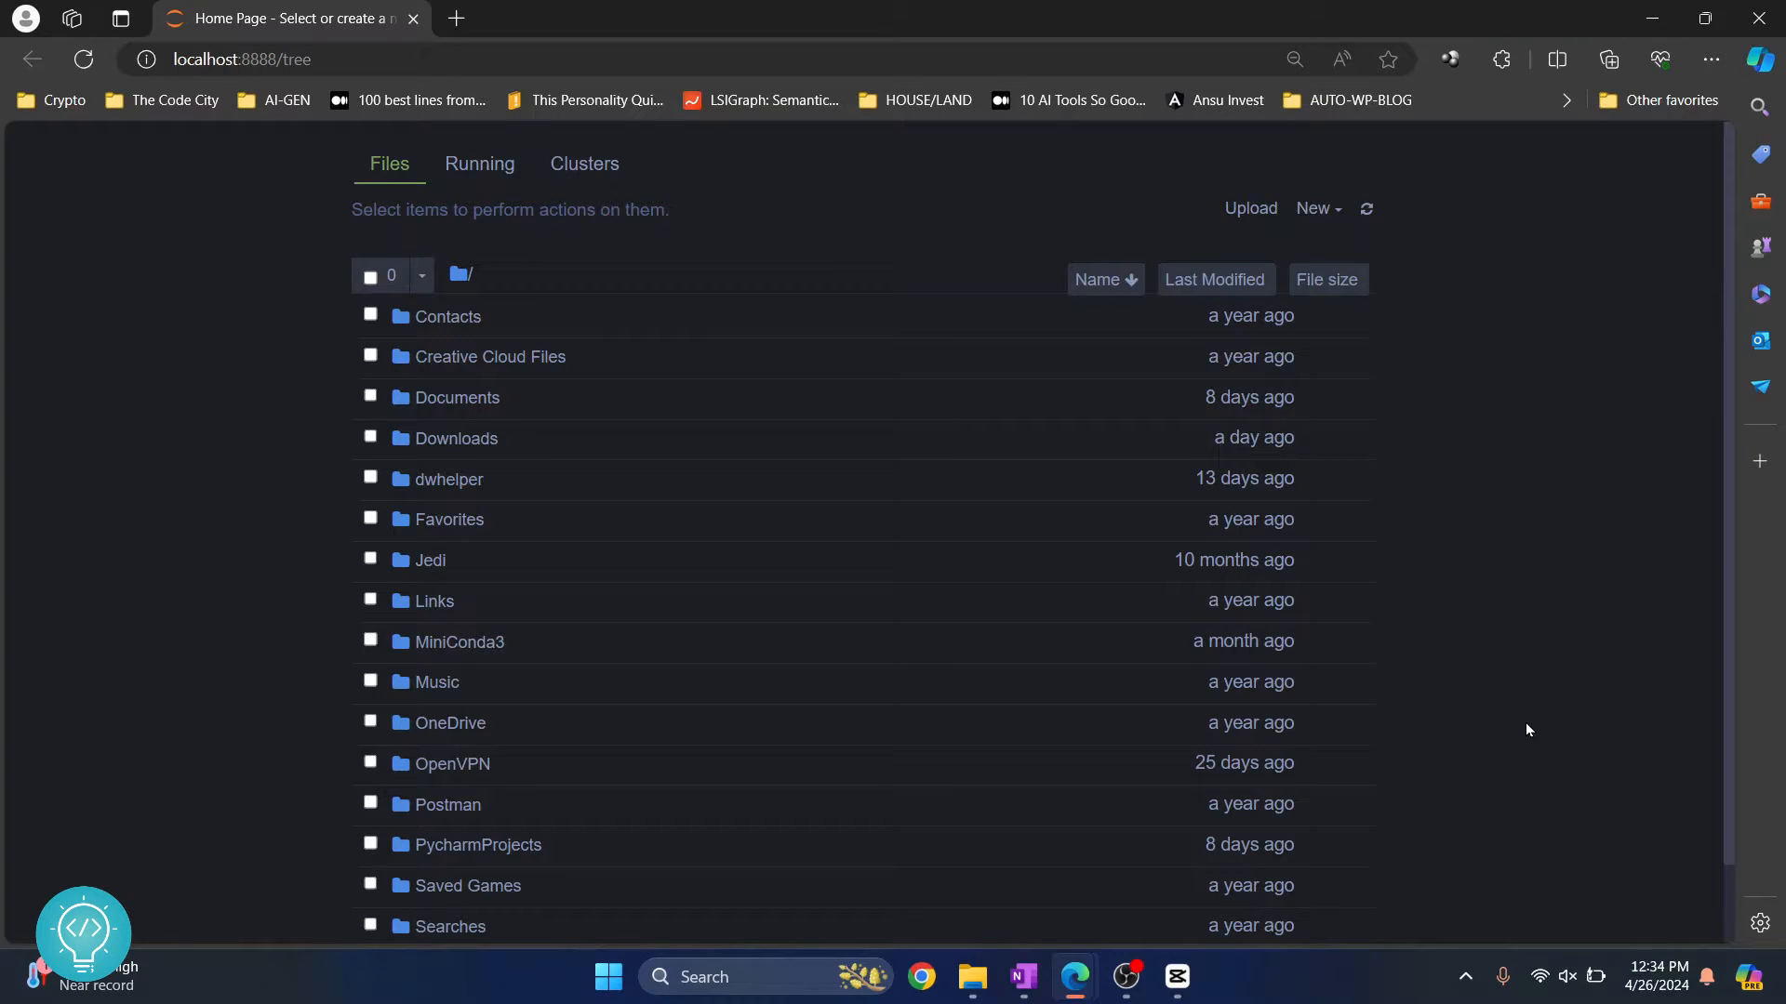
pyautogui.moveTo(904, 484)
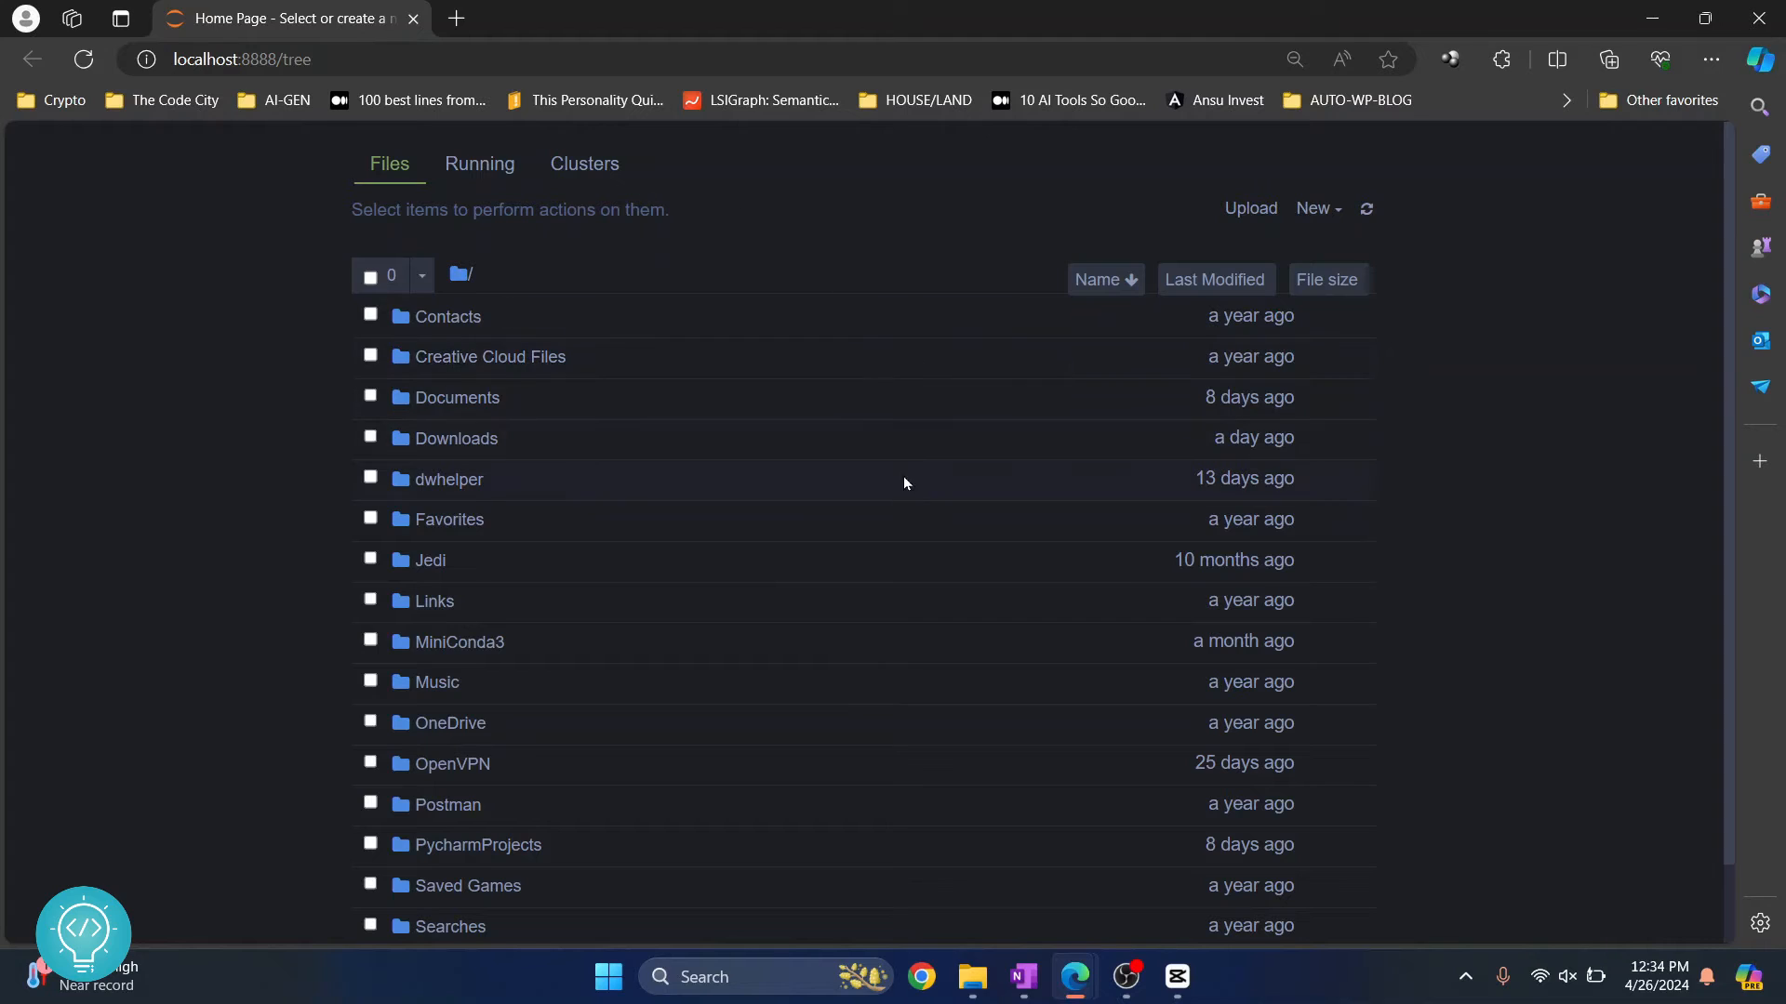
pyautogui.moveTo(1316, 208)
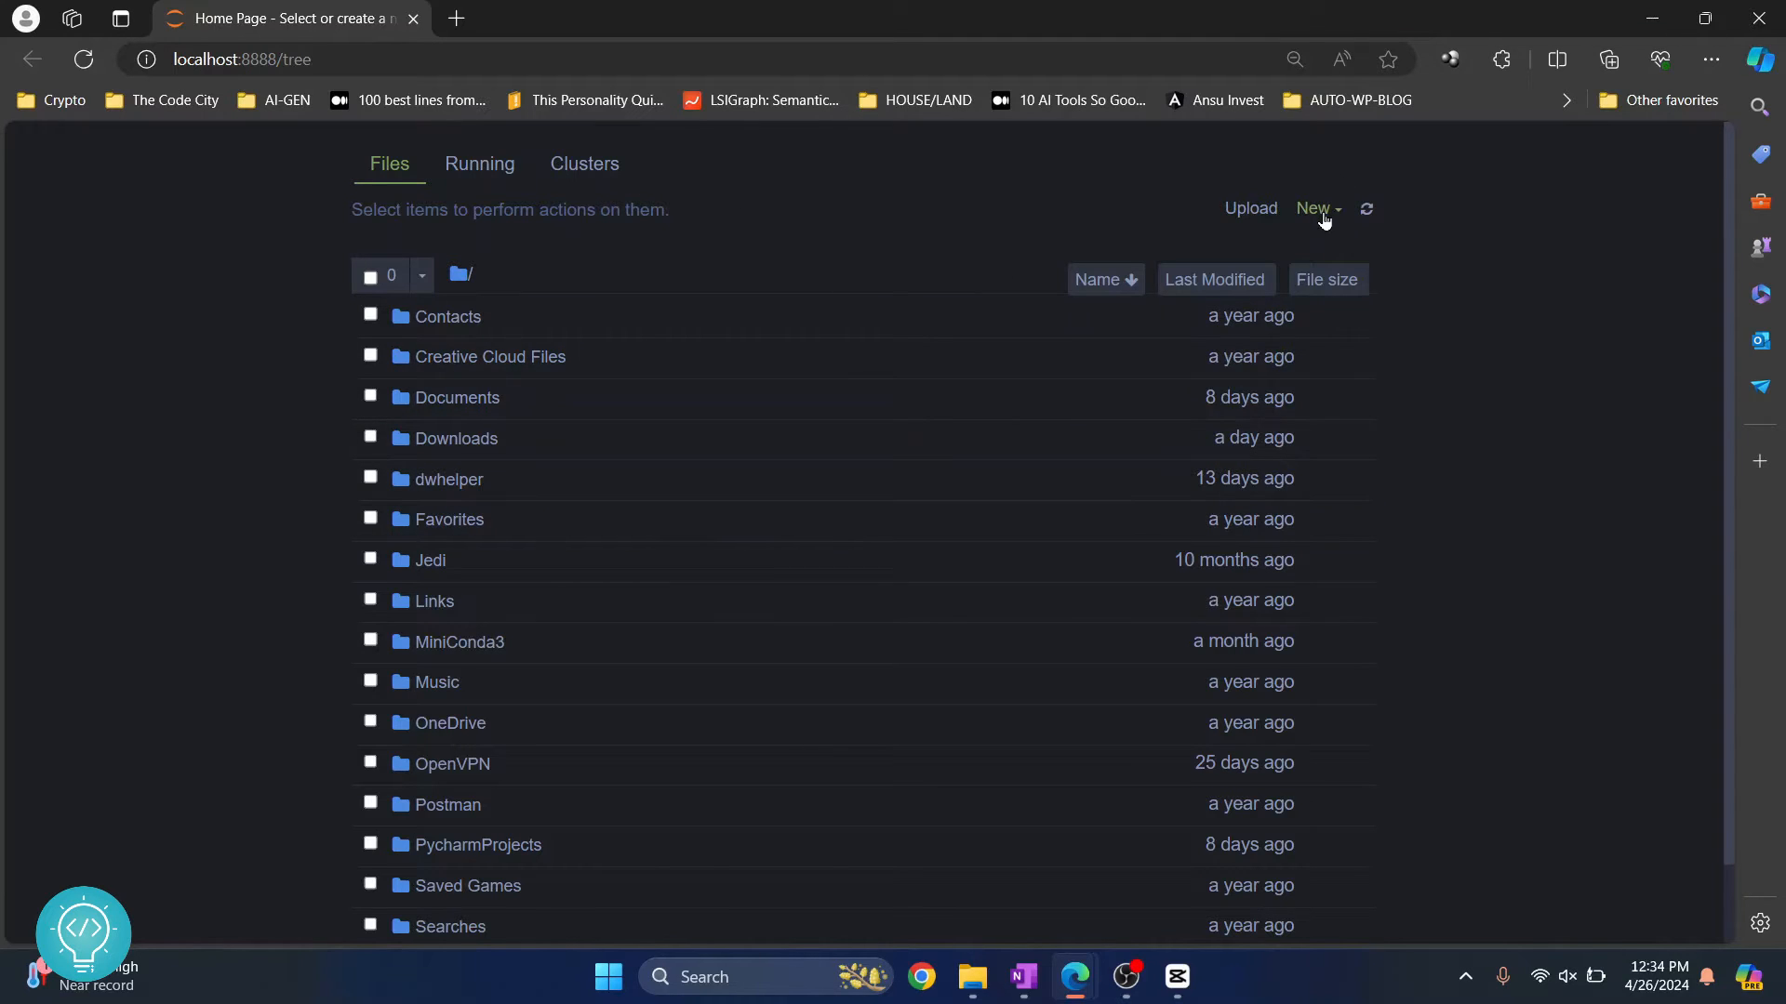
# Step: Create a new Python 3 (ipykernel) notebook from the Files page New menu, opening Untitled1
pyautogui.click(1315, 209)
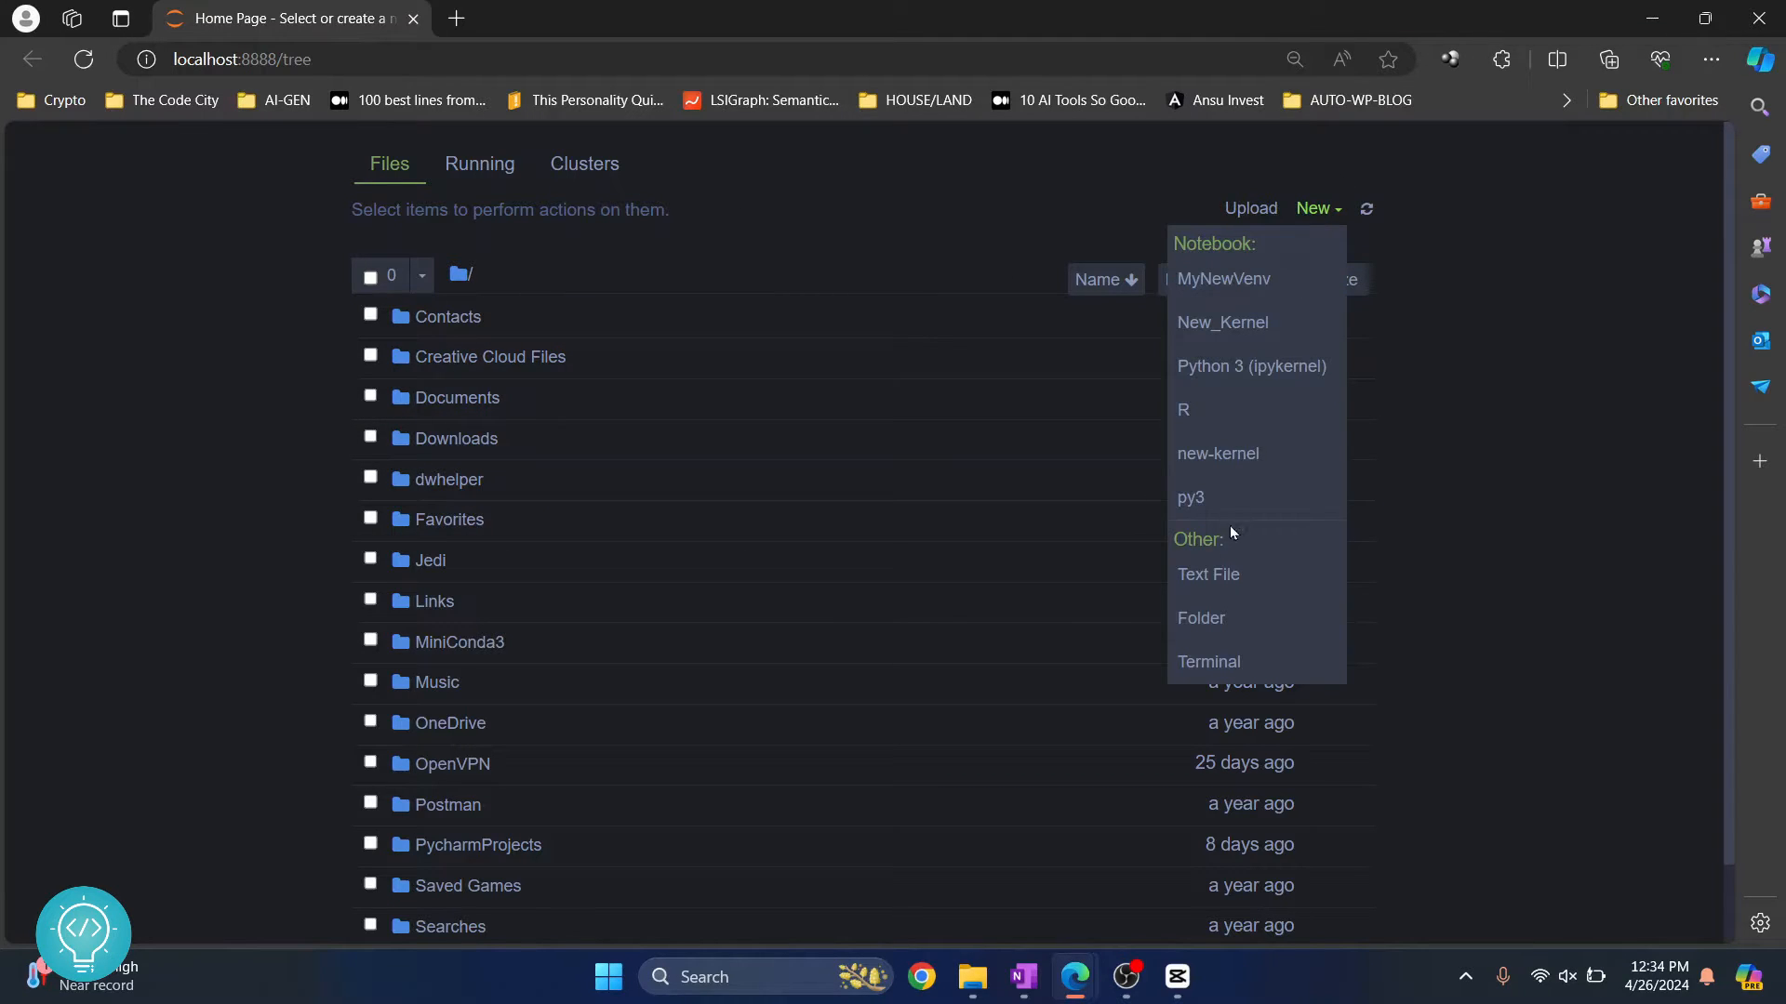
pyautogui.moveTo(1240, 366)
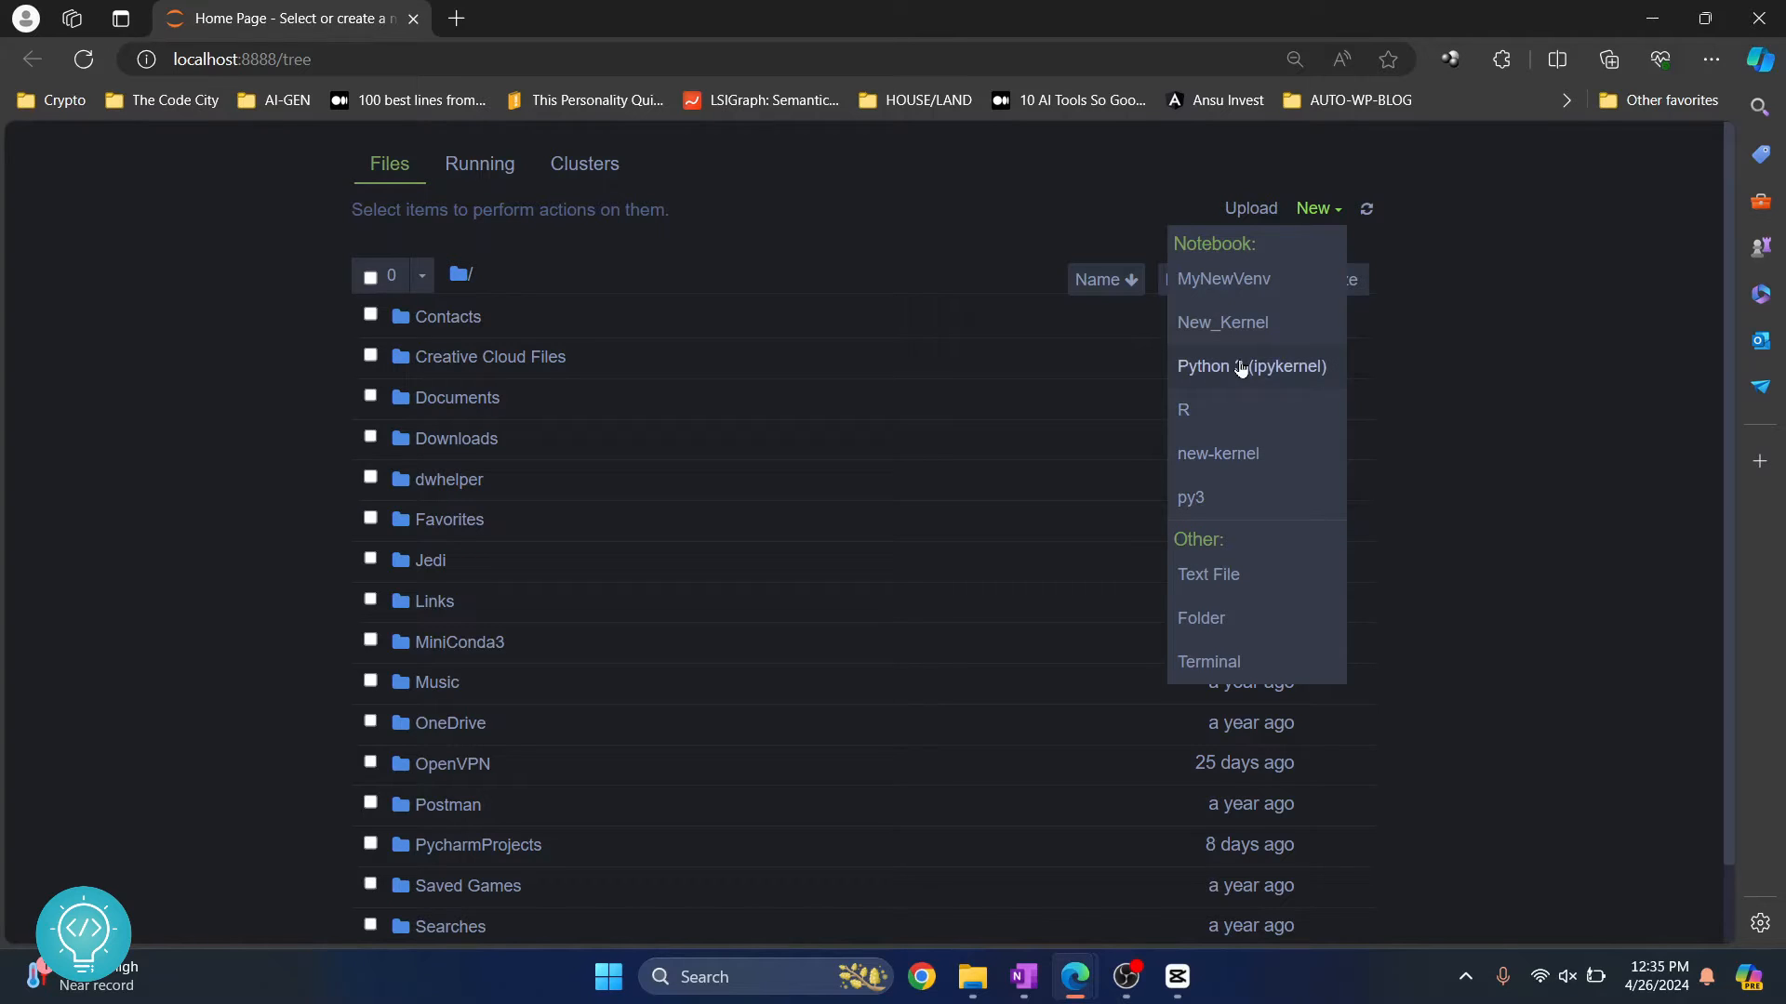
pyautogui.moveTo(1250, 367)
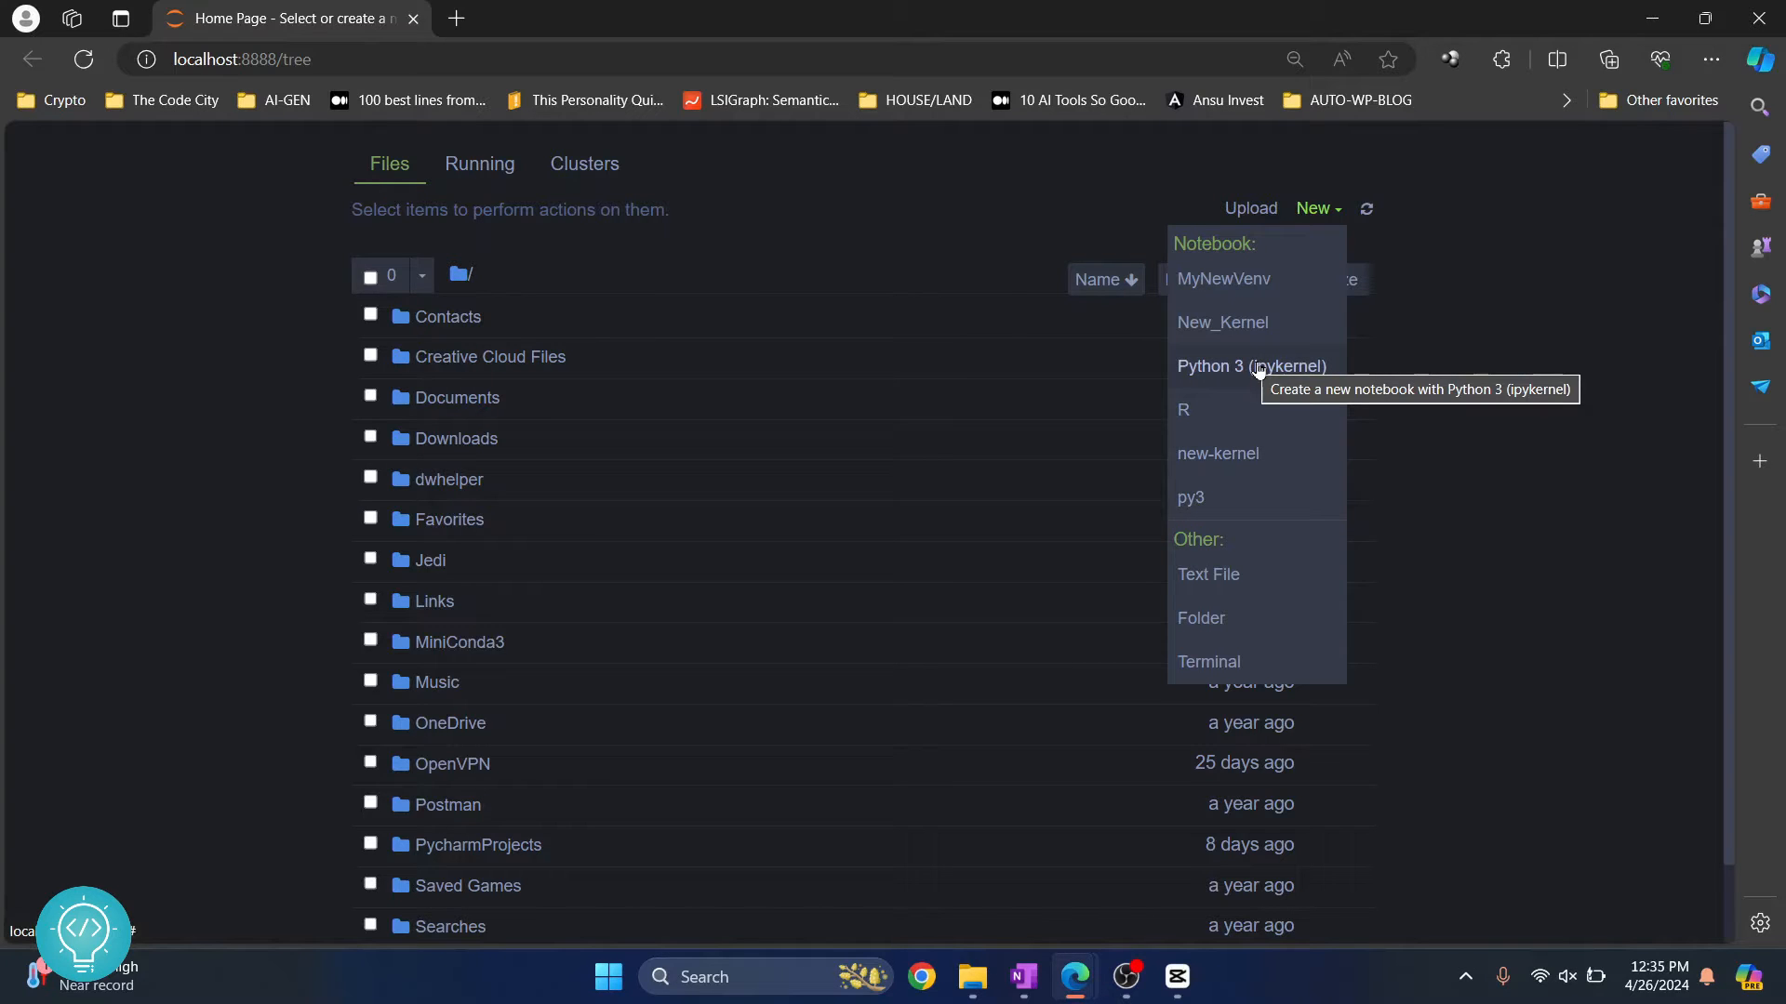
pyautogui.click(1250, 367)
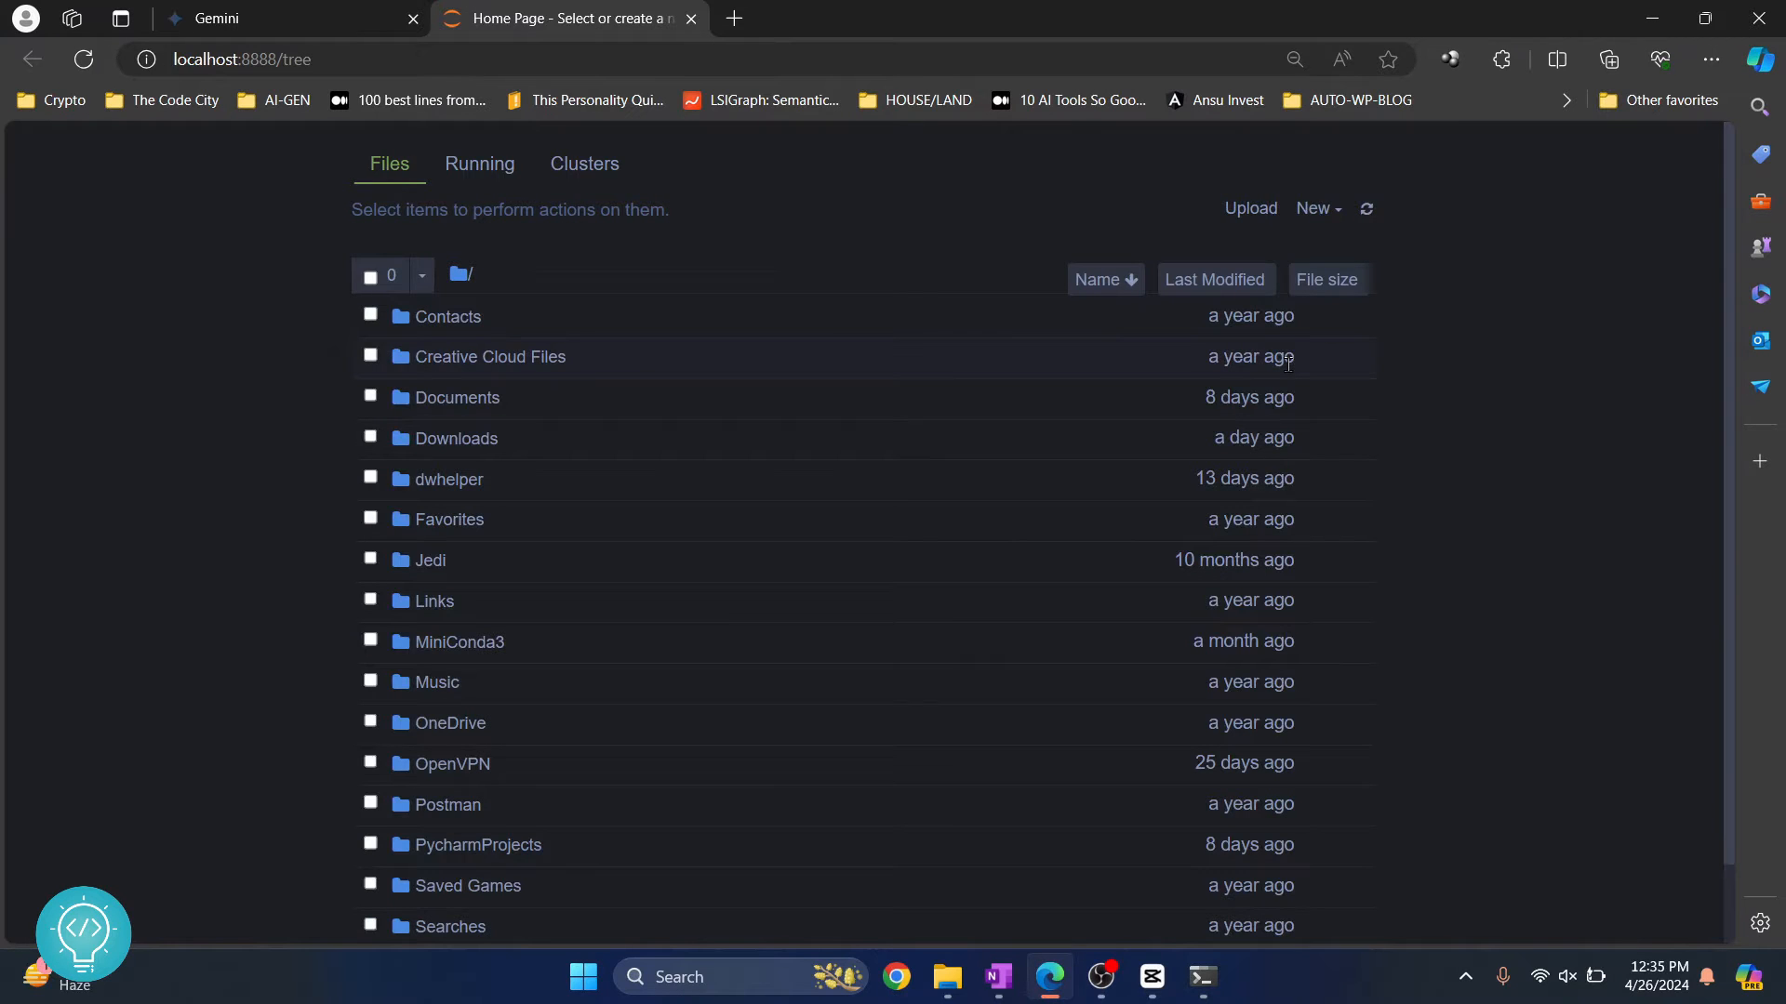
pyautogui.click(1315, 208)
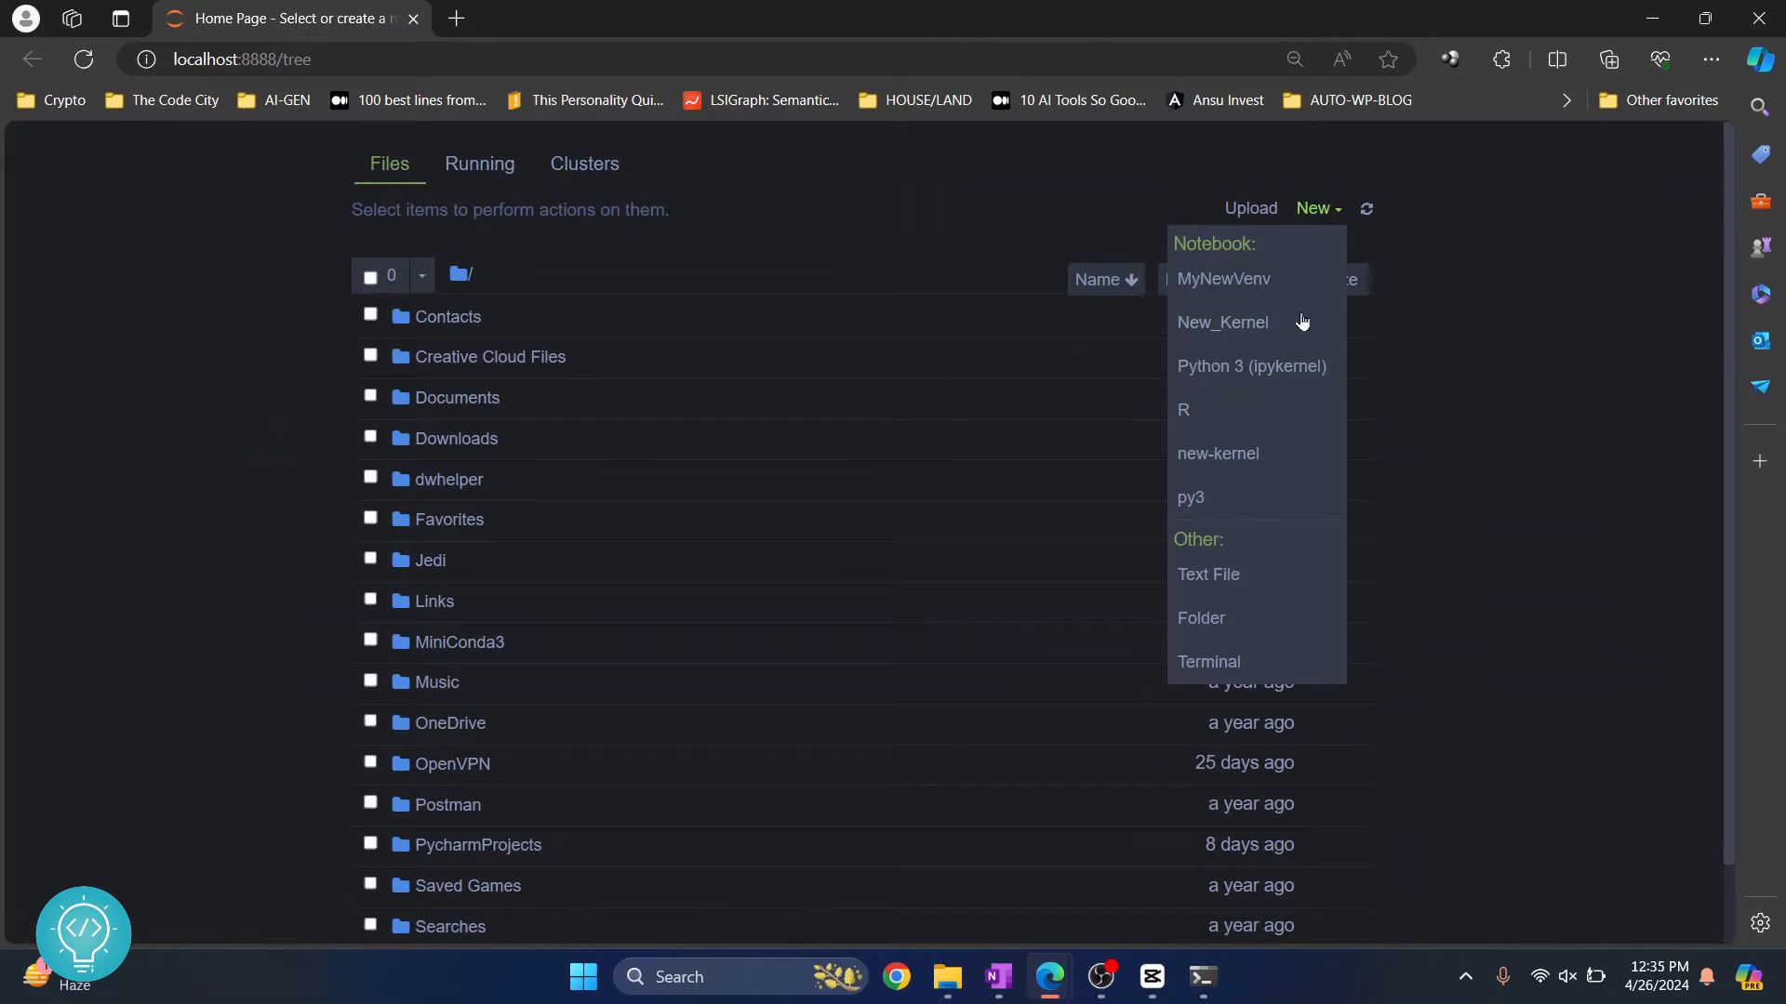
pyautogui.click(1250, 366)
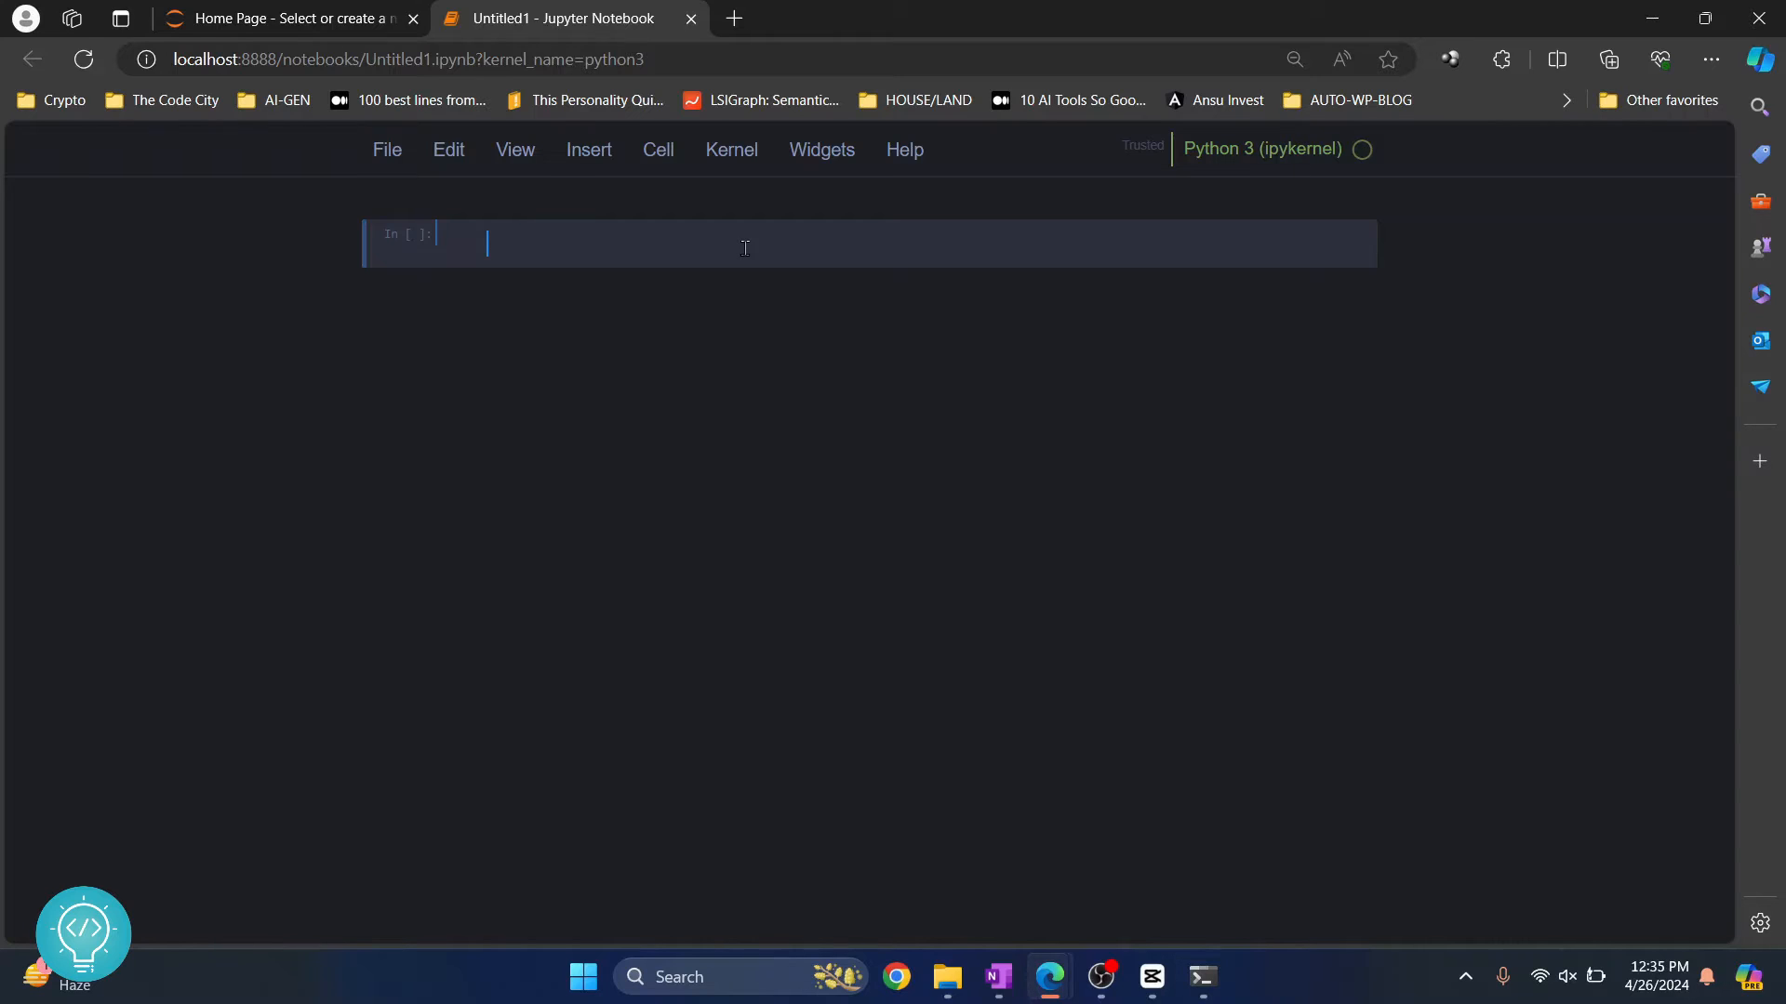
# Step: Enter print('hellow world') in the first cell and run it with Ctrl+Enter
pyautogui.write('print')
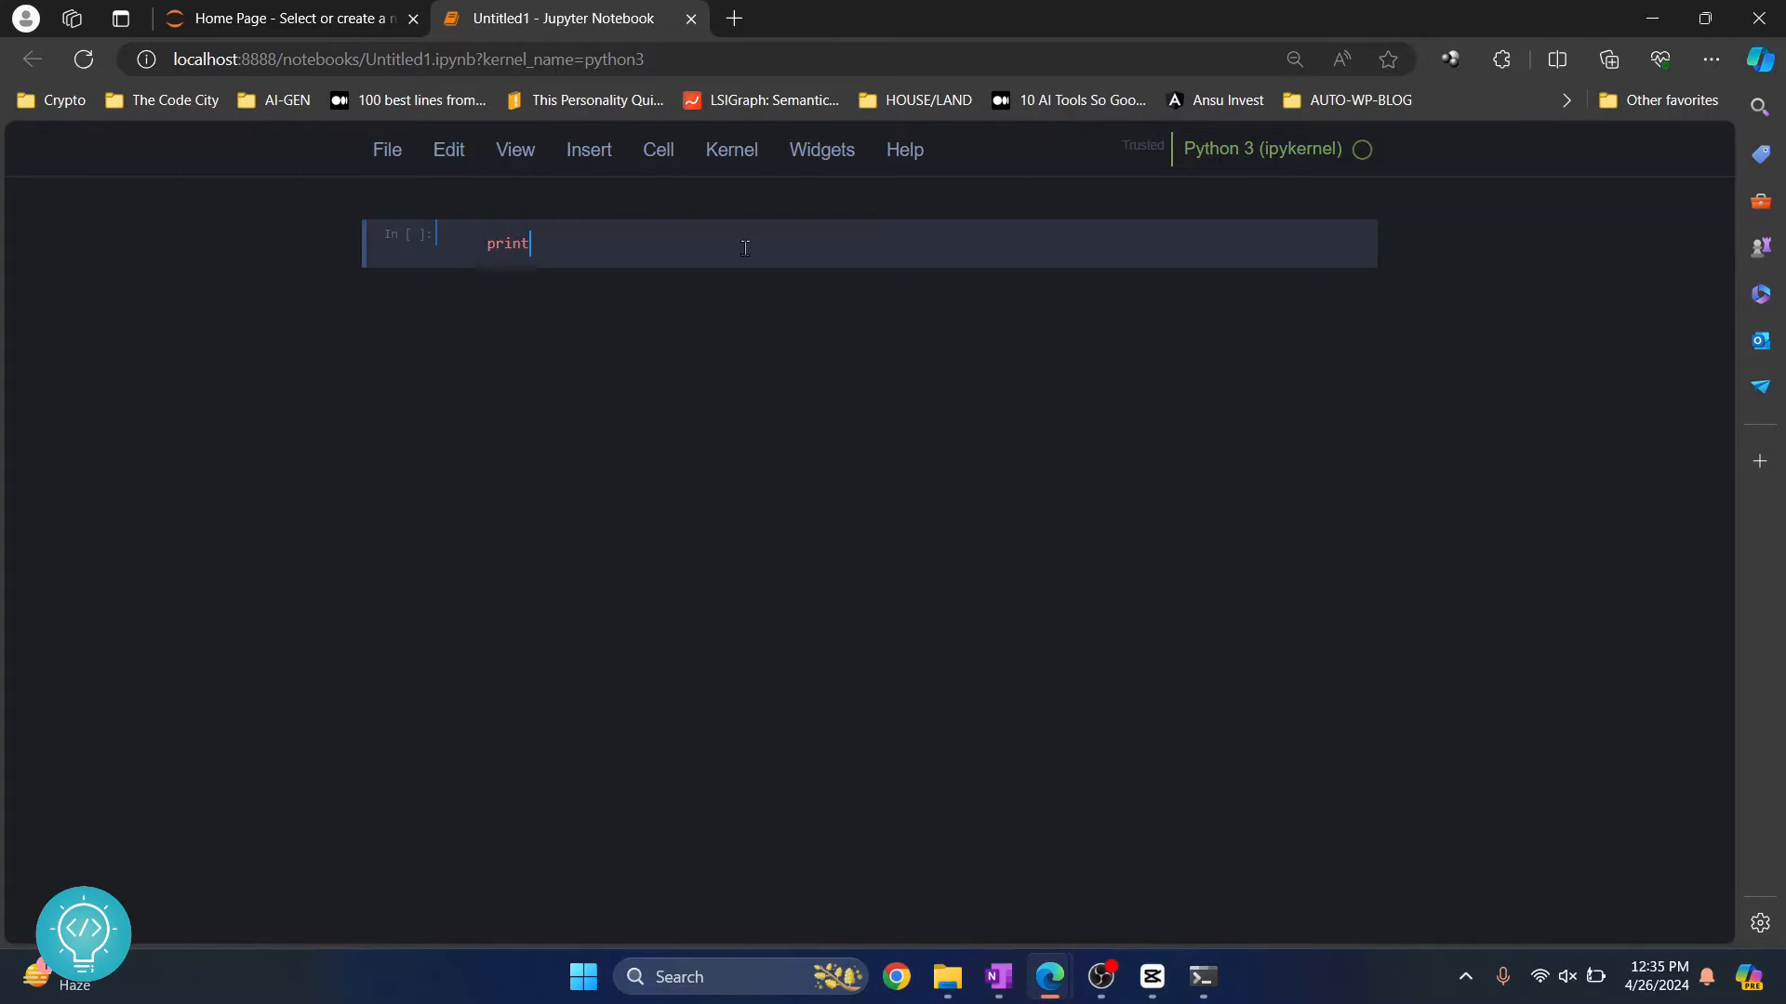
pyautogui.write("('hell')")
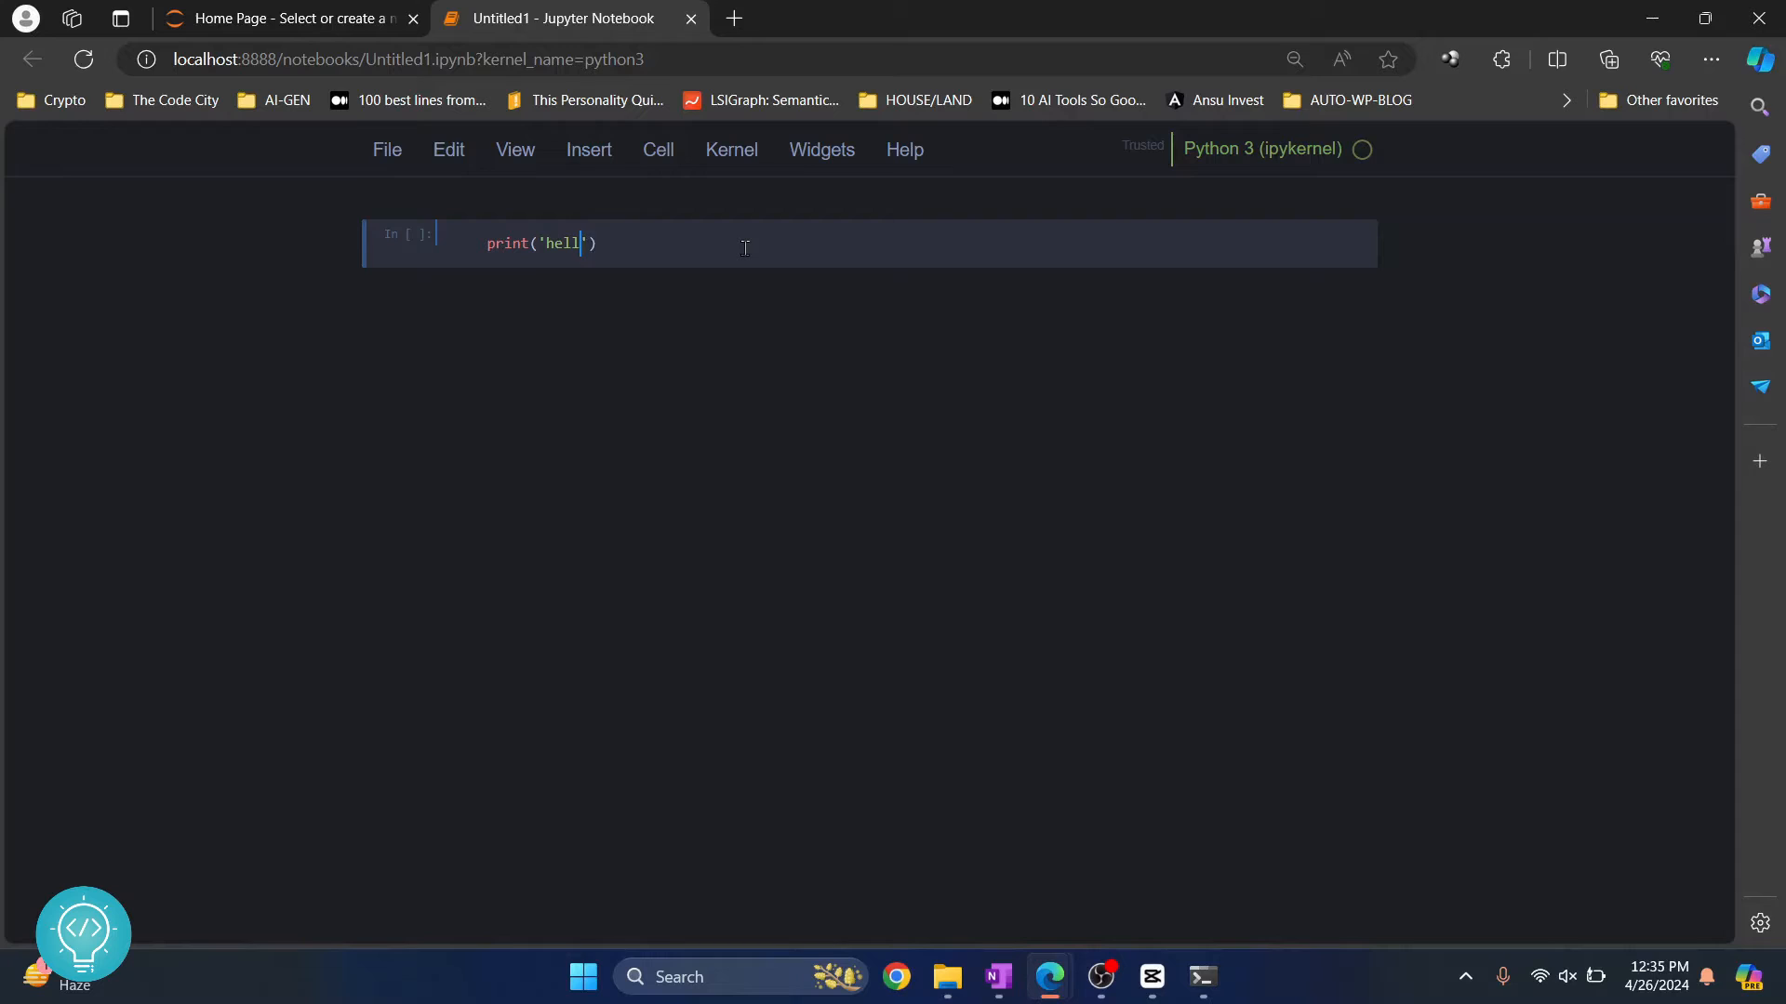
pyautogui.write('ow world')
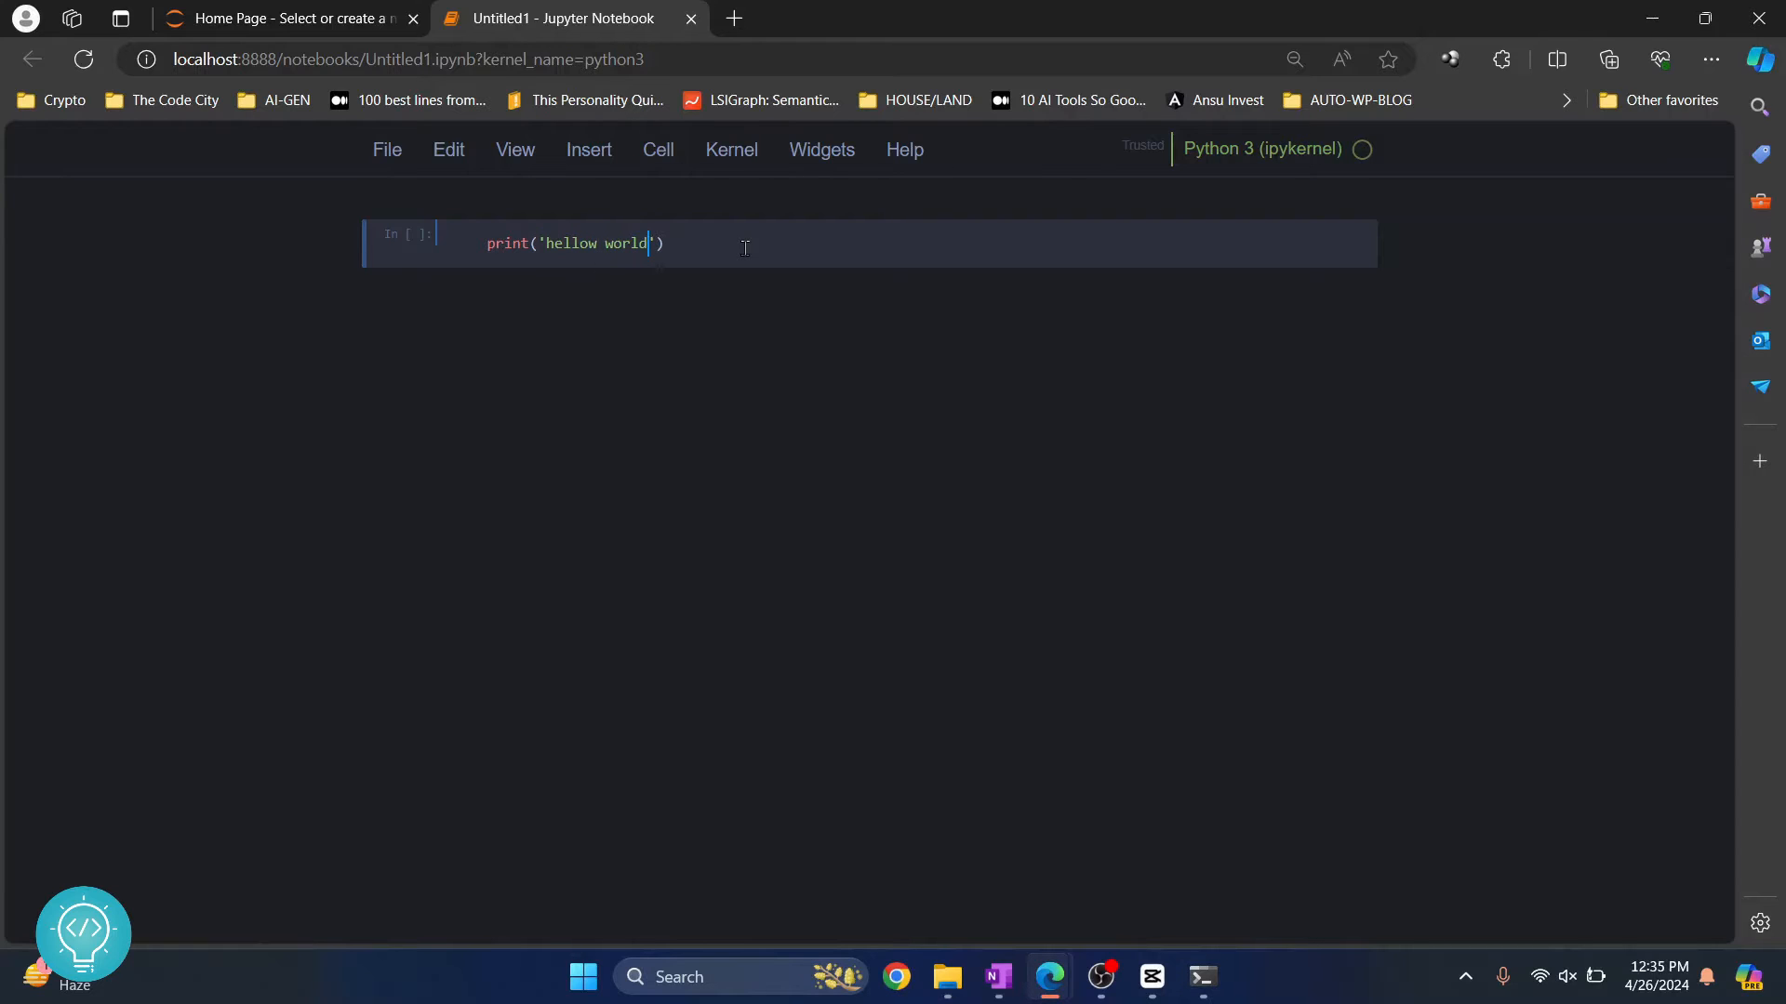
pyautogui.moveTo(294, 231)
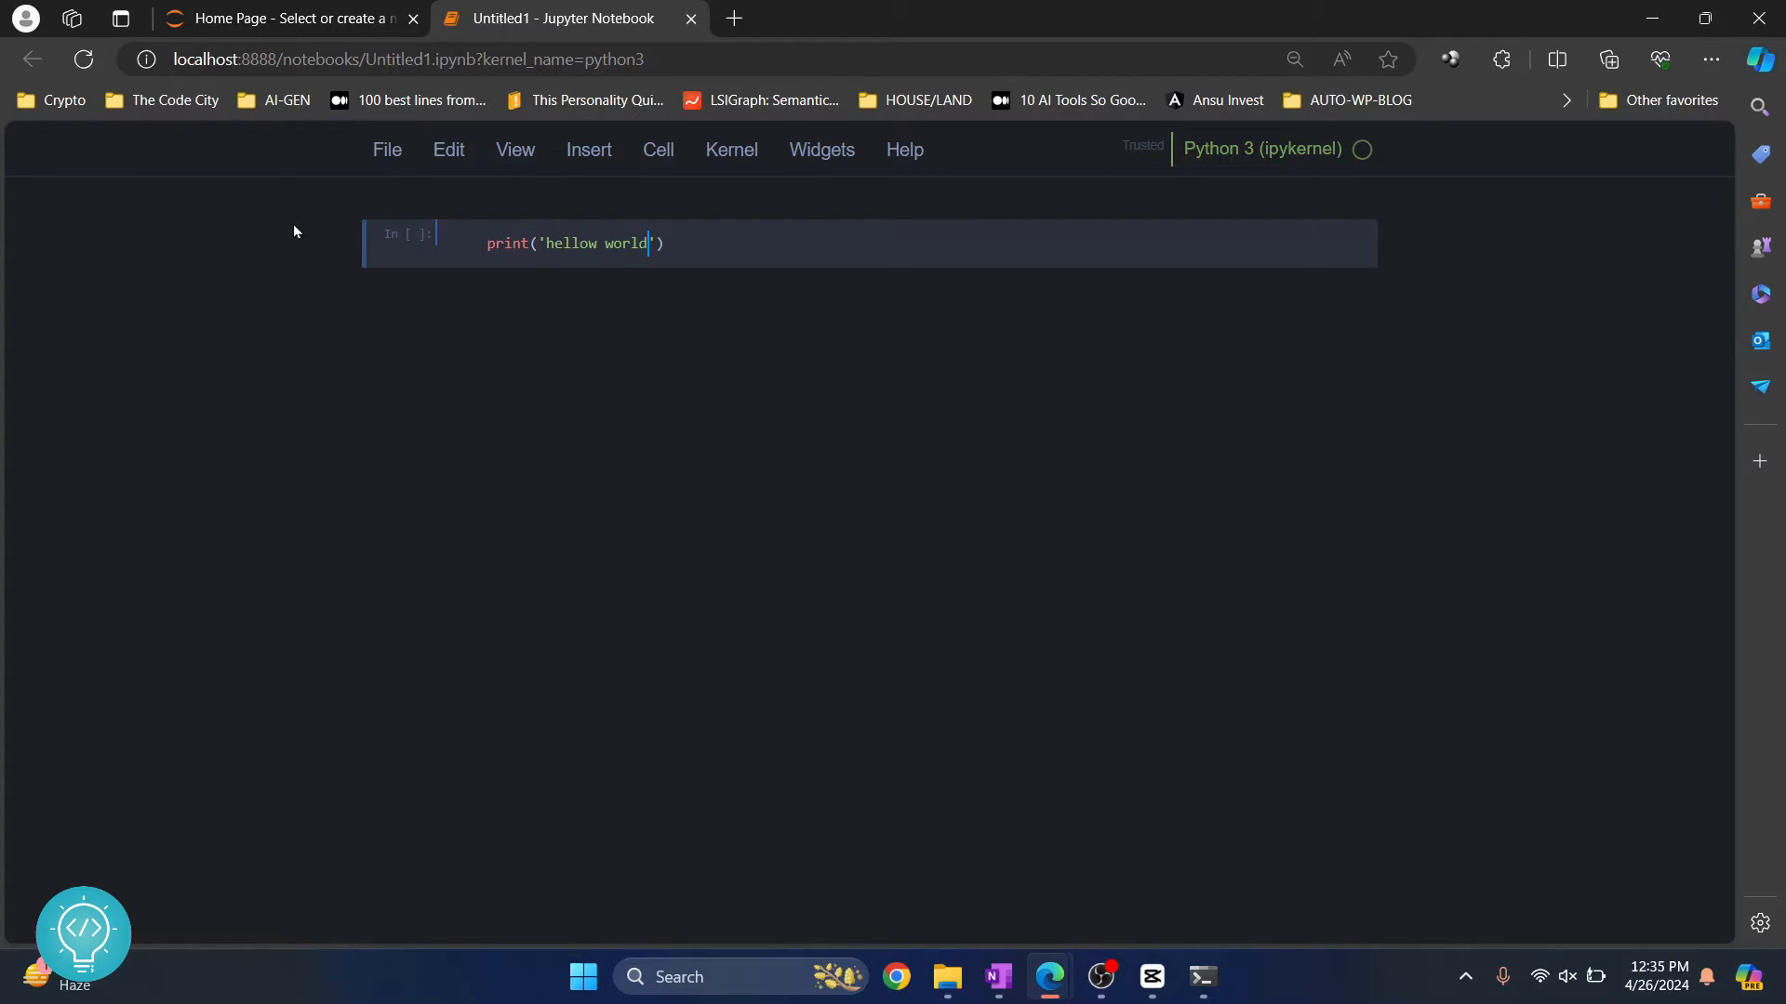
pyautogui.moveTo(882, 367)
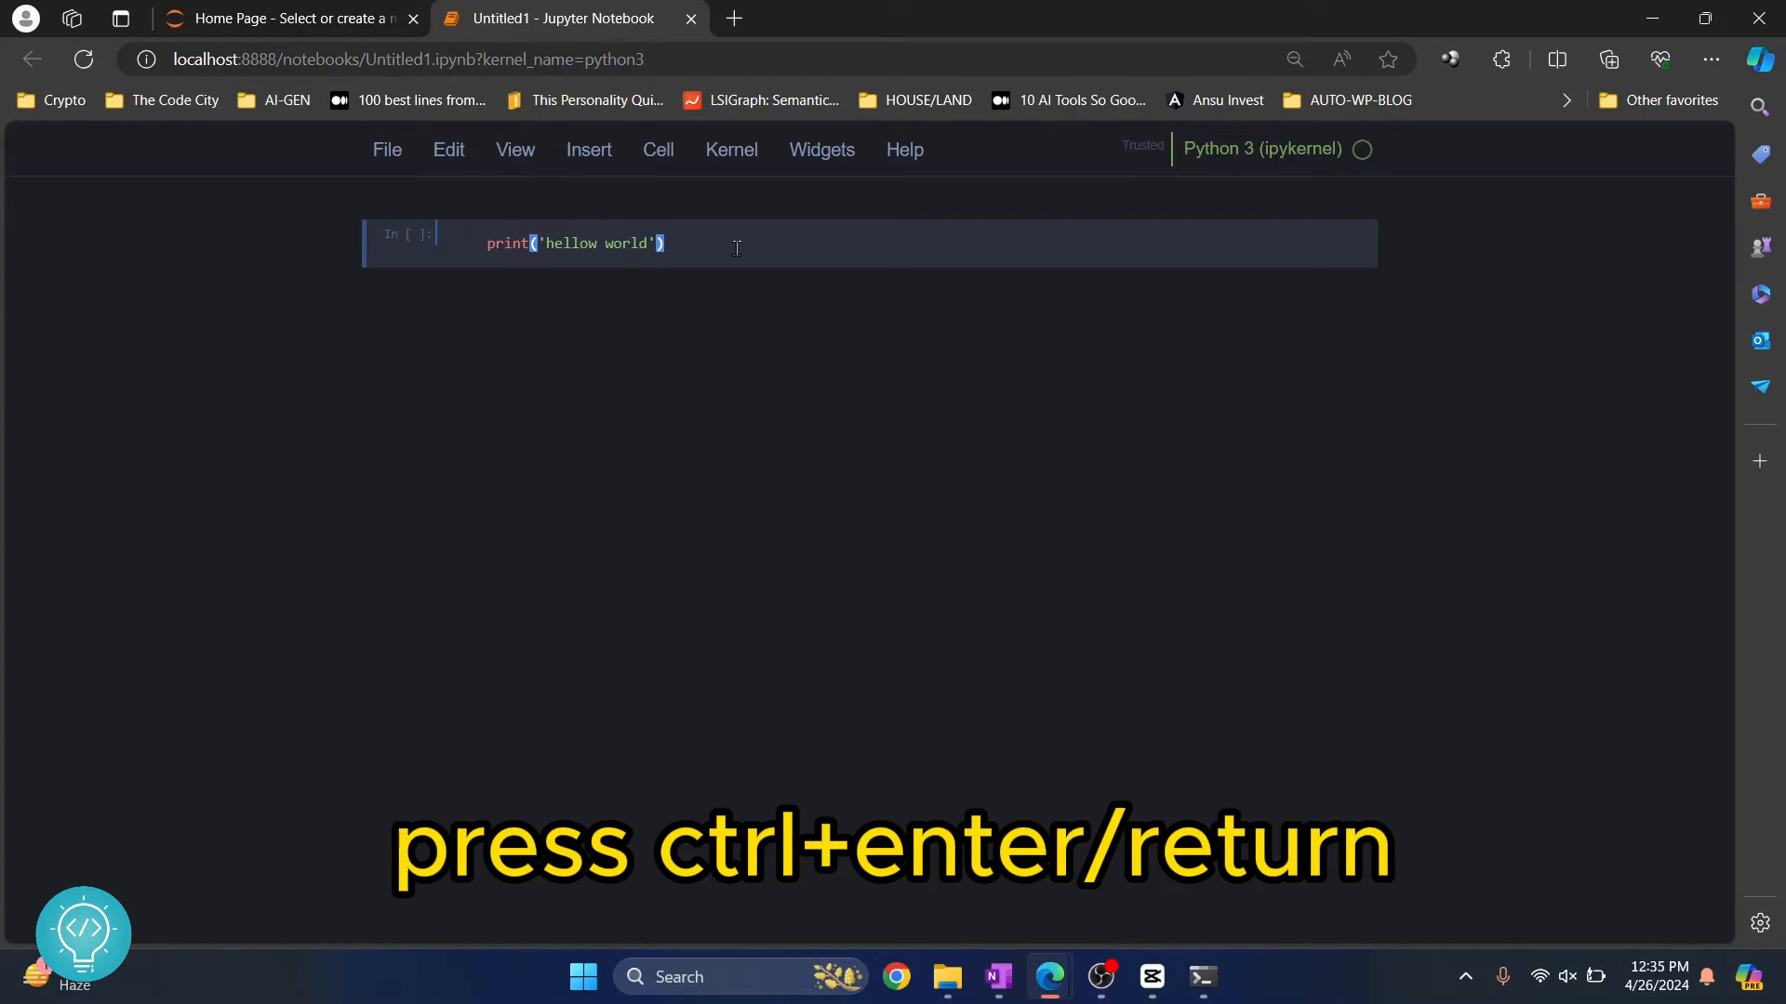
pyautogui.press('ctrl+Return')
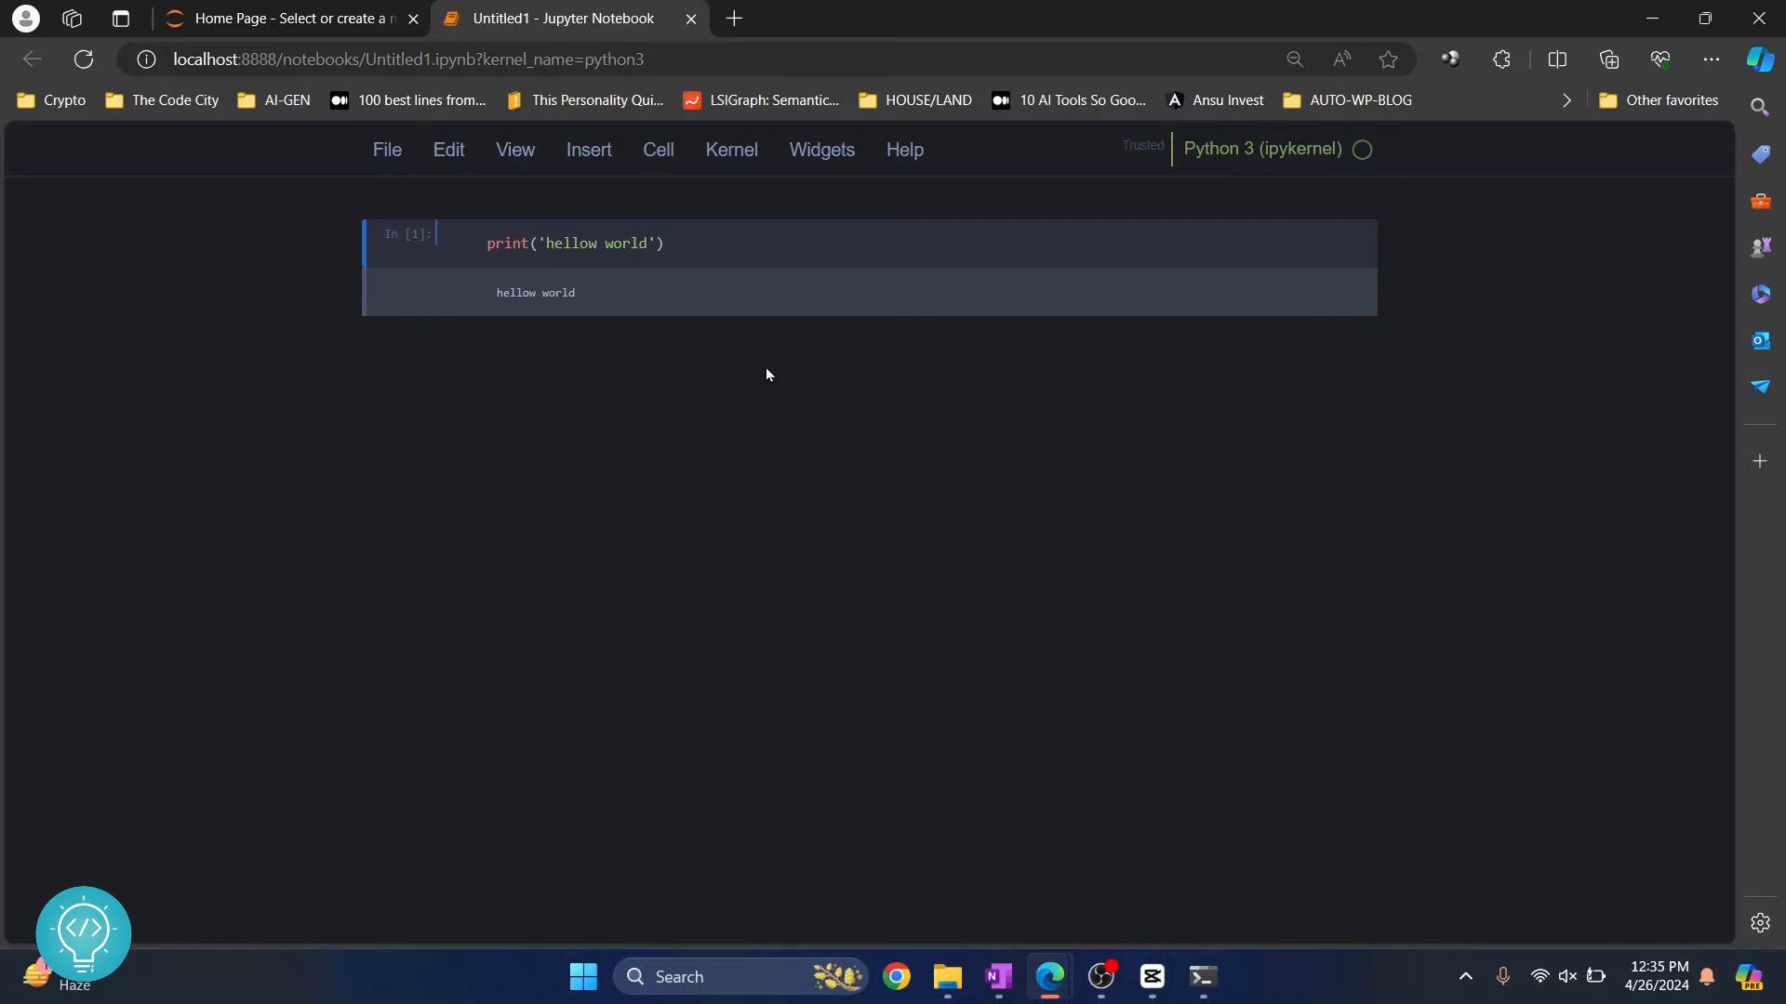
pyautogui.moveTo(739, 281)
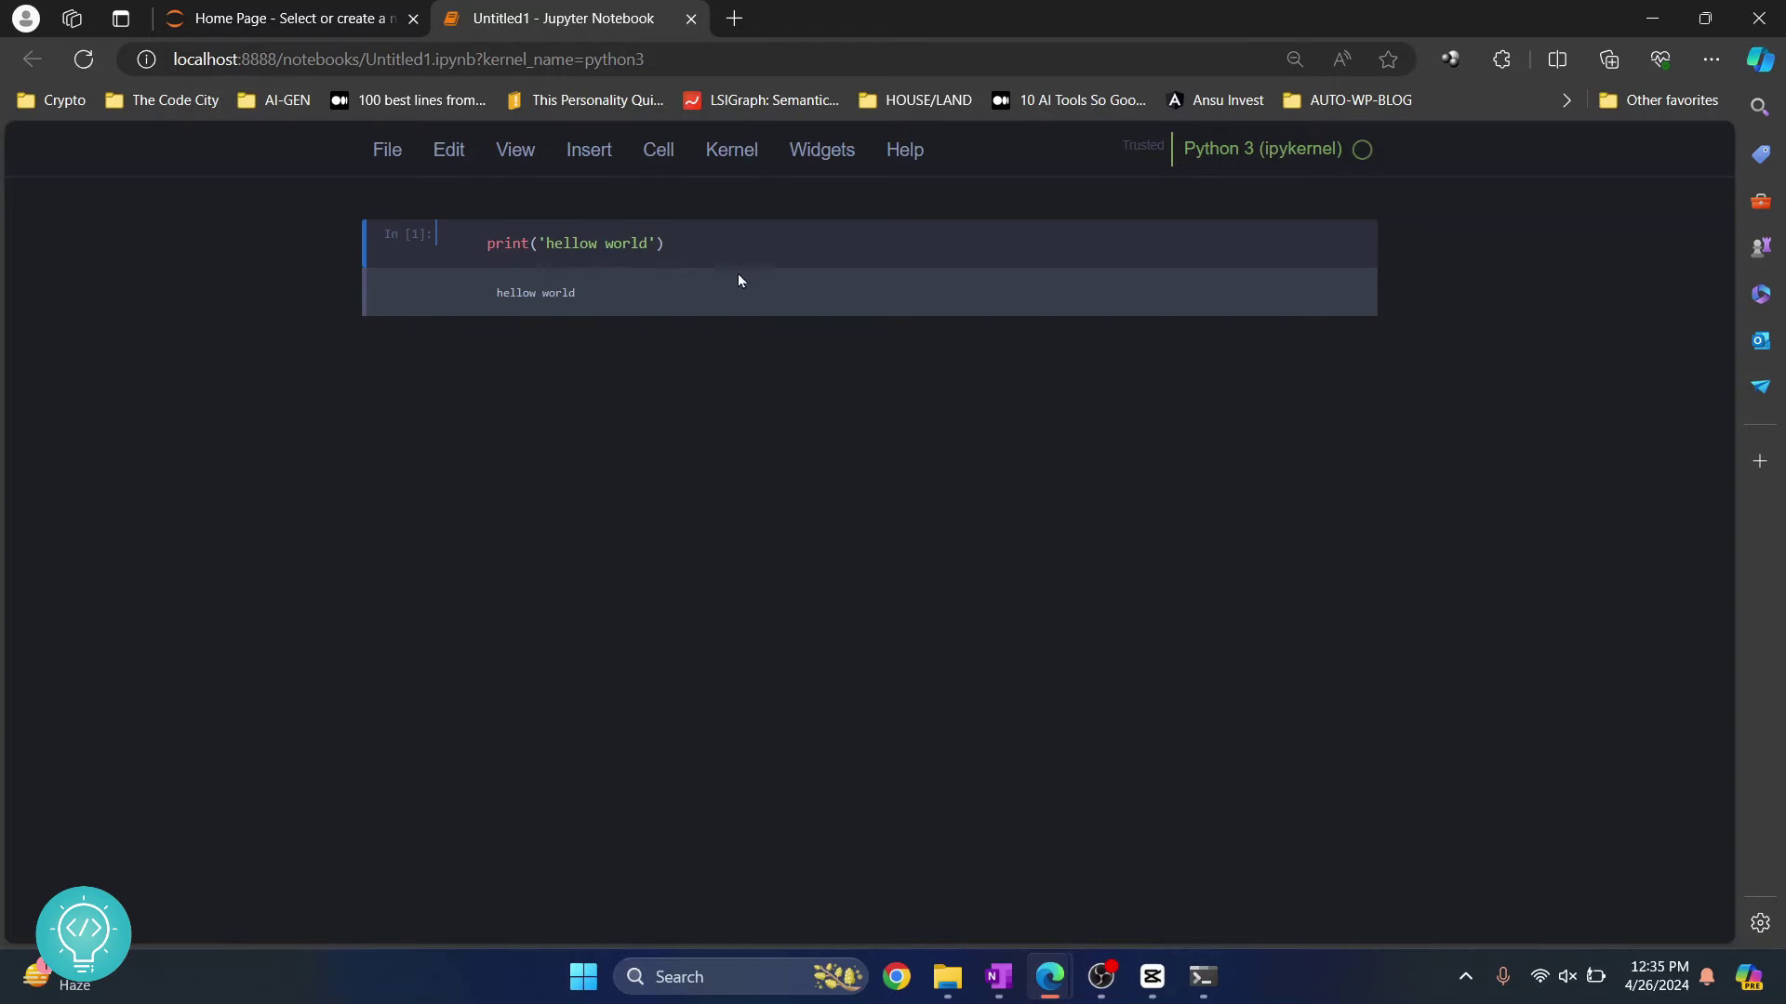
pyautogui.moveTo(598, 307)
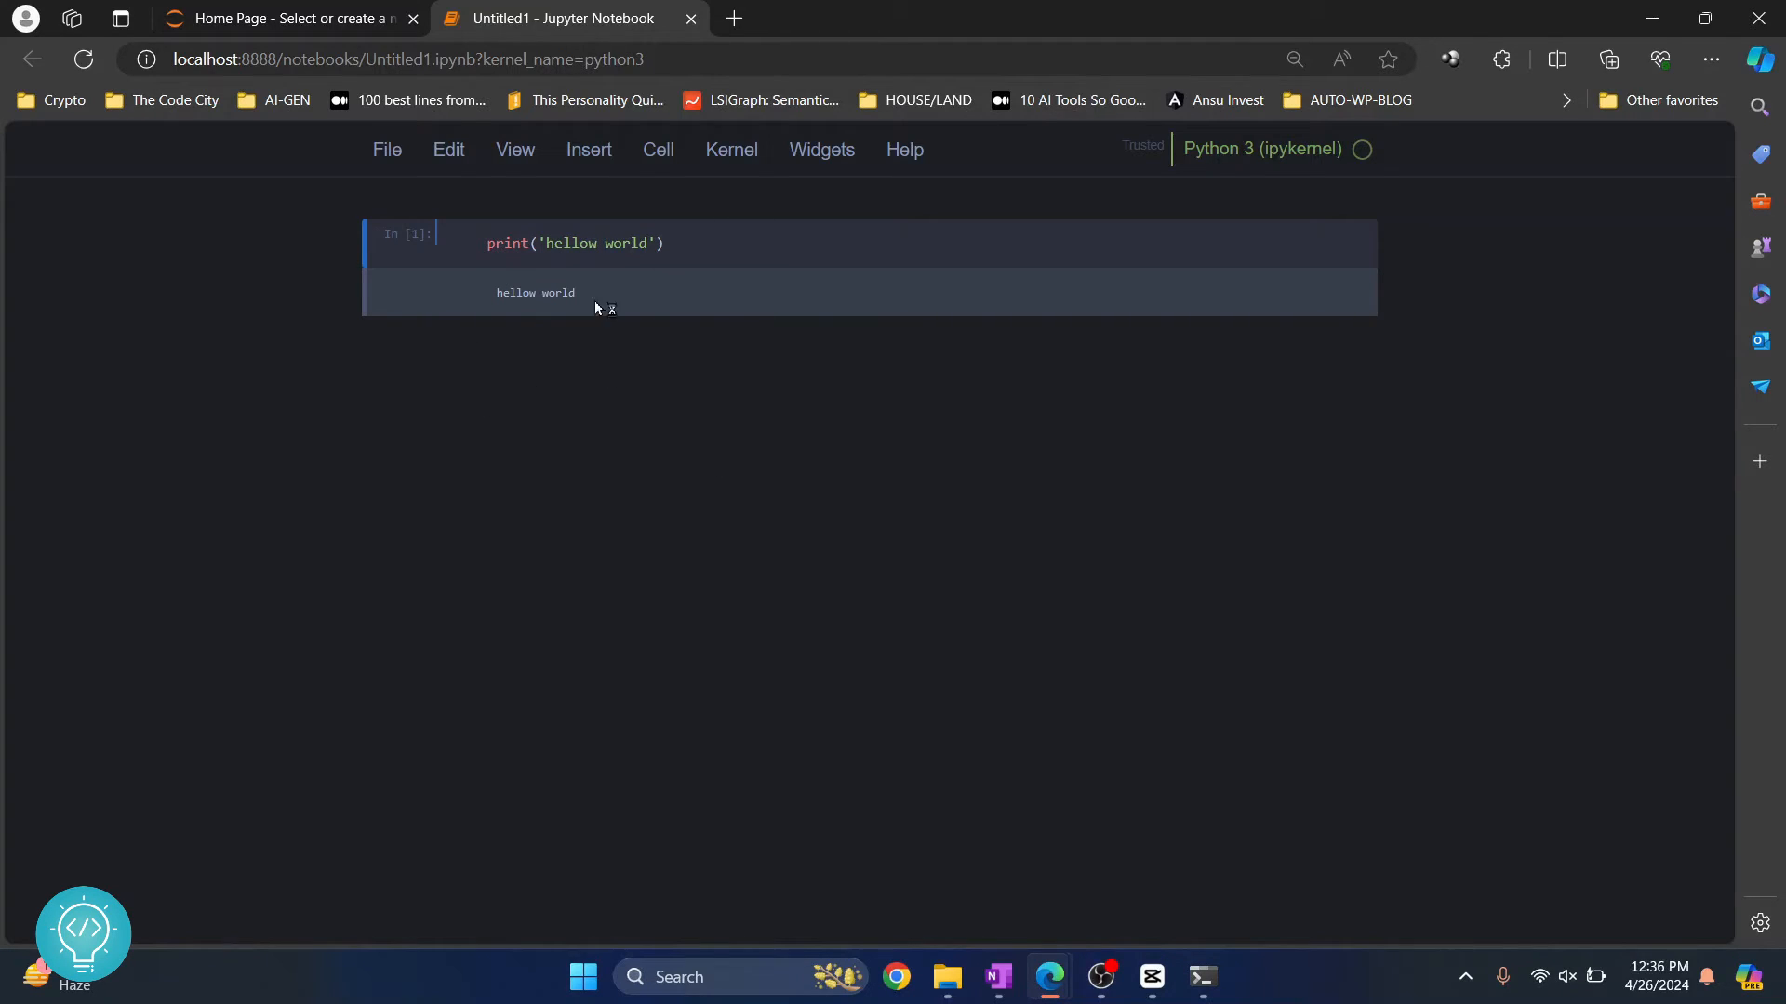
# Step: Add a cell below containing a = 10 + 20 and run it
pyautogui.click(590, 149)
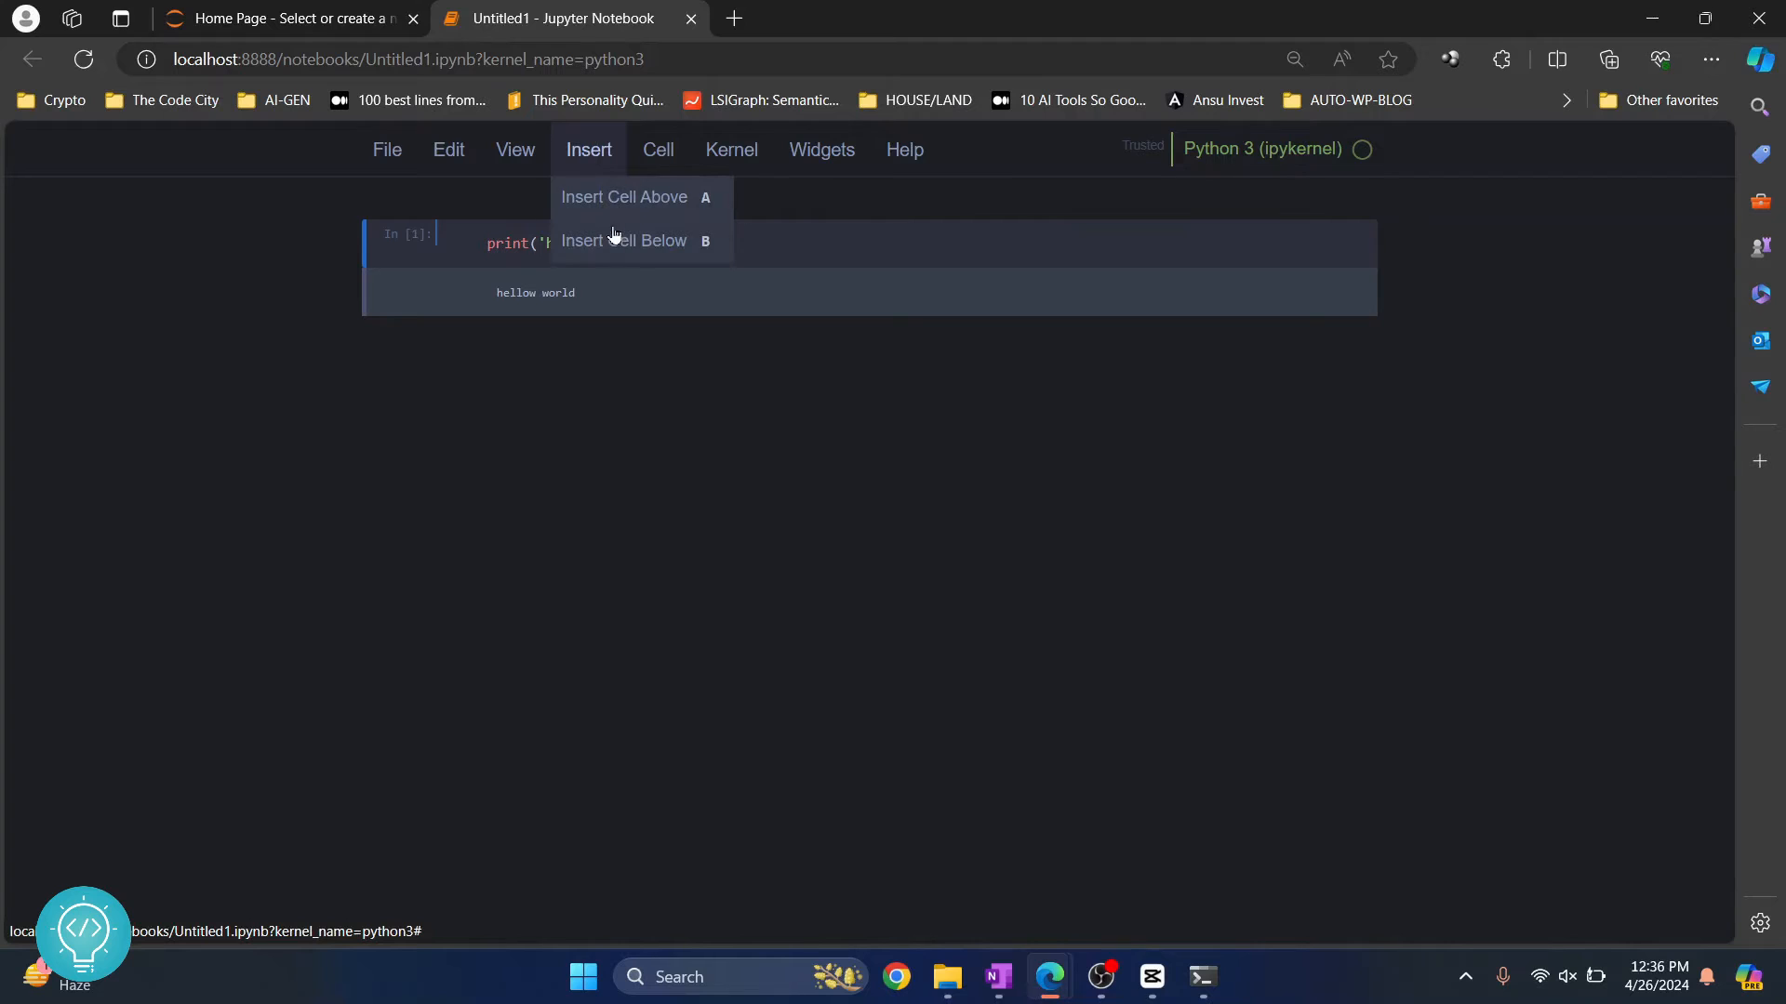
pyautogui.click(623, 240)
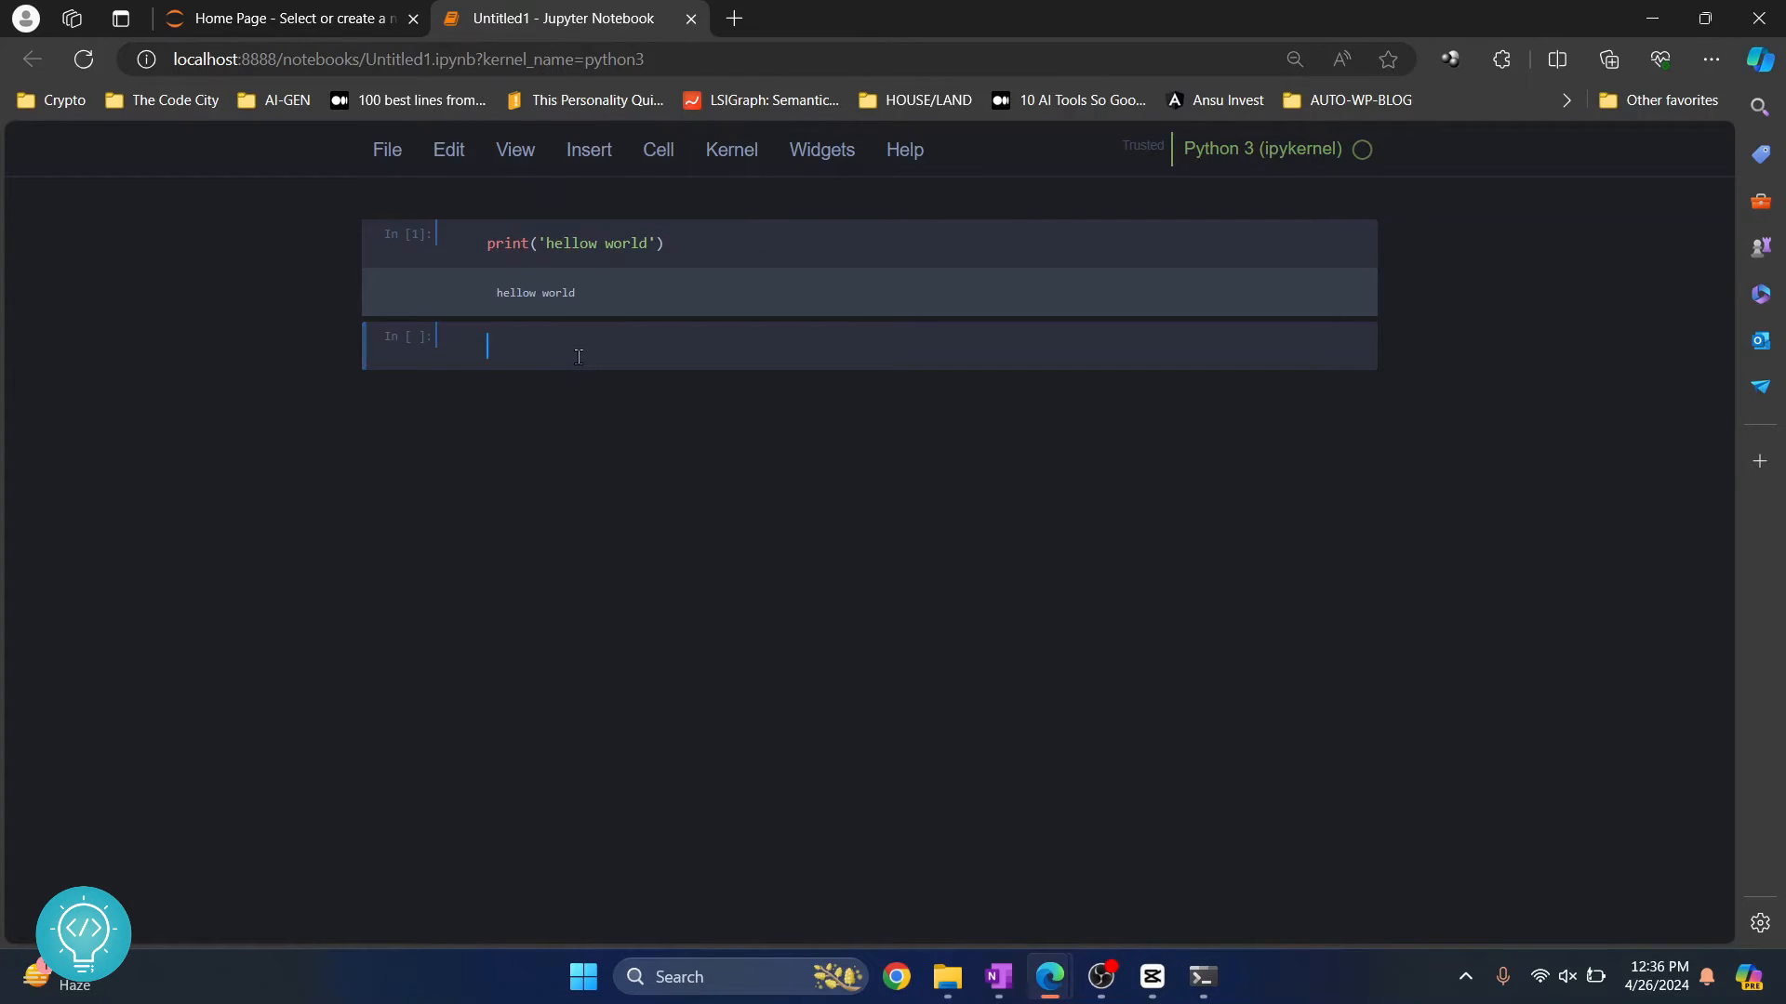
pyautogui.write('a = 10')
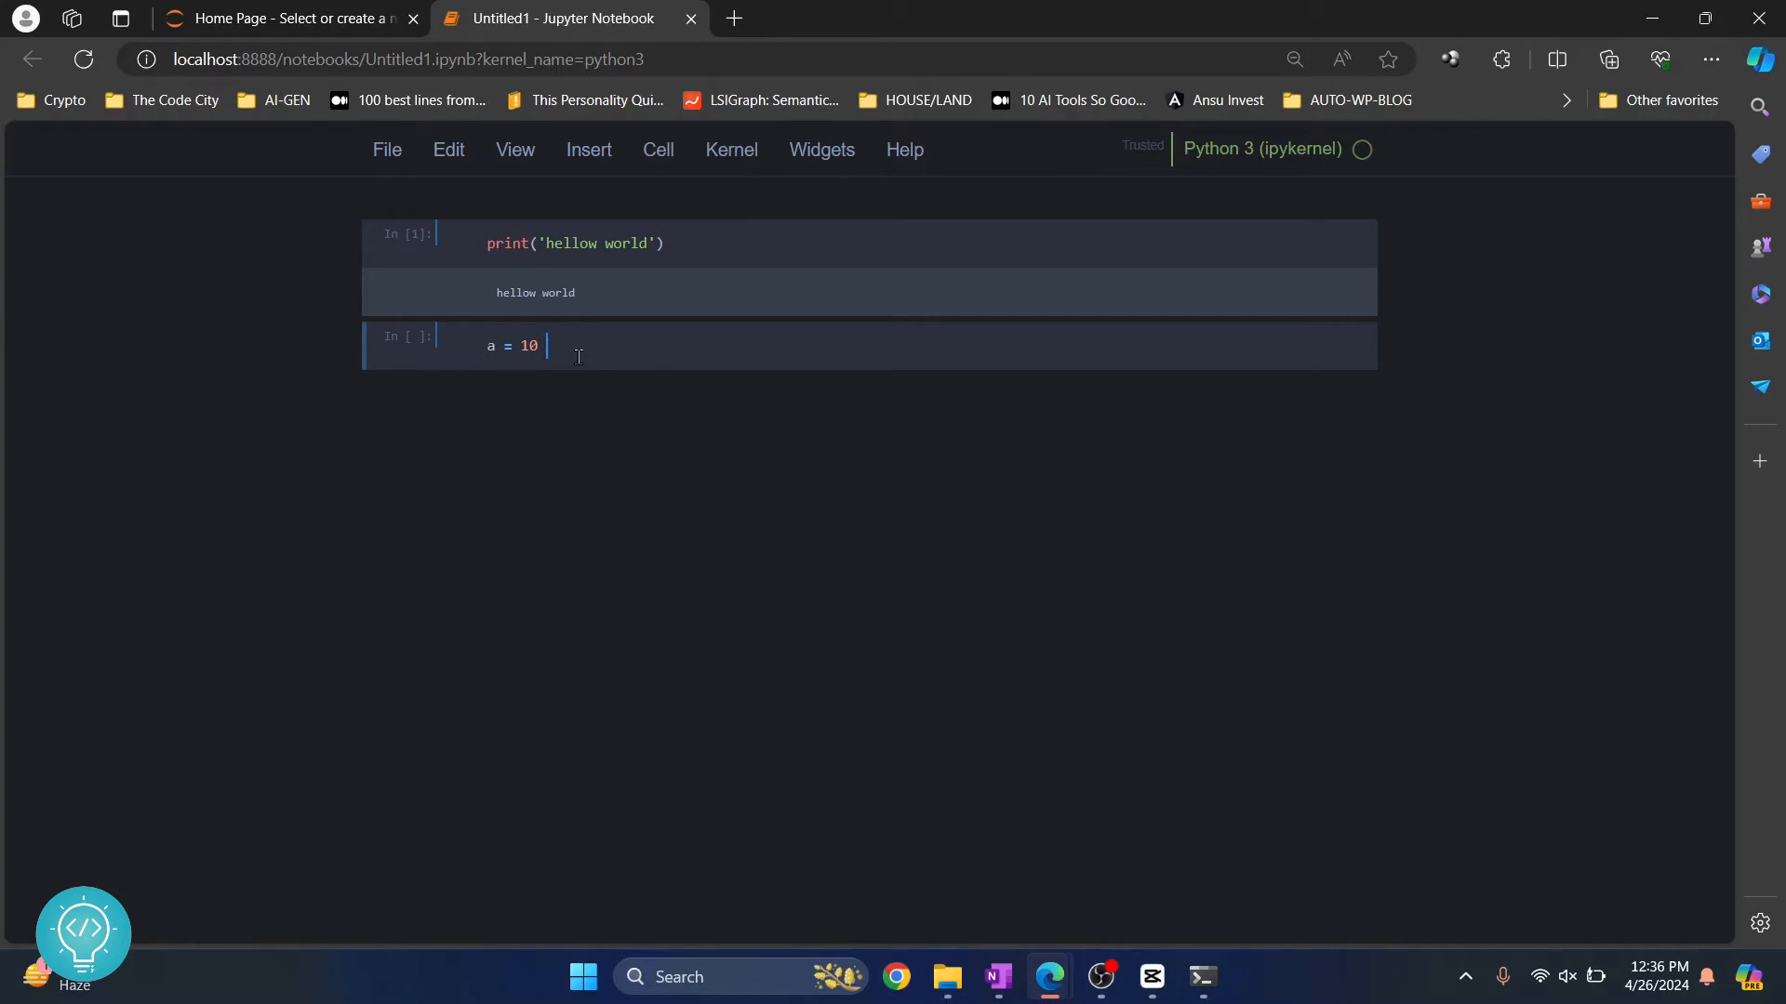
pyautogui.write('+ 20')
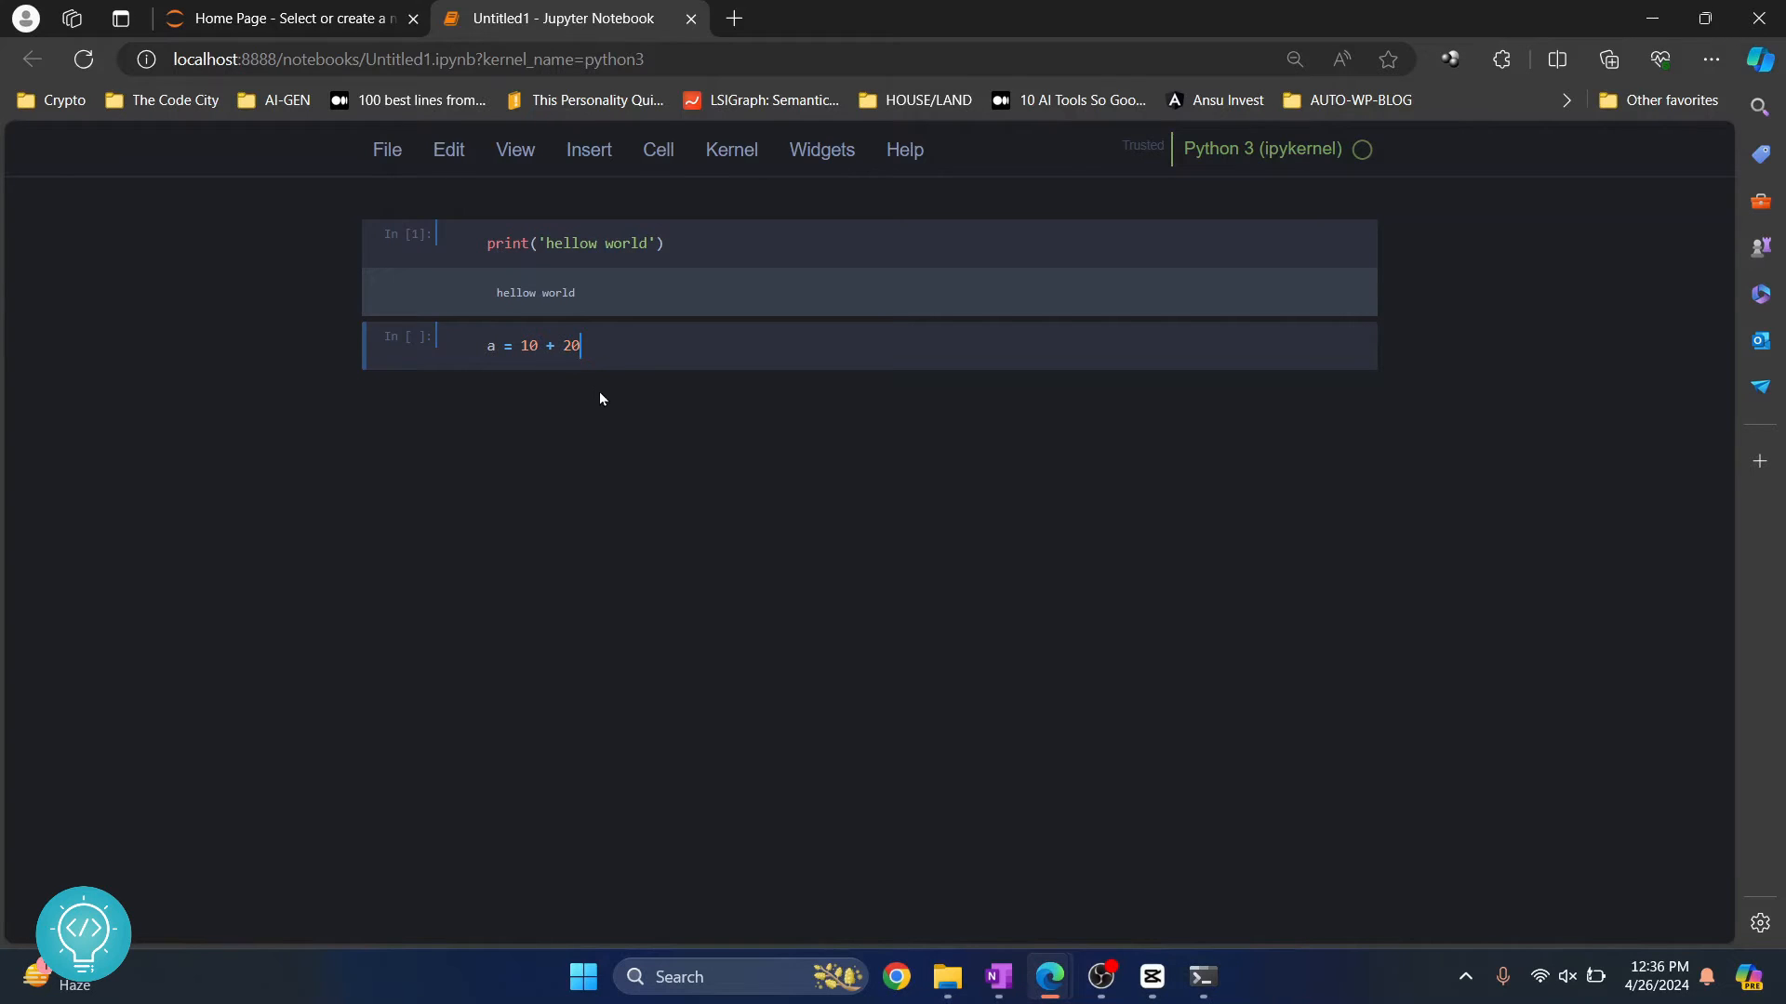
pyautogui.moveTo(616, 354)
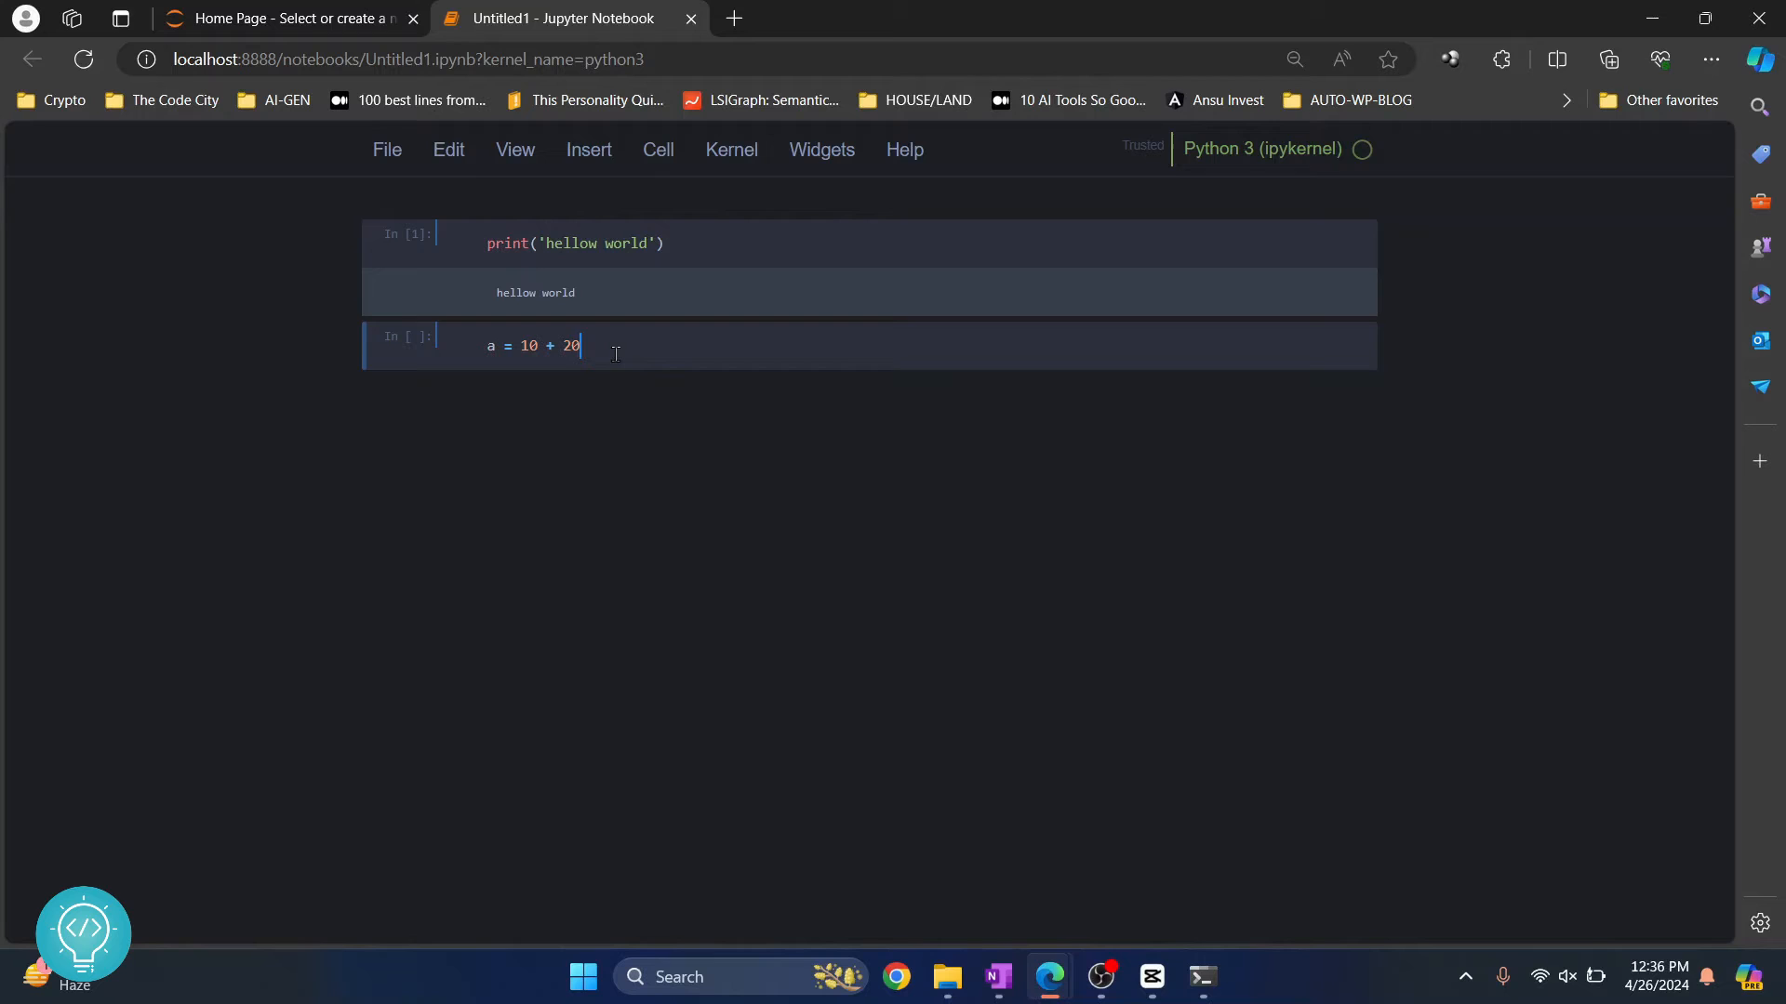
pyautogui.press('alt+Return')
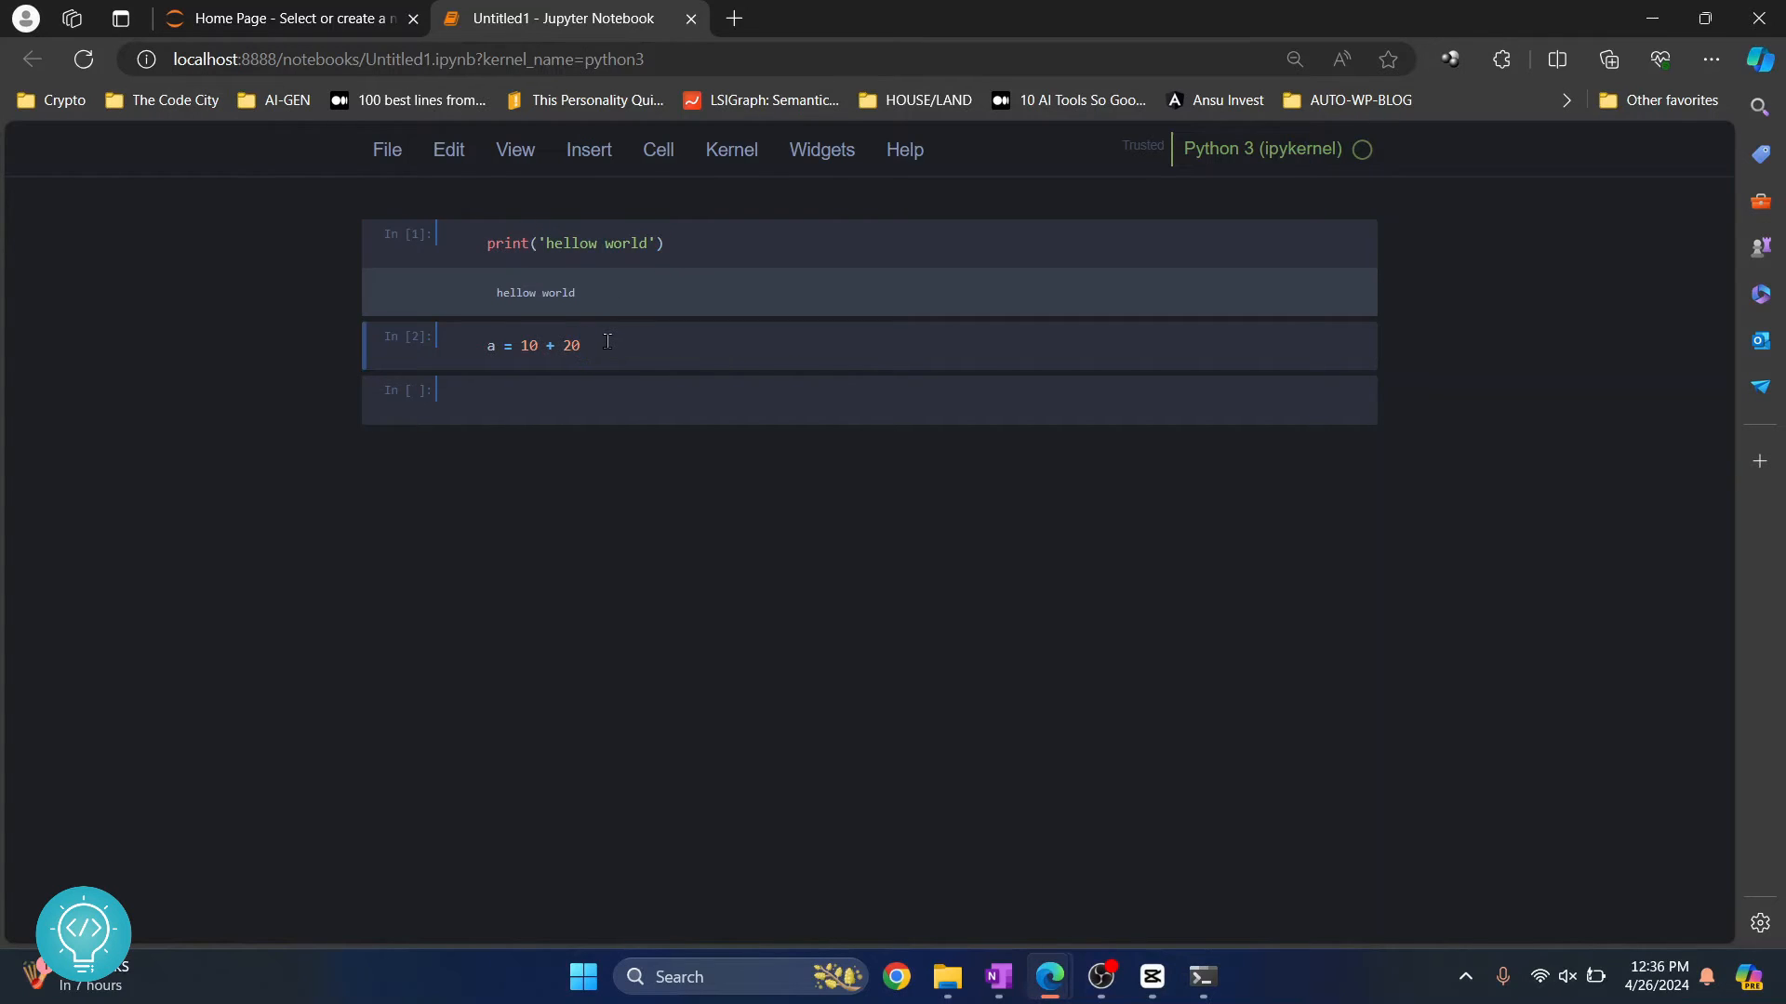
pyautogui.press('shift+enter')
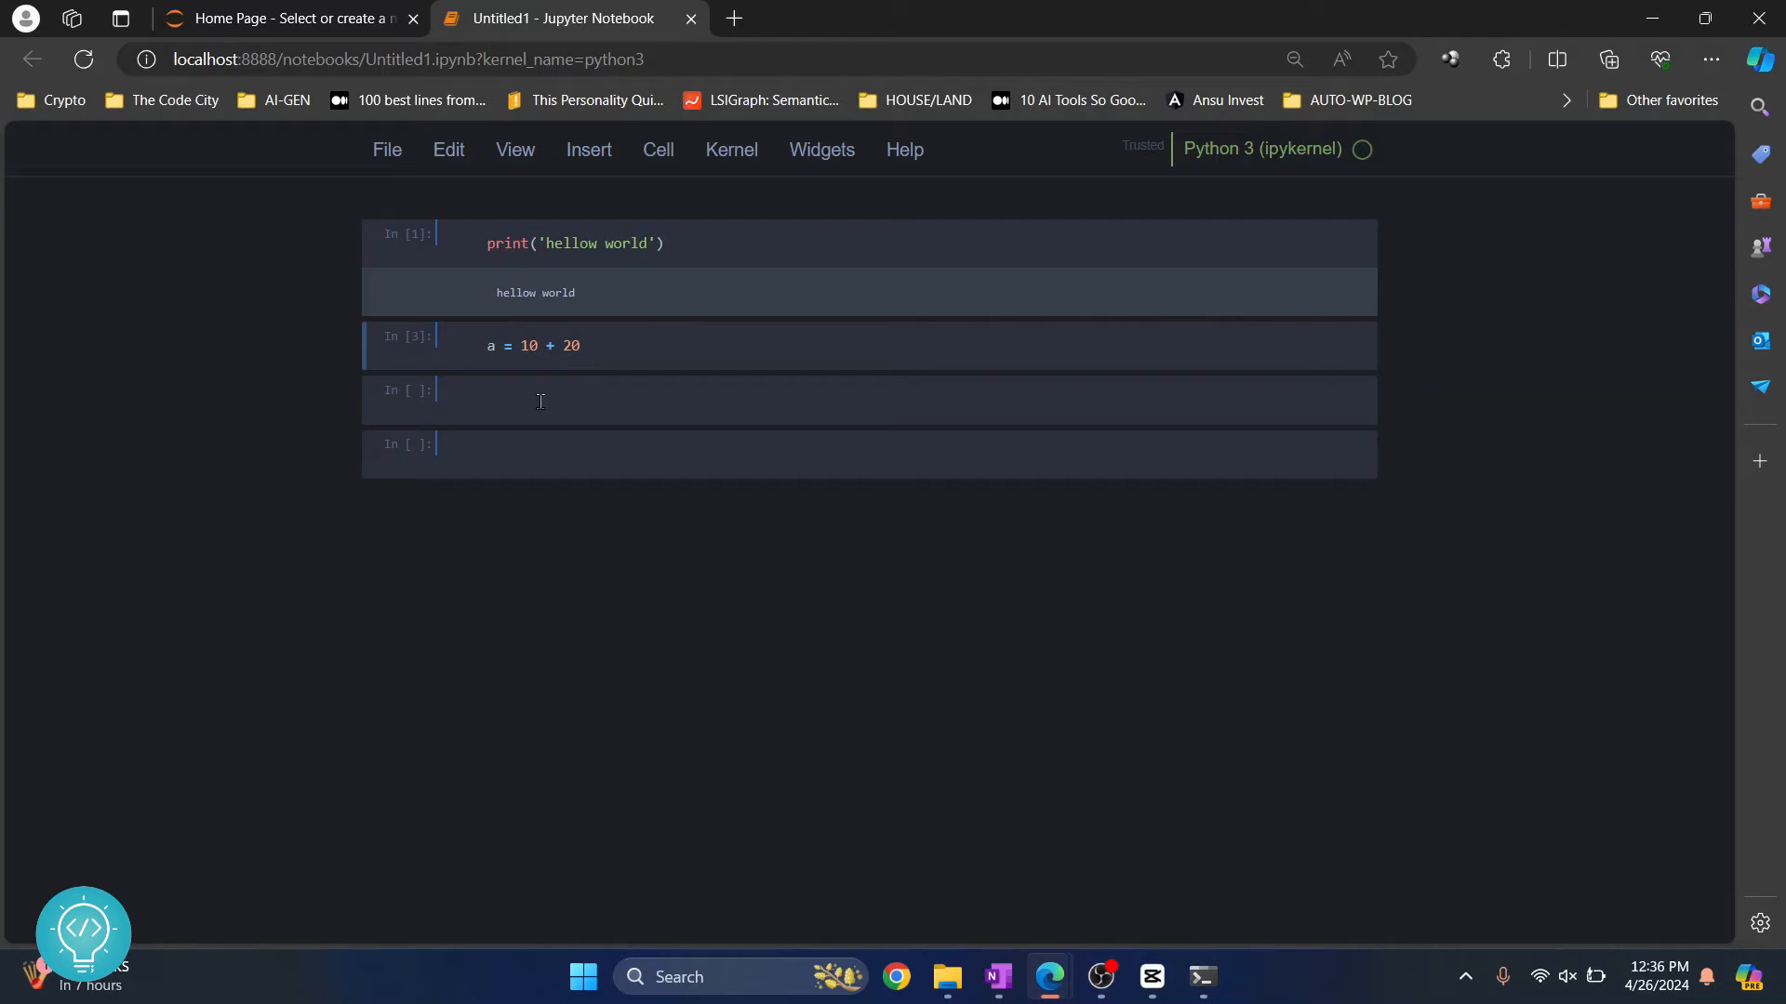
# Step: Enter print(a) in the new cell and move into the empty last cell
pyautogui.write('print')
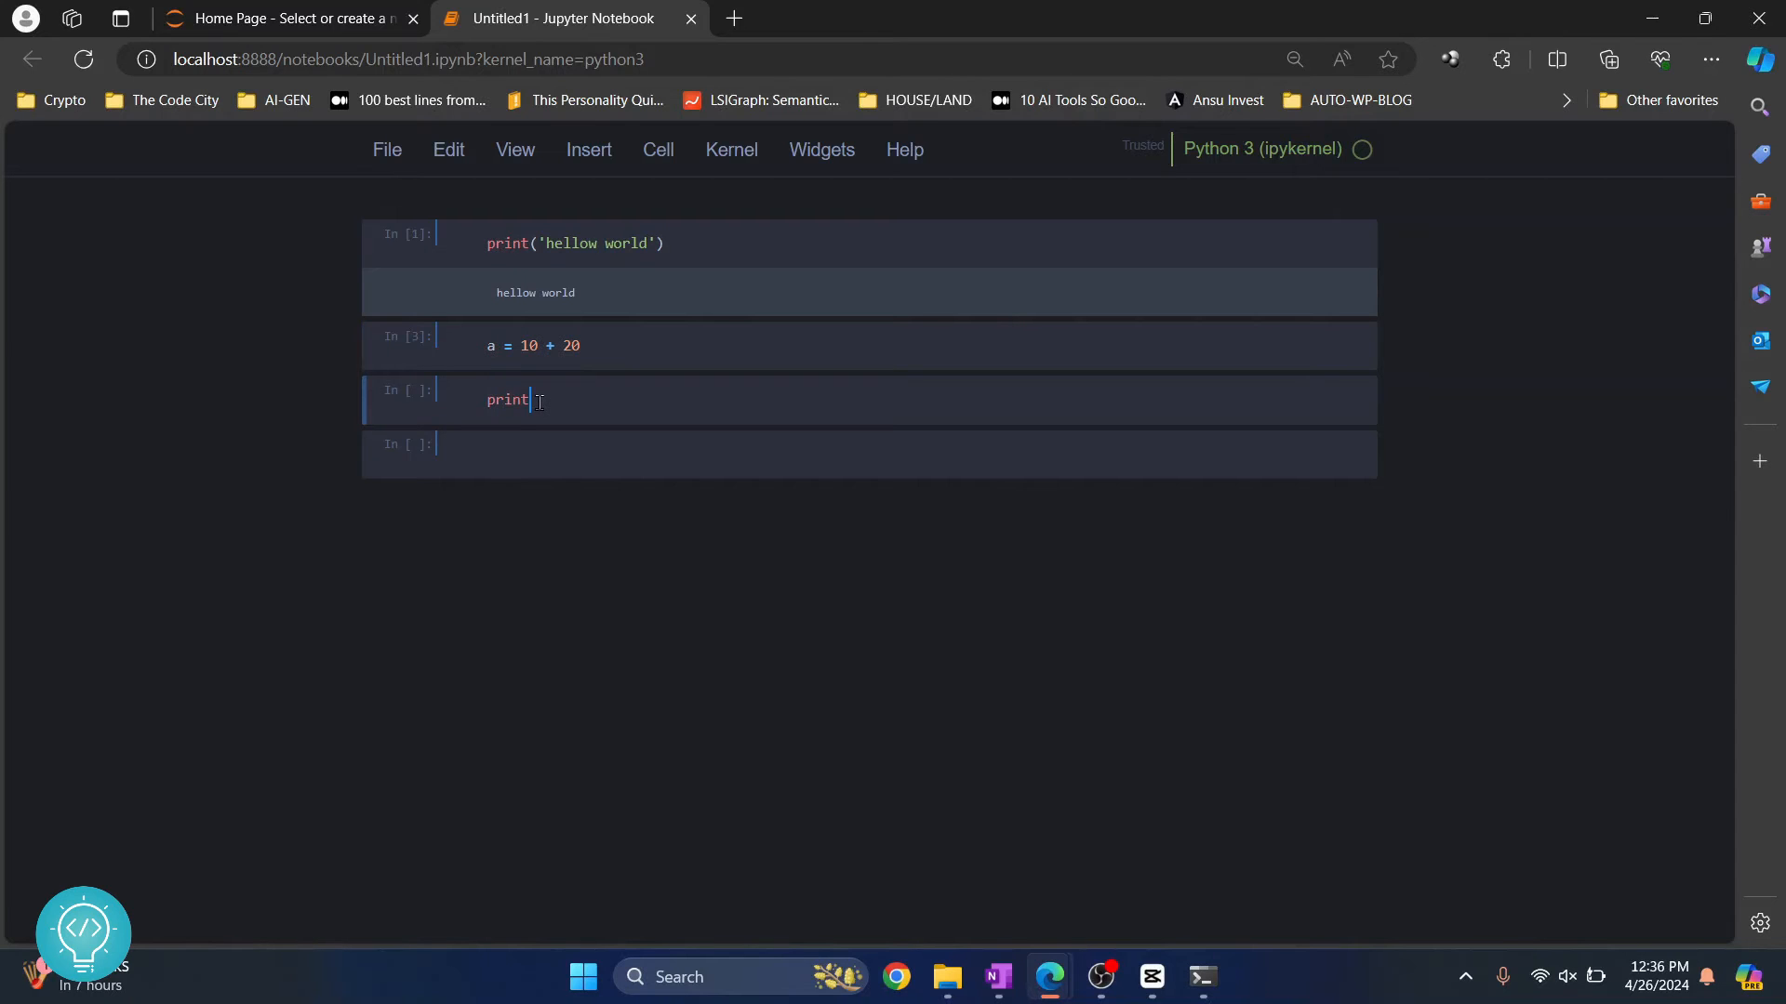
pyautogui.write('(a)')
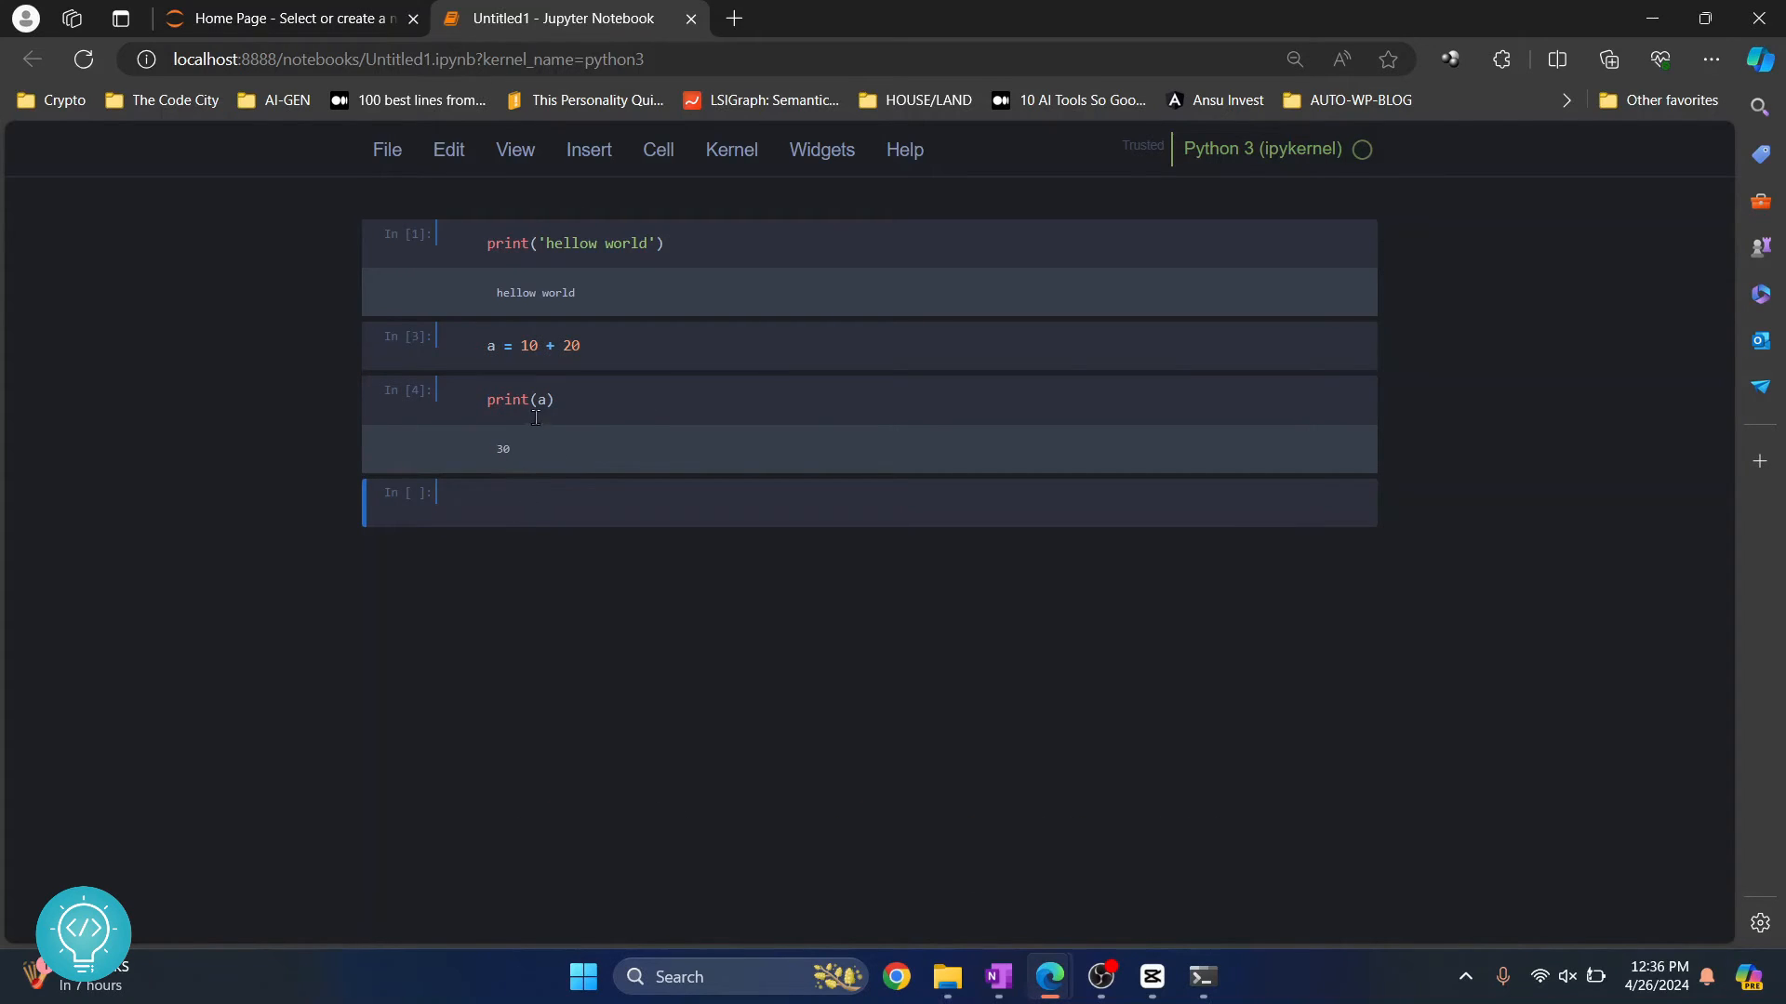
pyautogui.click(514, 501)
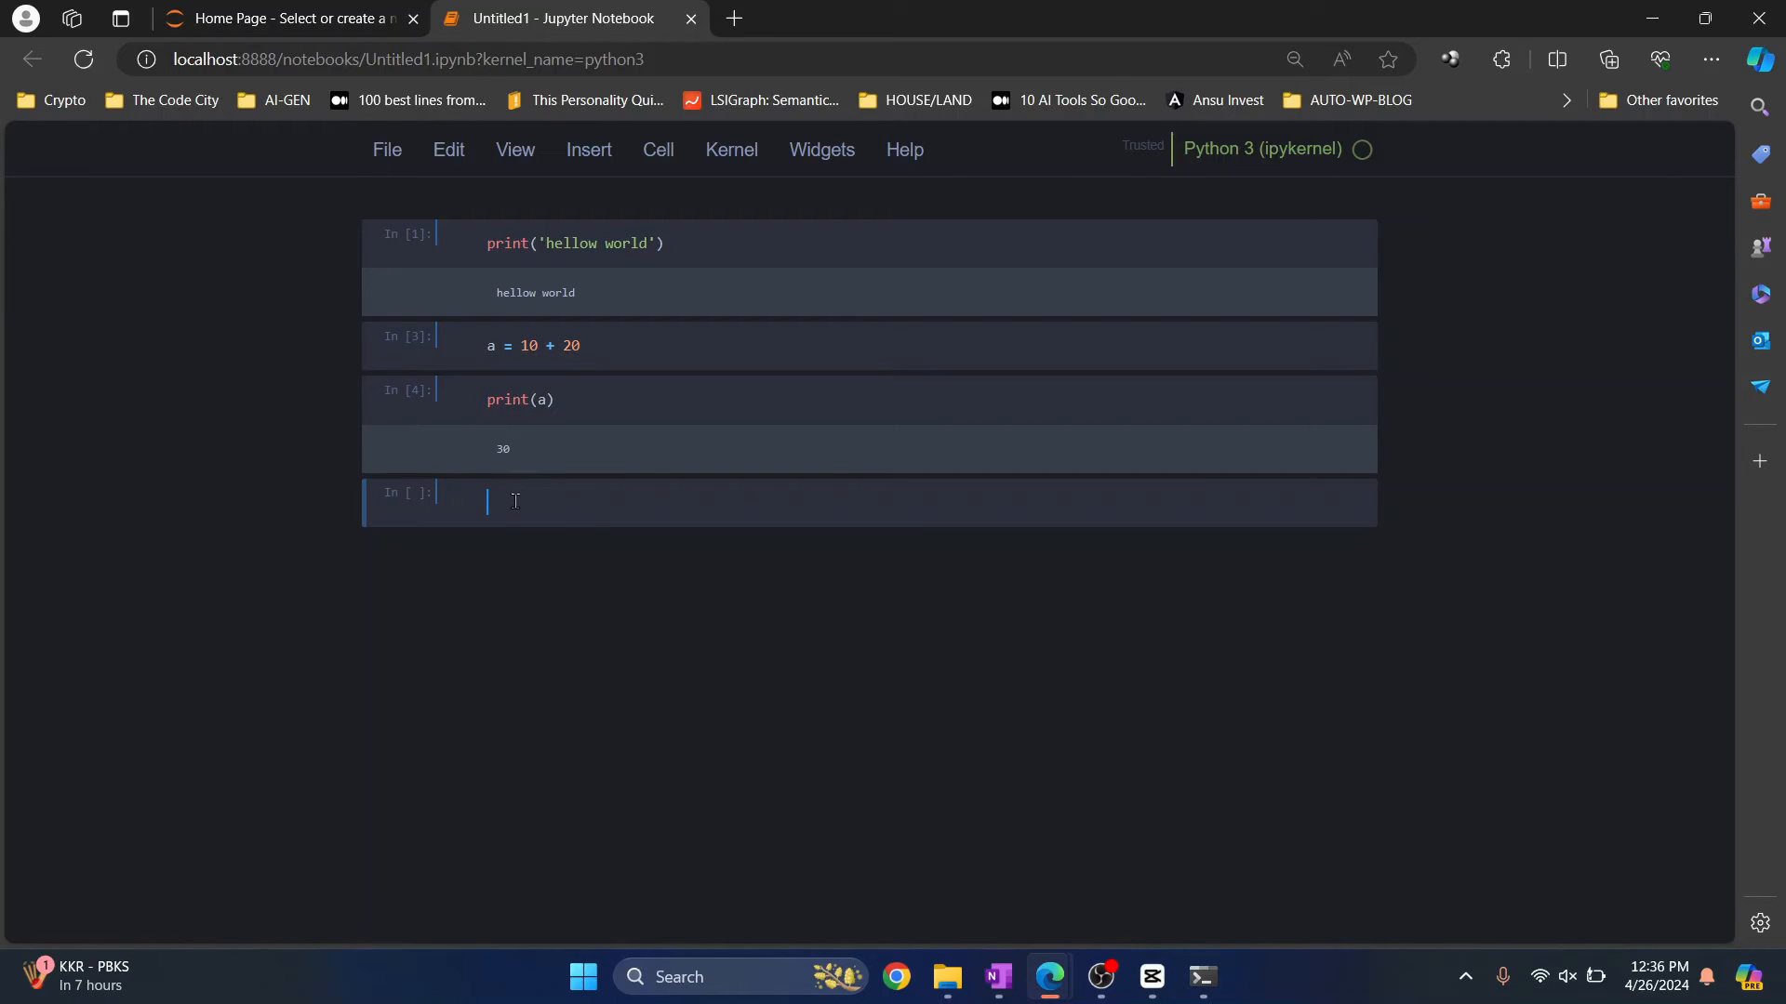
pyautogui.moveTo(472, 471)
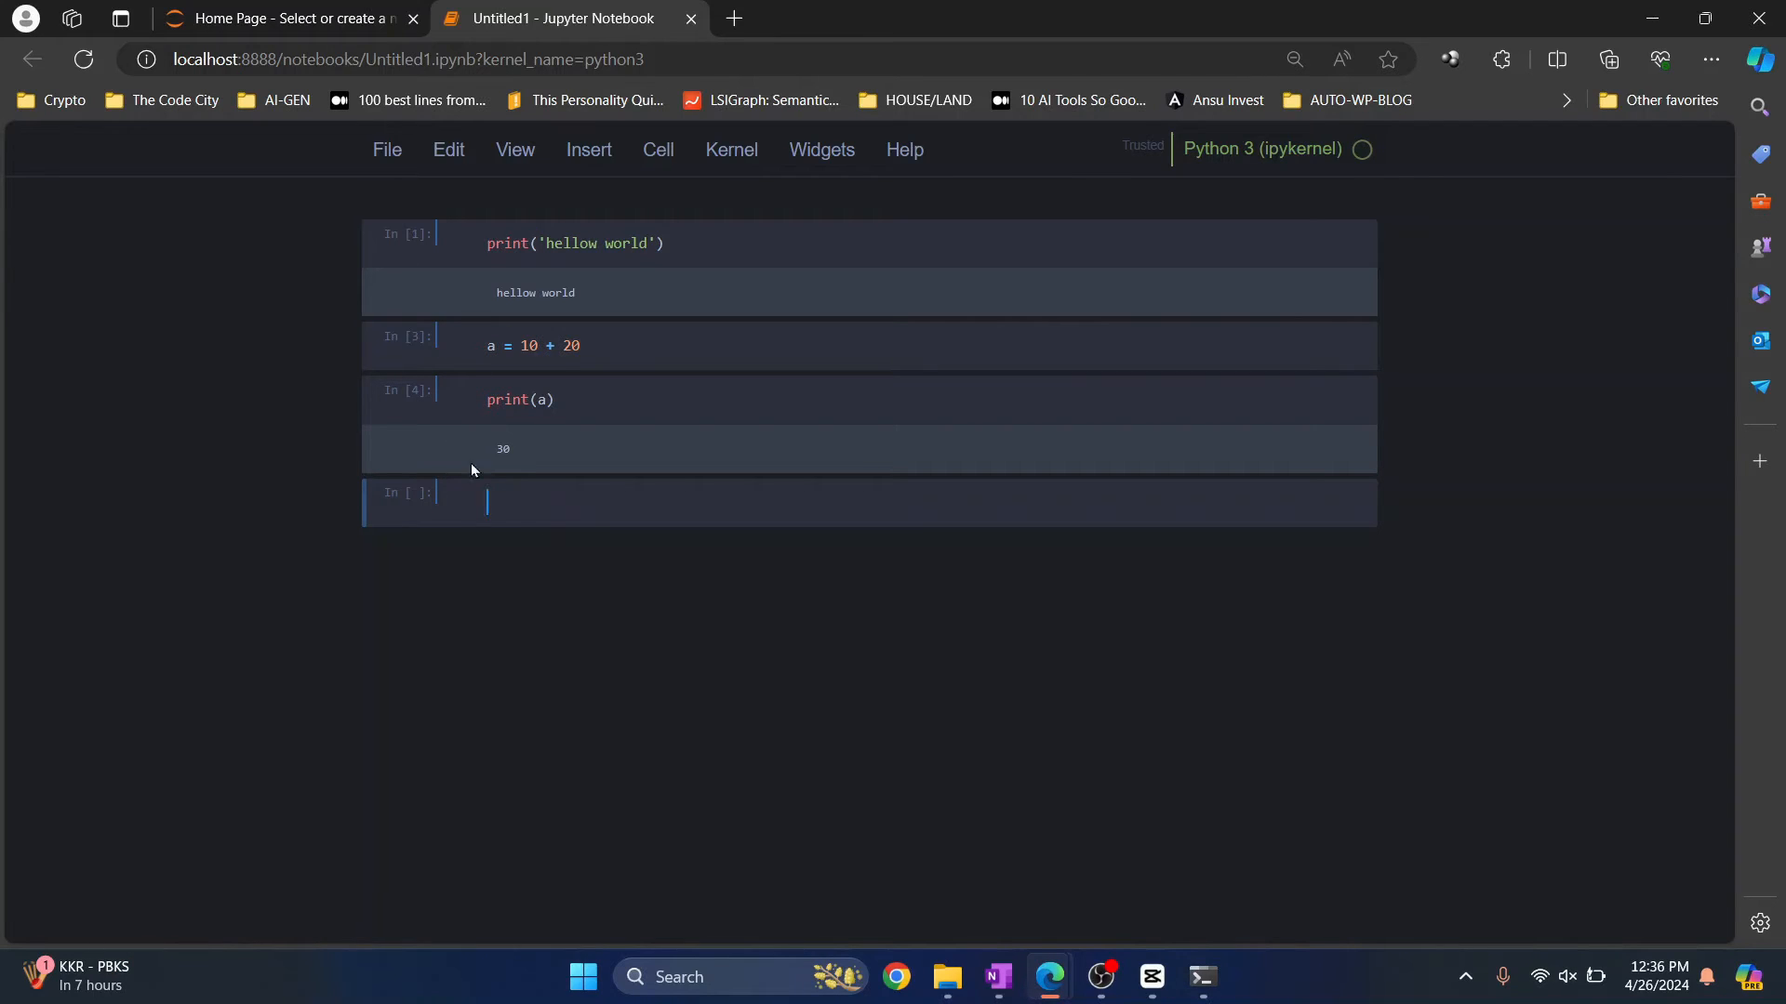
# Step: Rerun the hello world, a = 10 + 20 and print(a) cells, leaving blank cells inserted after them
pyautogui.click(580, 346)
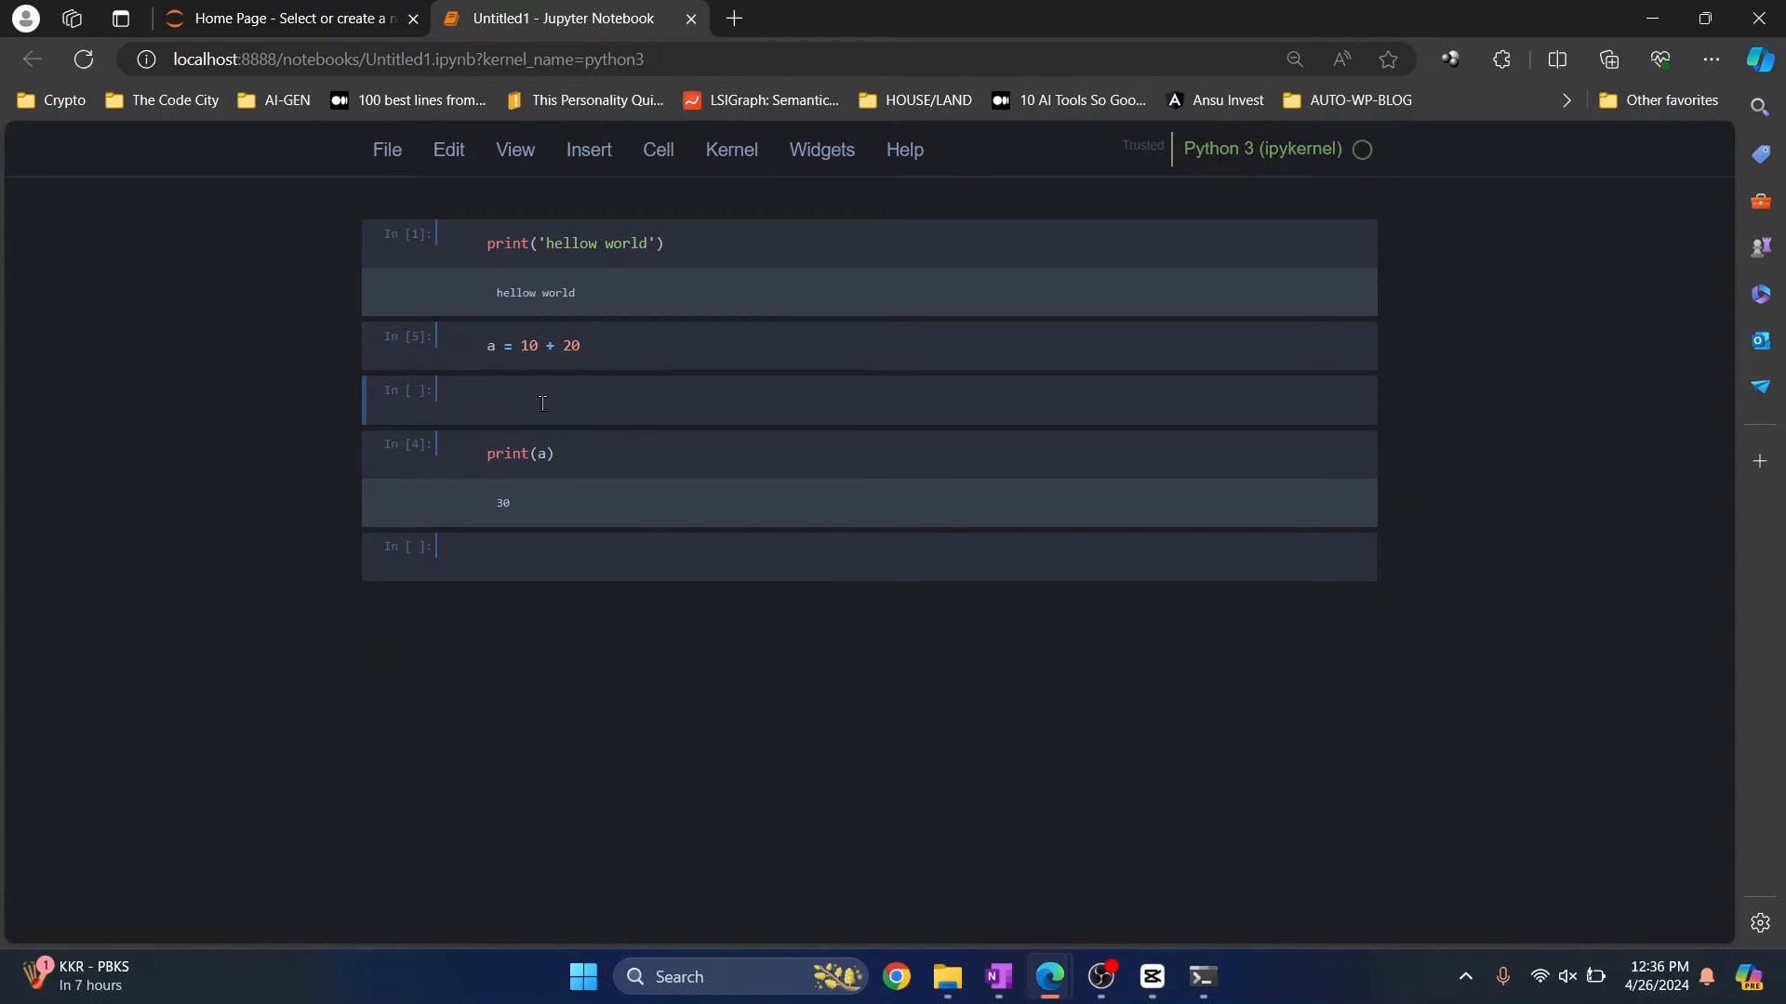
pyautogui.doubleClick(541, 454)
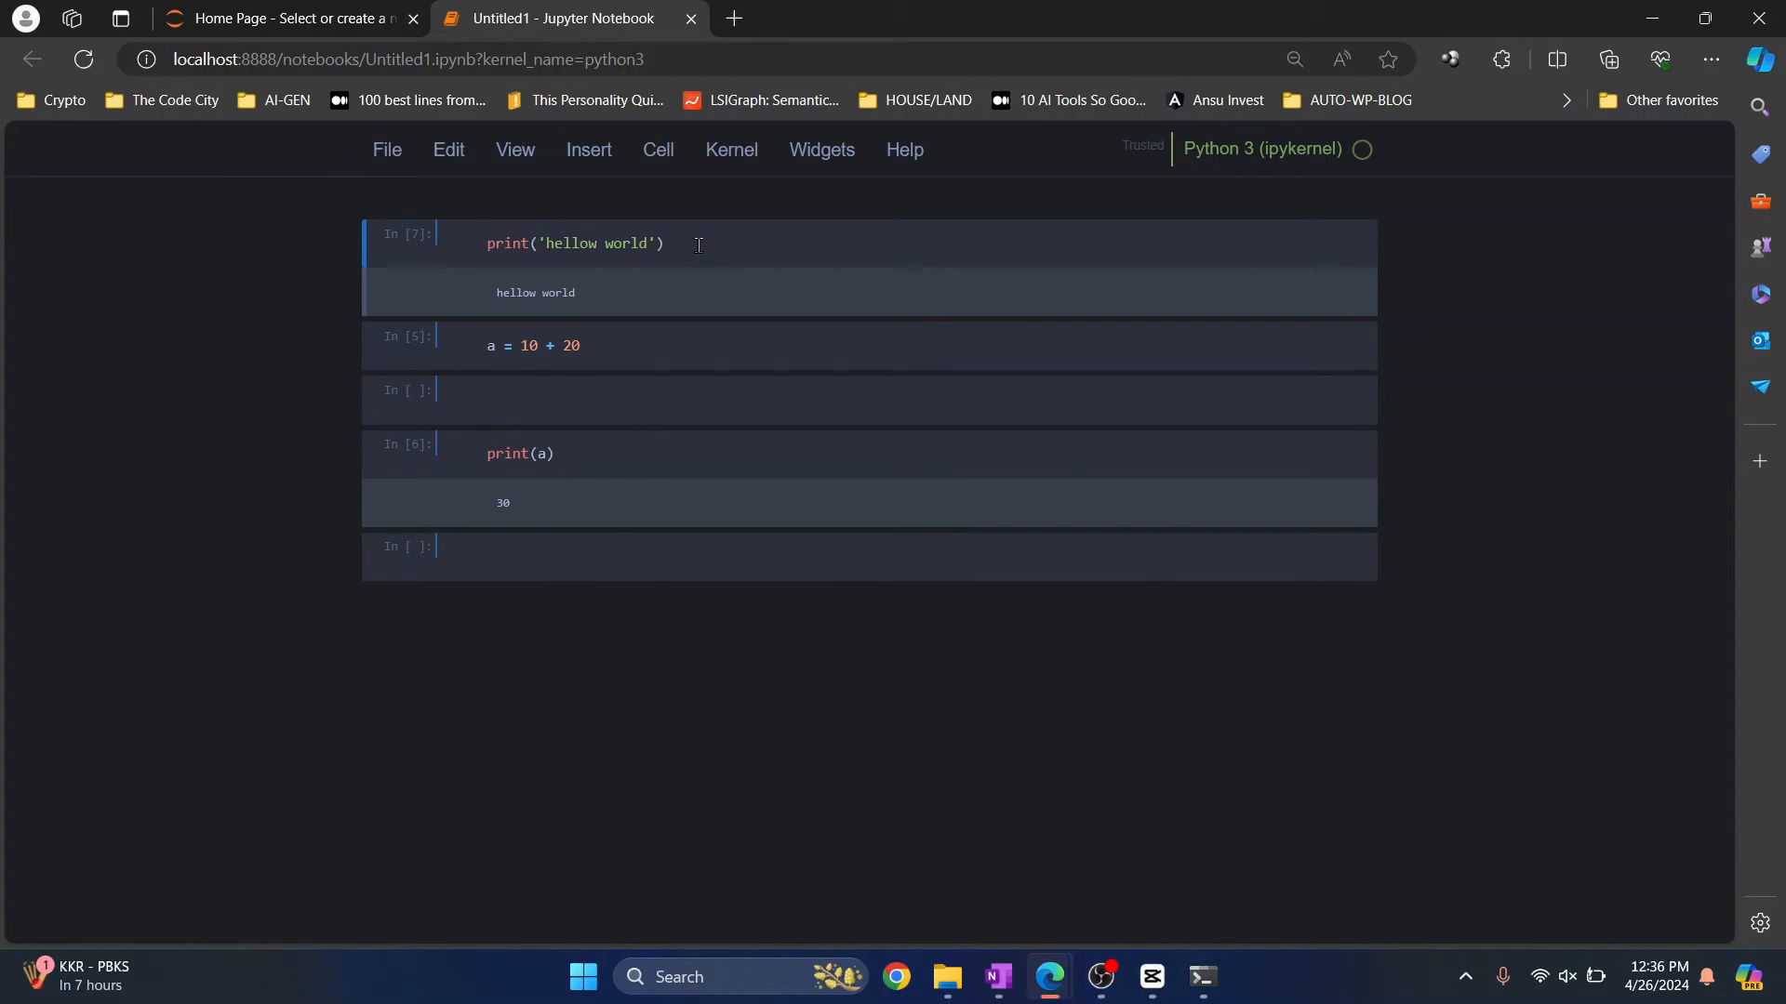
pyautogui.moveTo(653, 320)
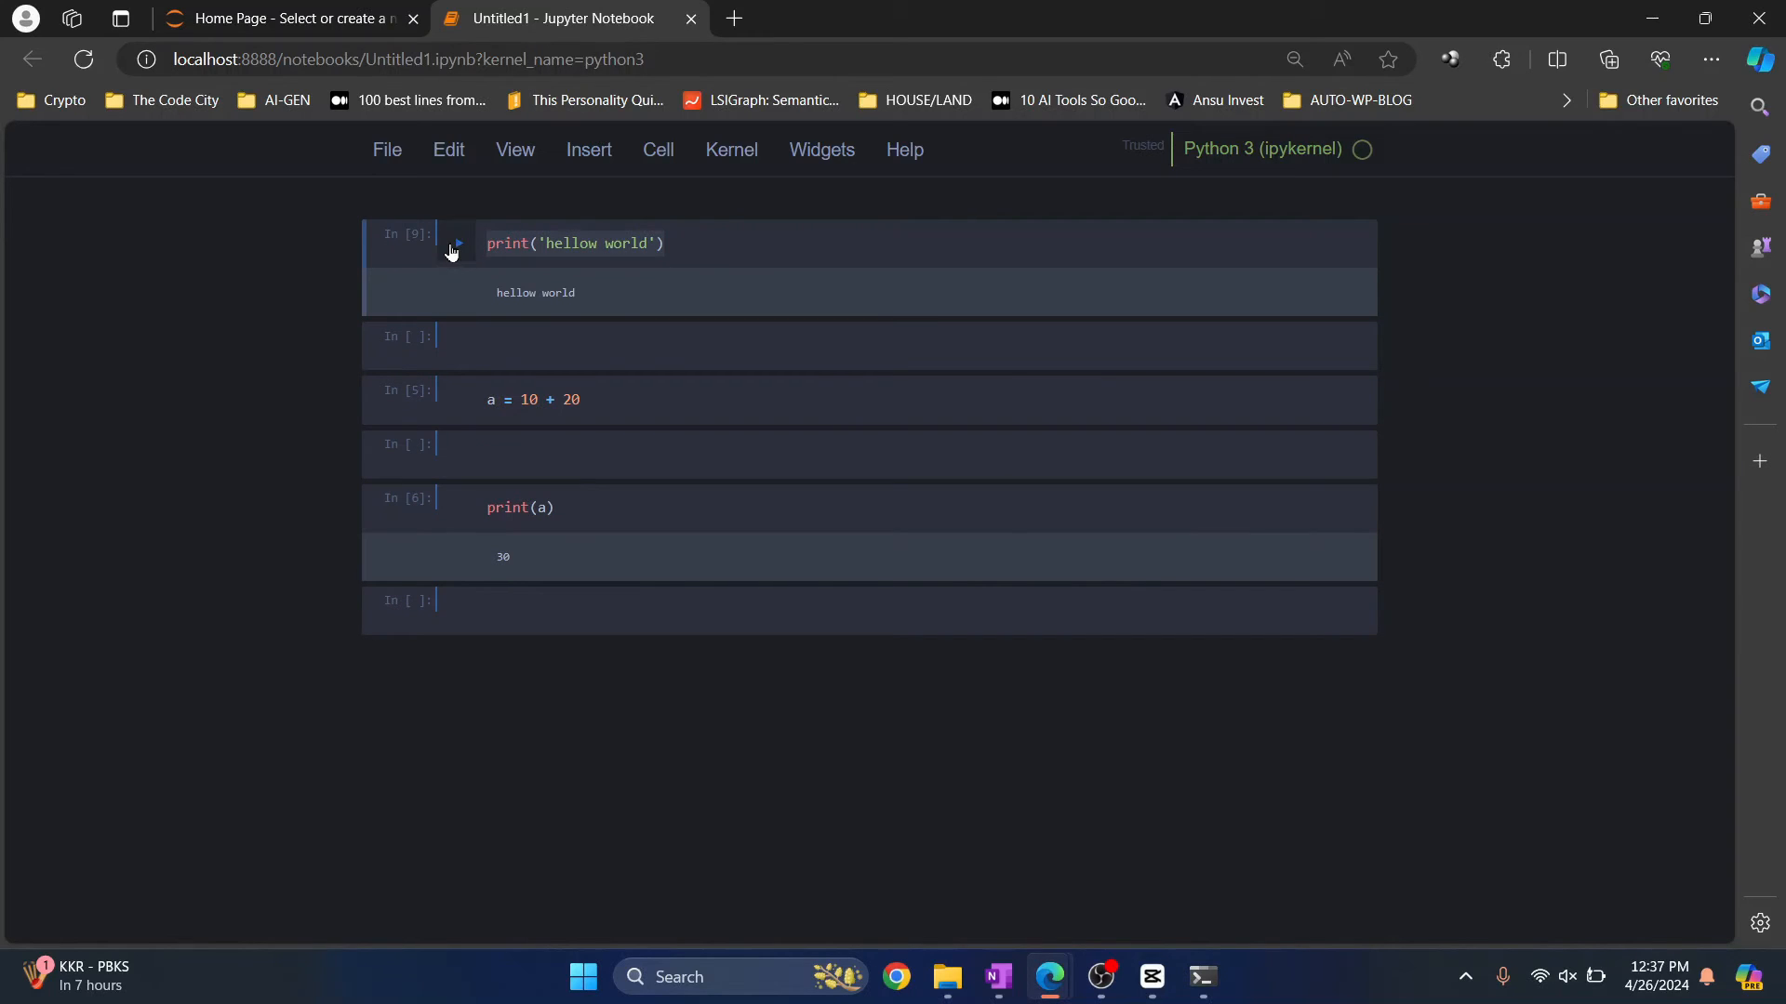
pyautogui.click(798, 346)
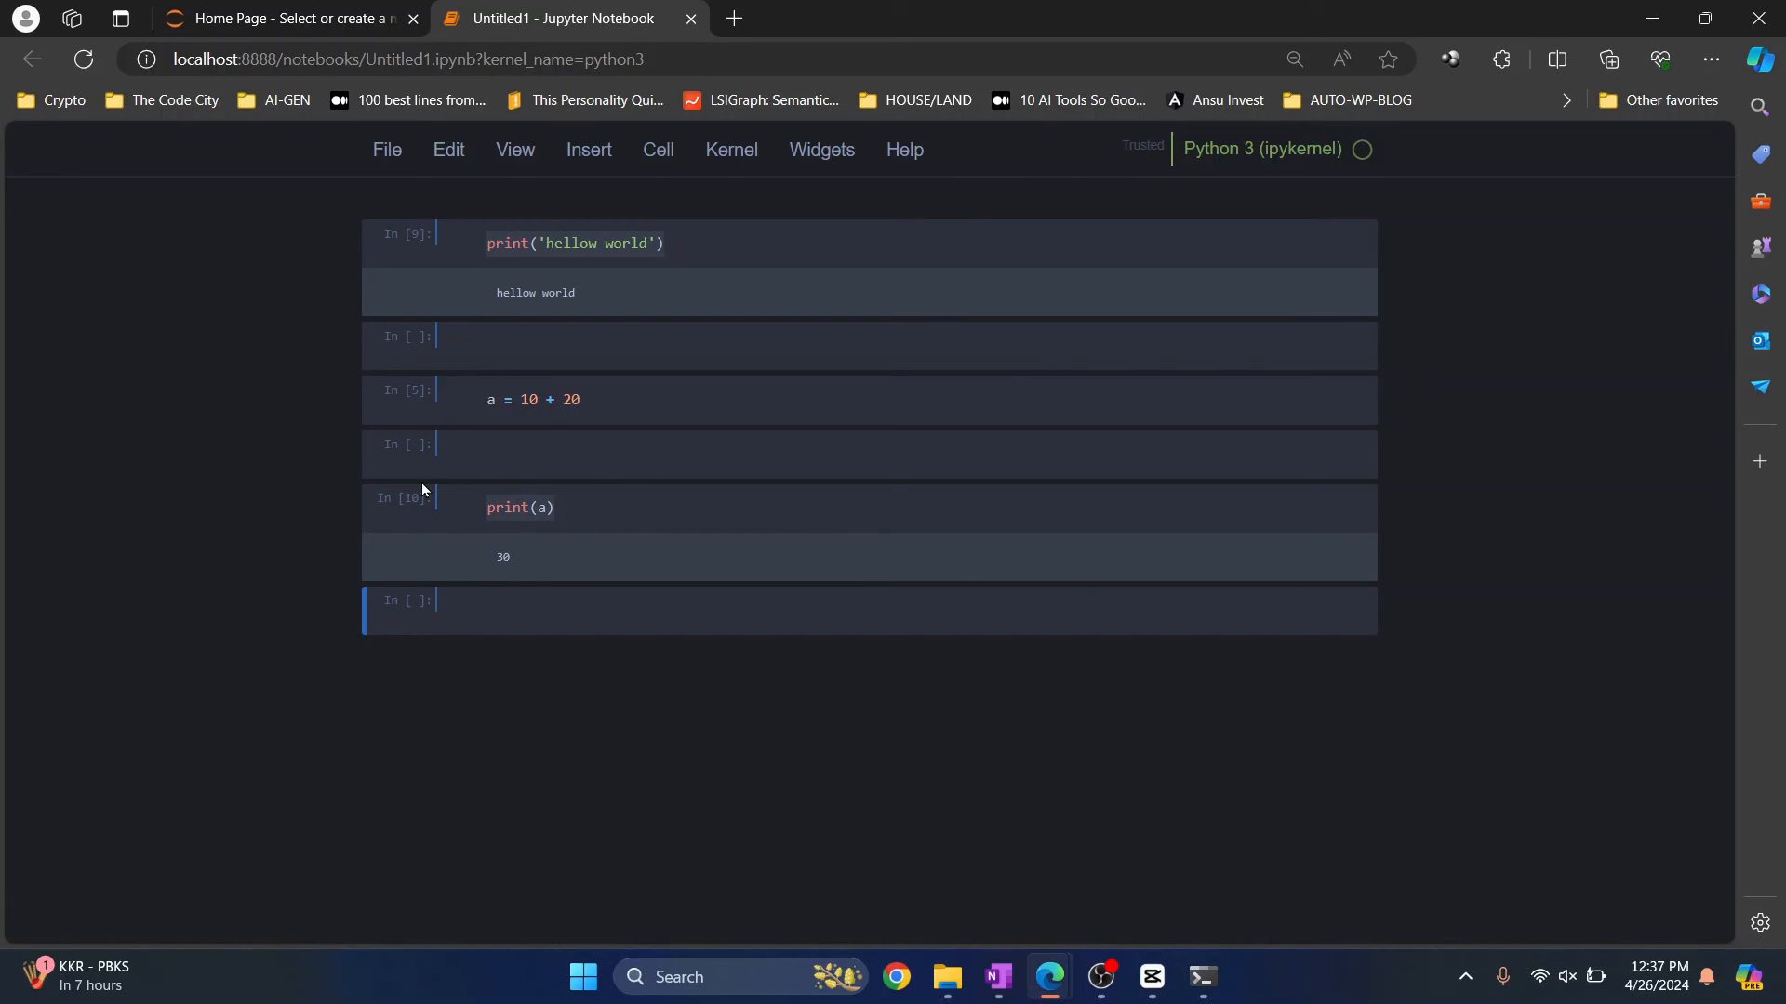
pyautogui.click(519, 508)
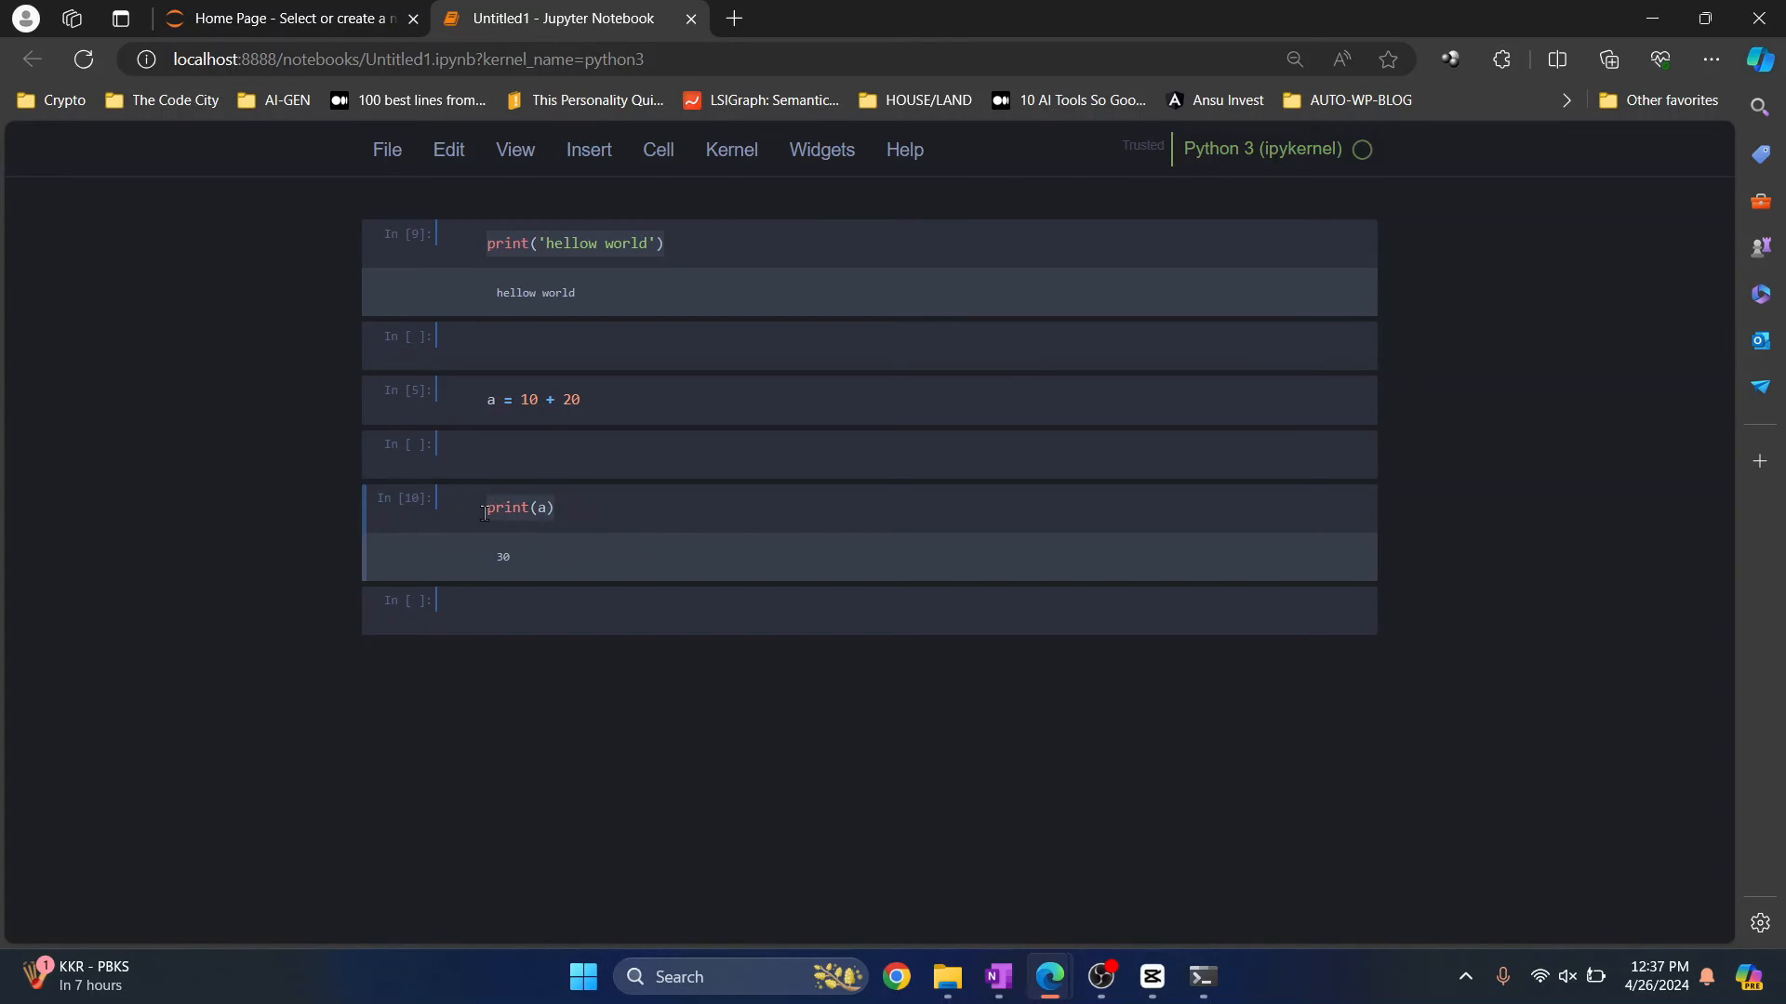
pyautogui.moveTo(515, 606)
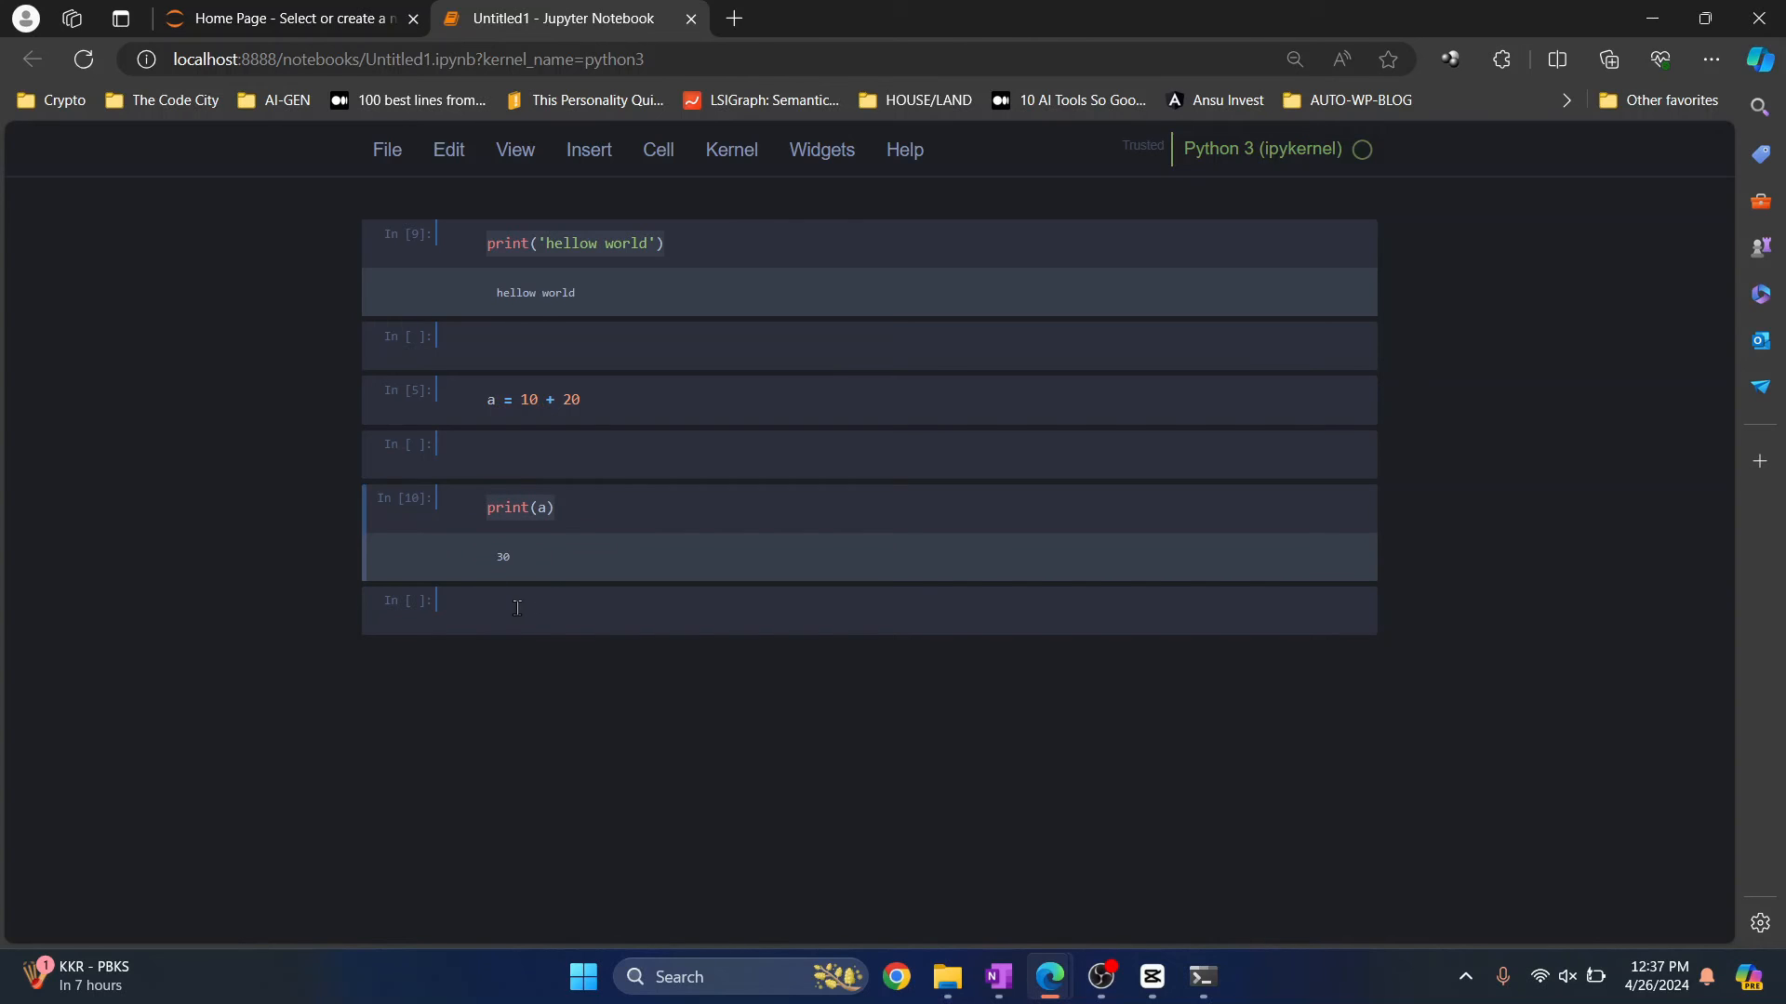
pyautogui.click(683, 336)
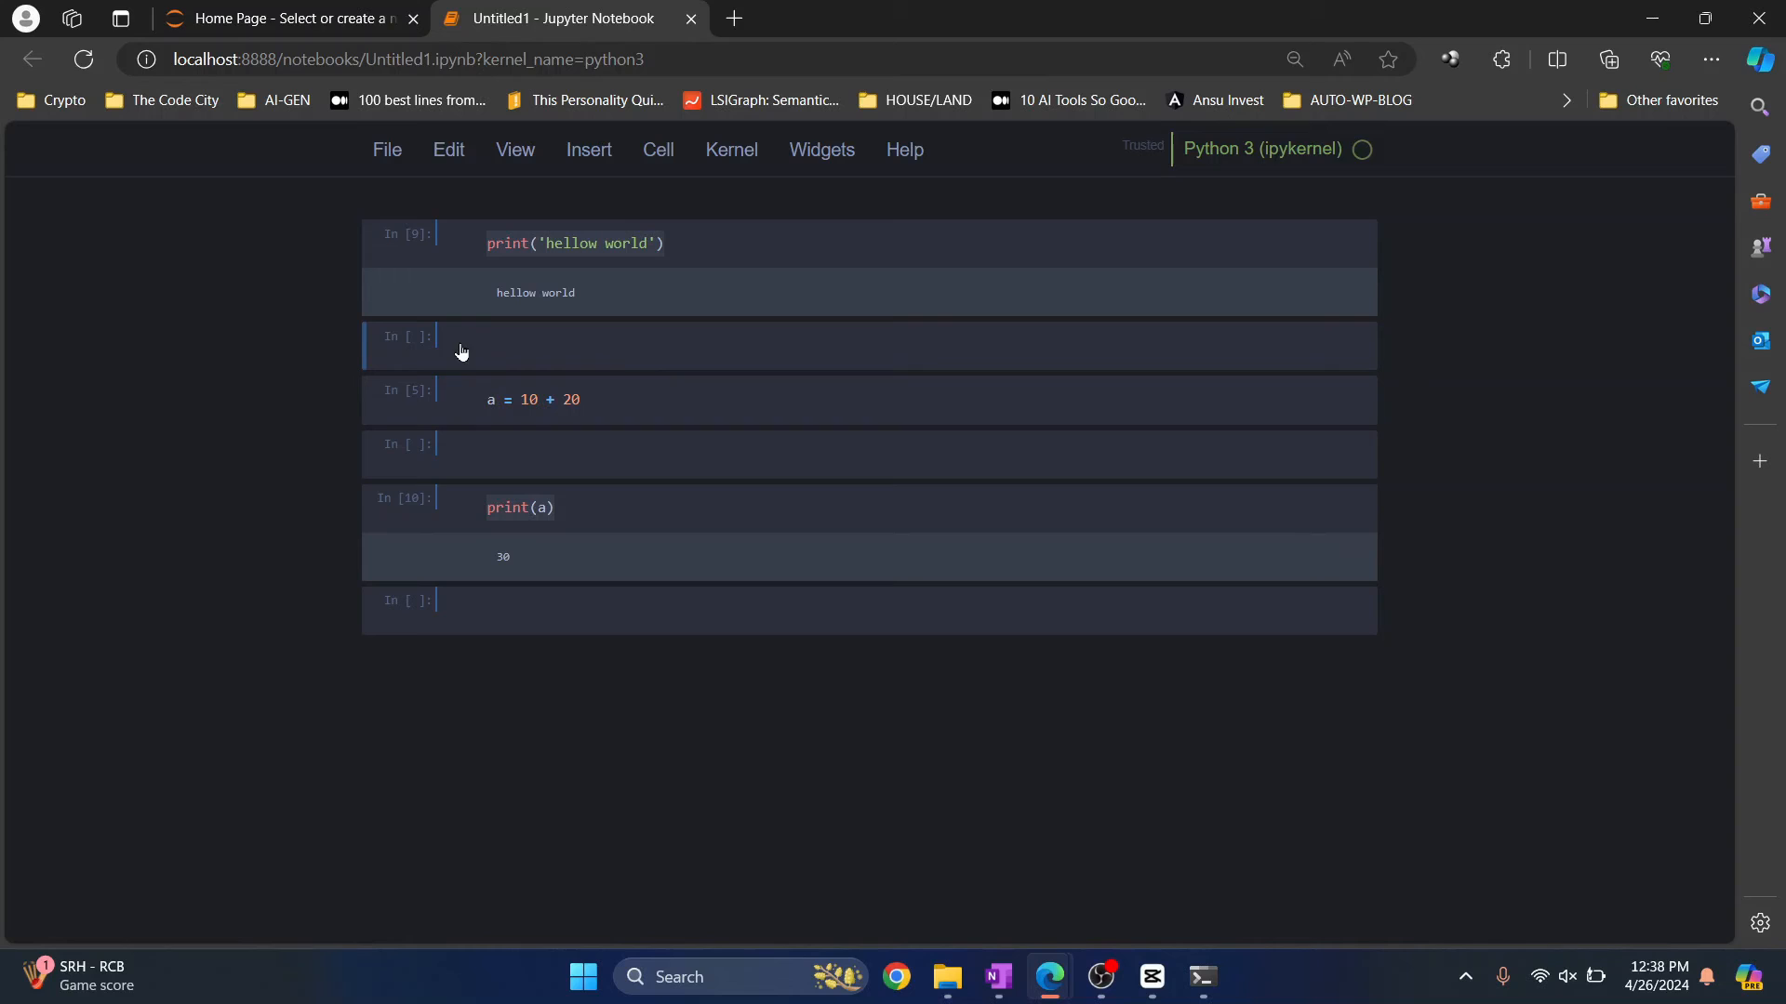
pyautogui.moveTo(554, 378)
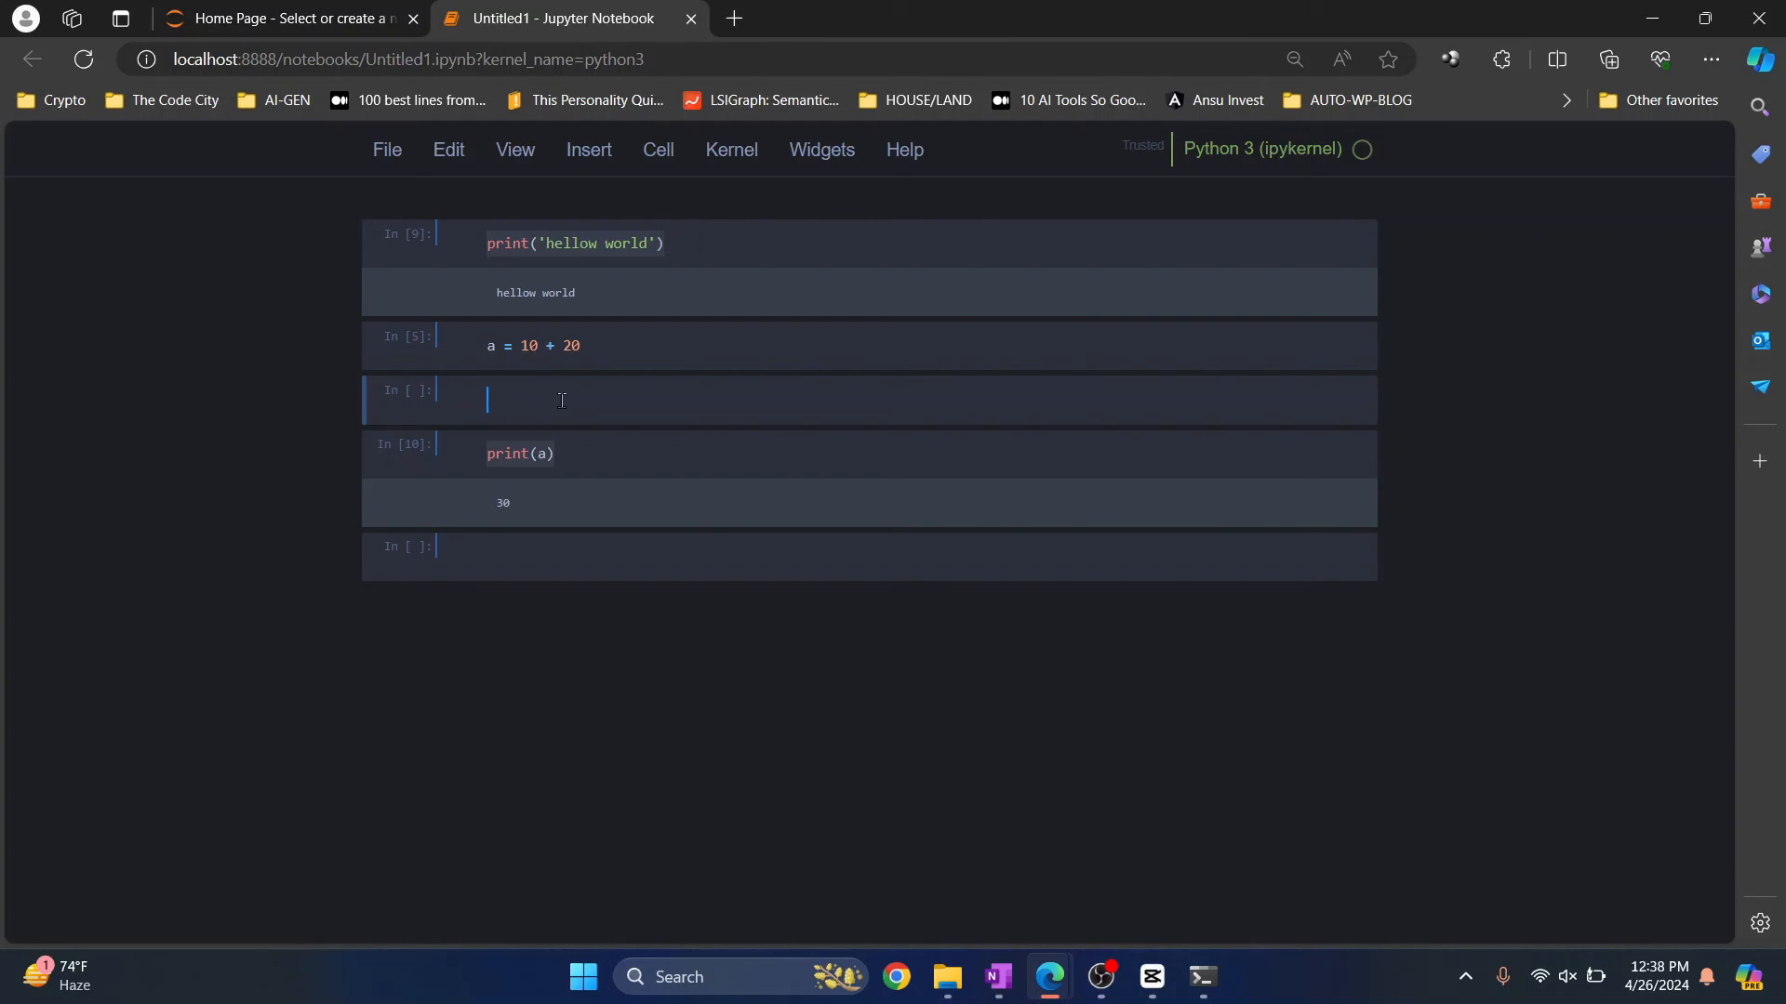
# Step: Delete the stray blank cells with DD in command mode, keeping print(a) printing 30
pyautogui.write('dffsdfd')
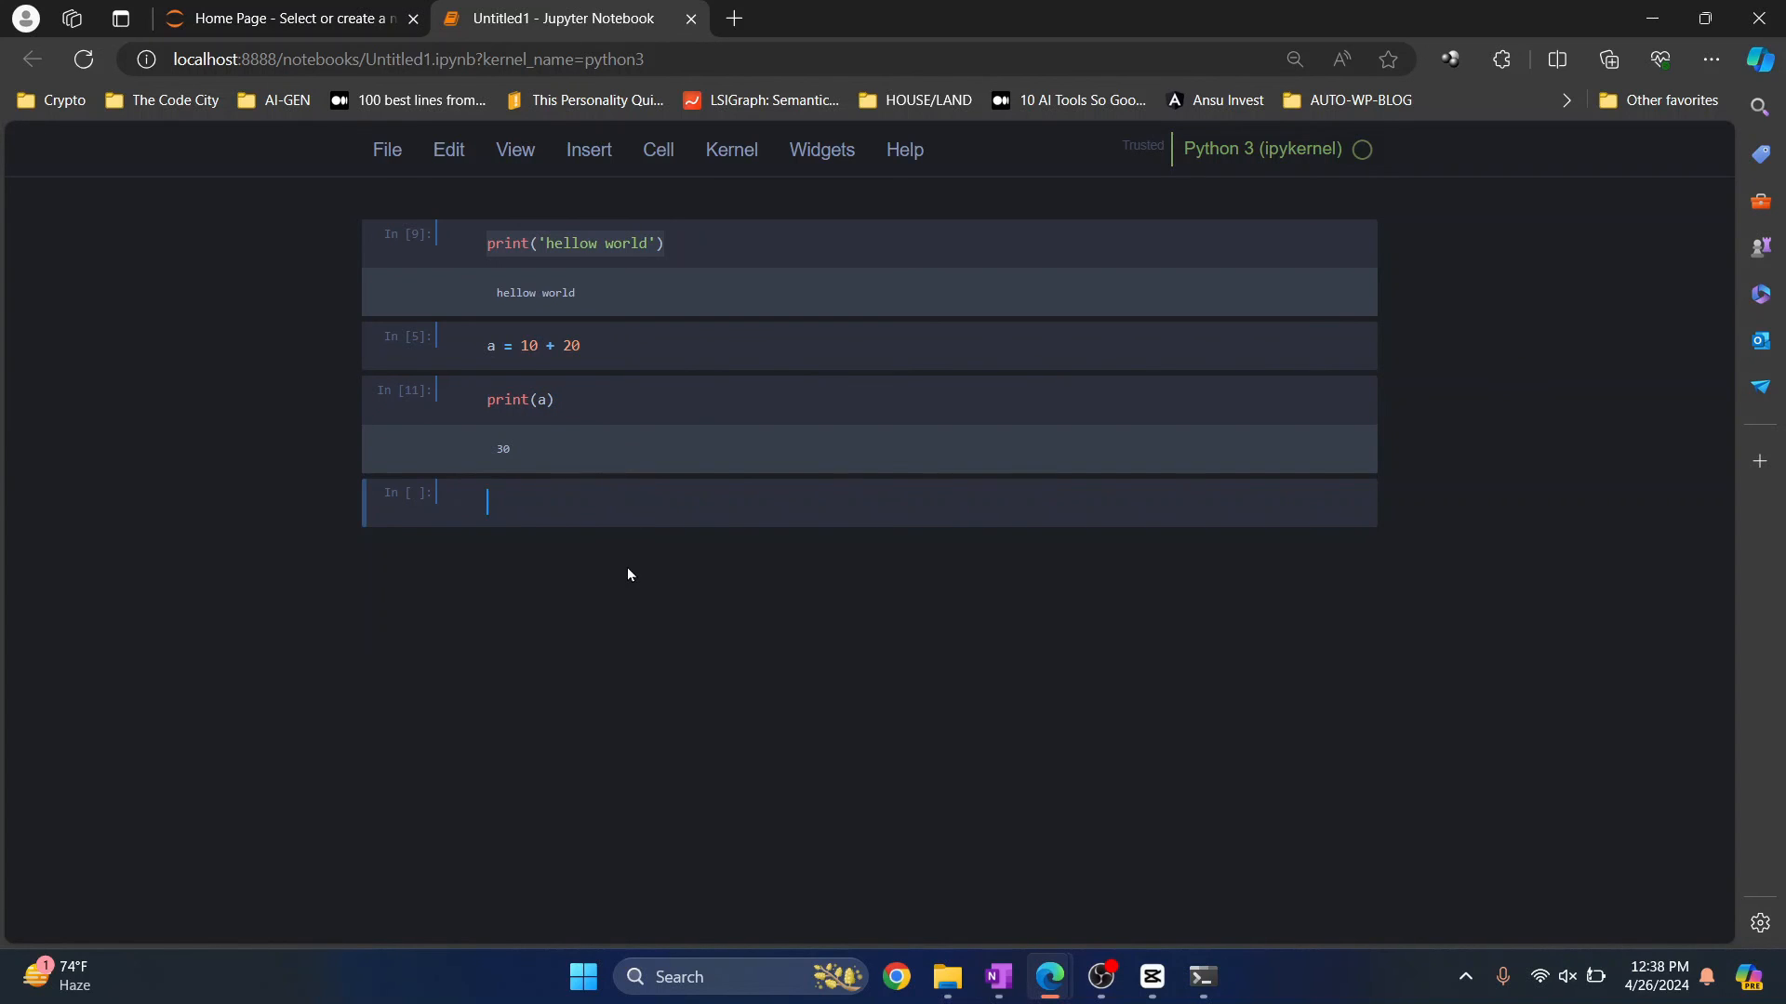
# Step: Enter print("Done") in the last cell and run all cells via Cell > Run All
pyautogui.write('print()')
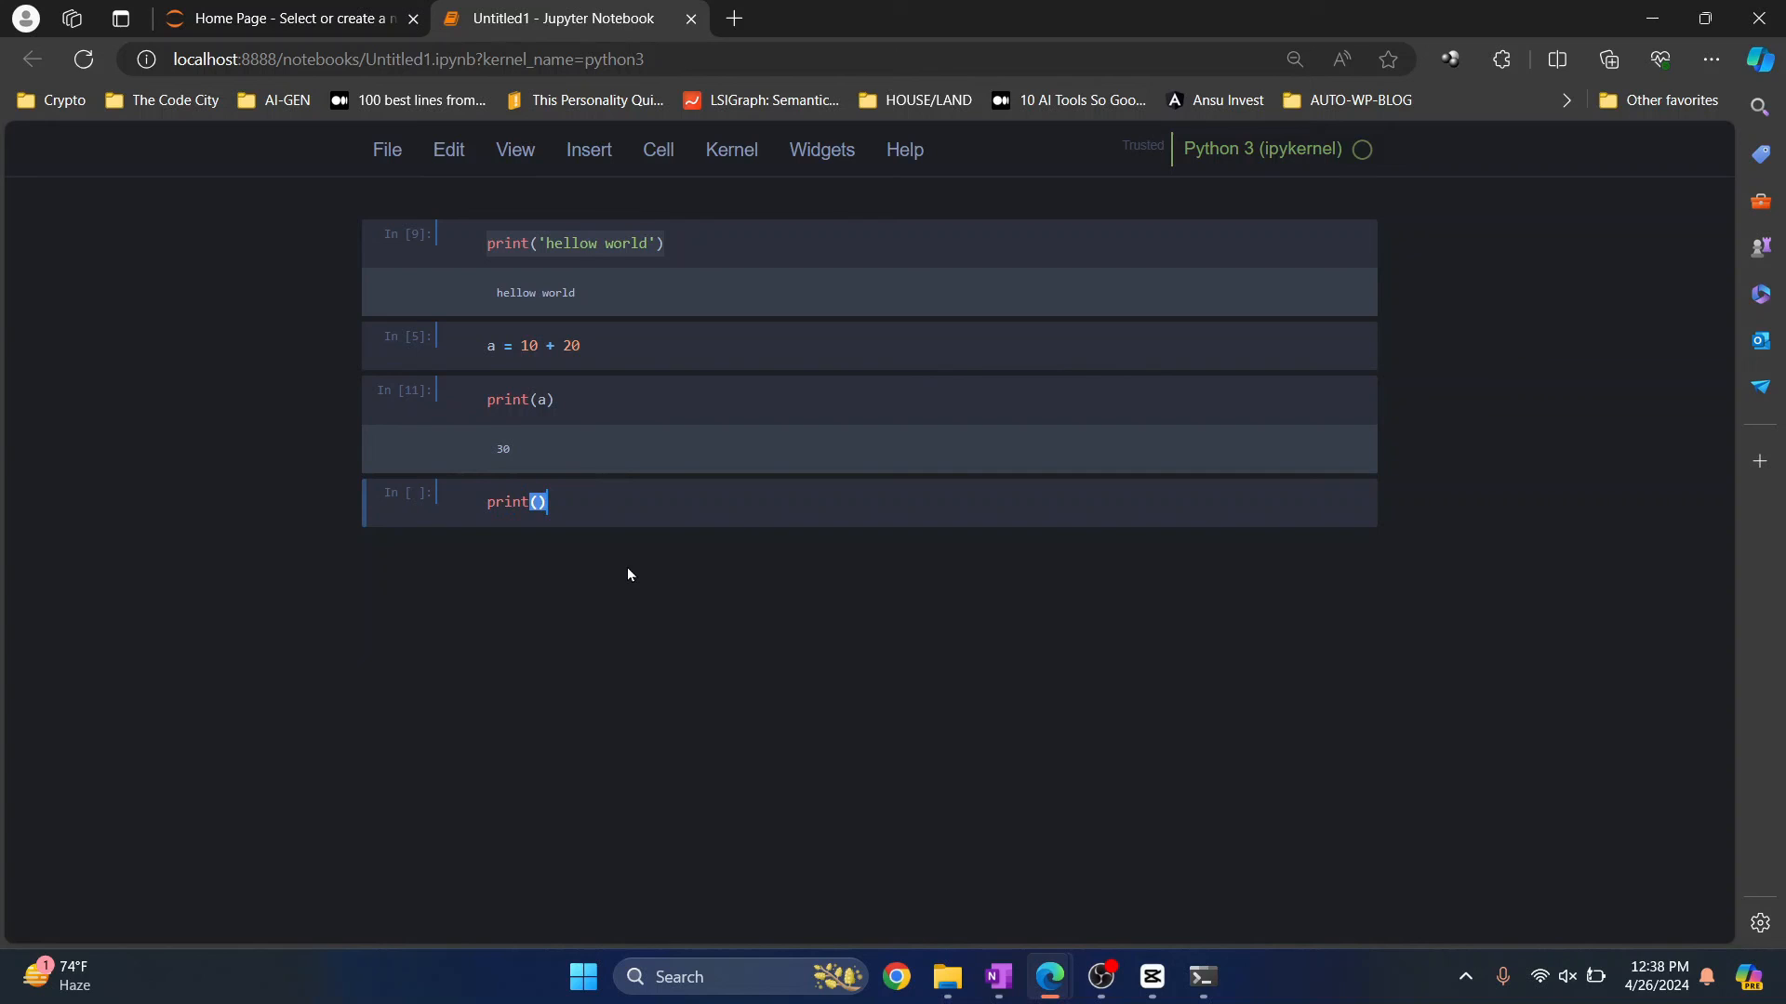
pyautogui.write('""')
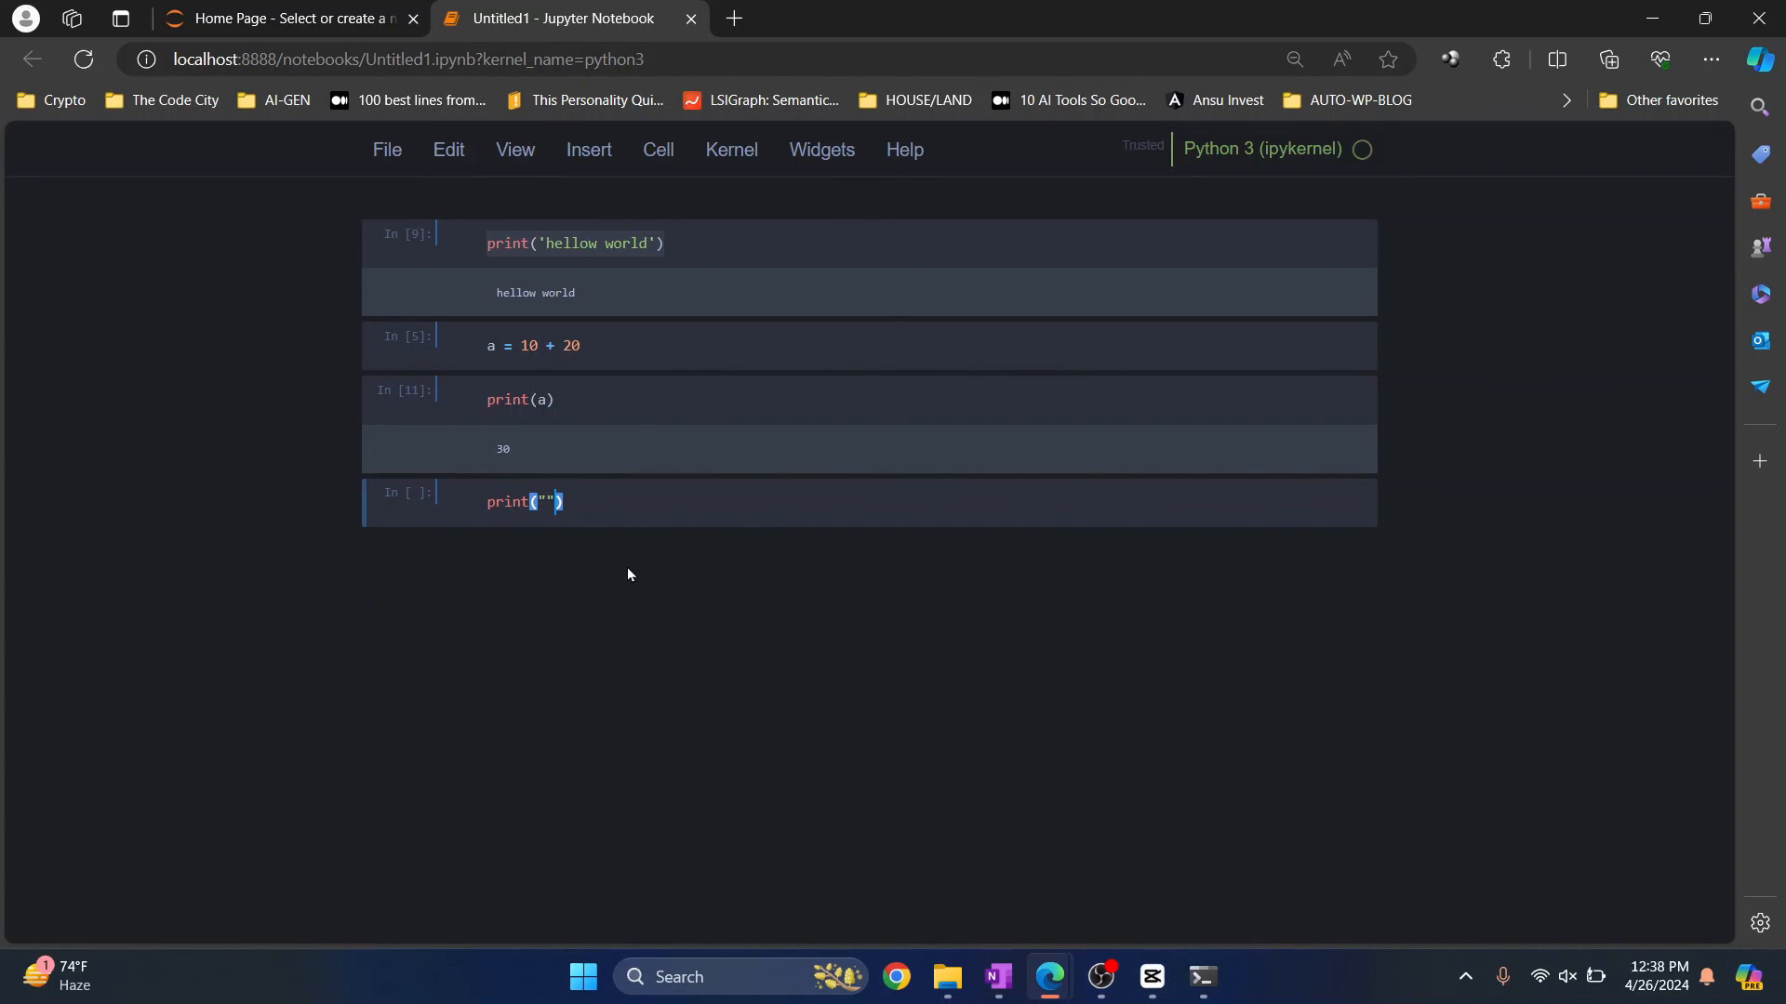
pyautogui.write('Done')
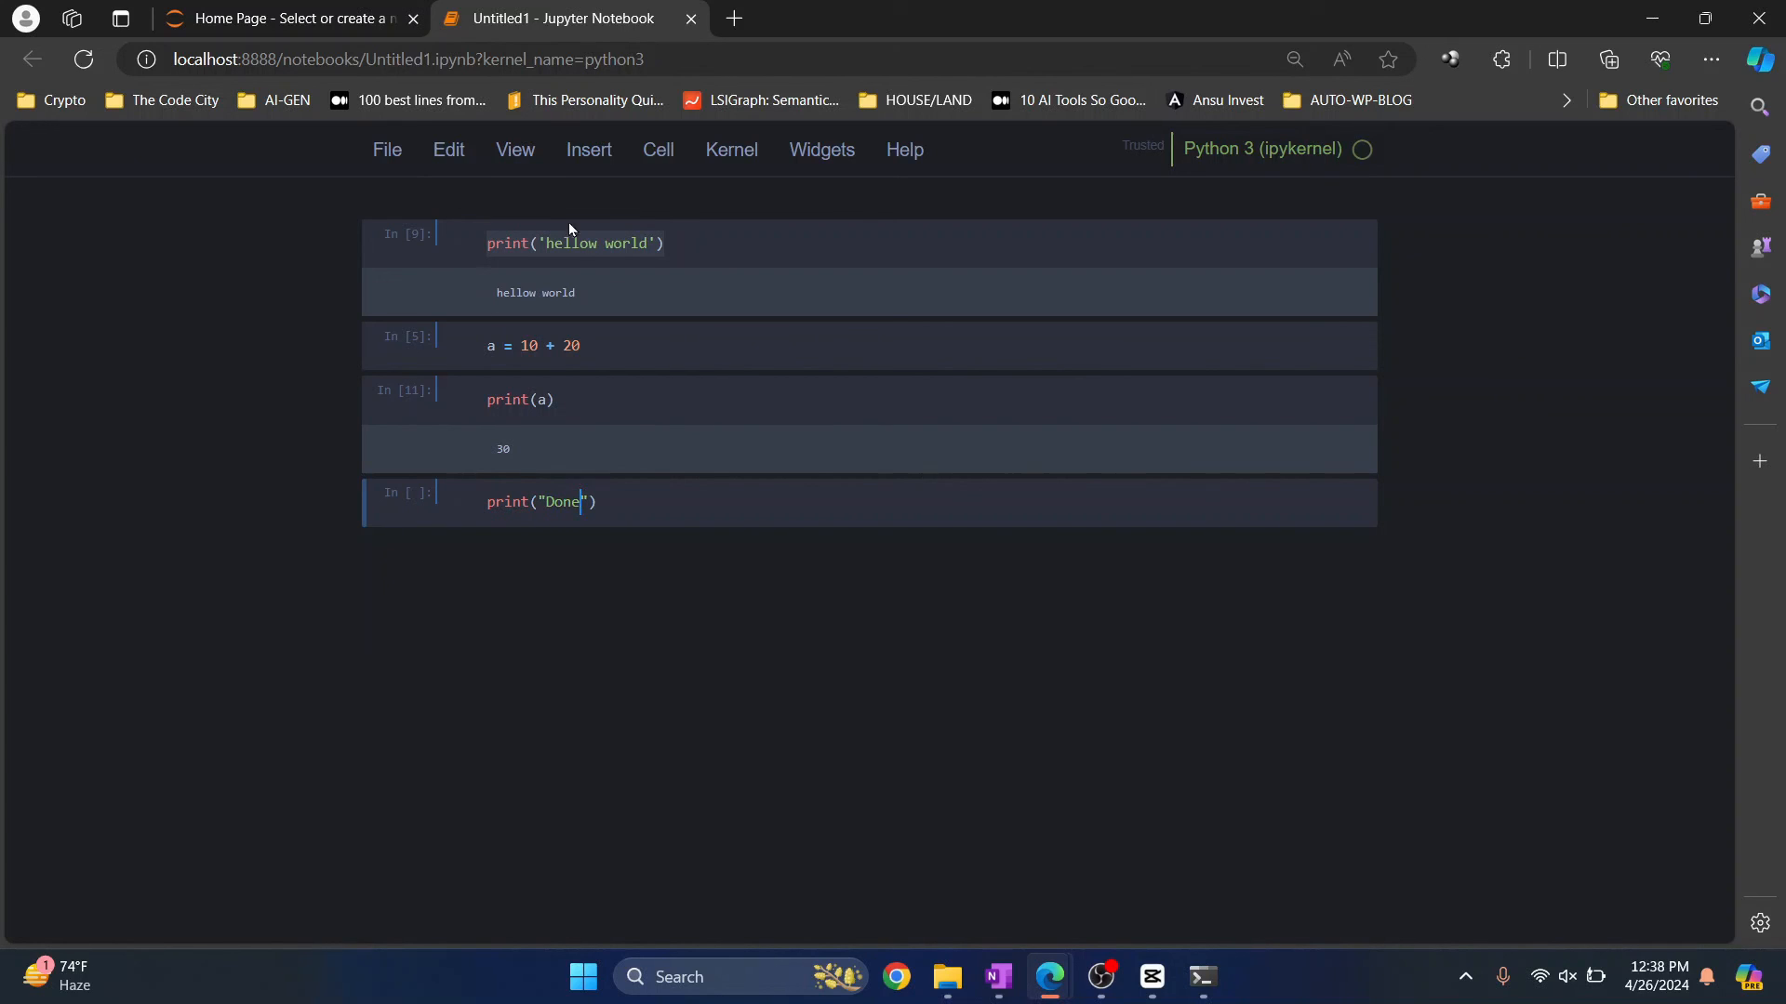
pyautogui.click(656, 149)
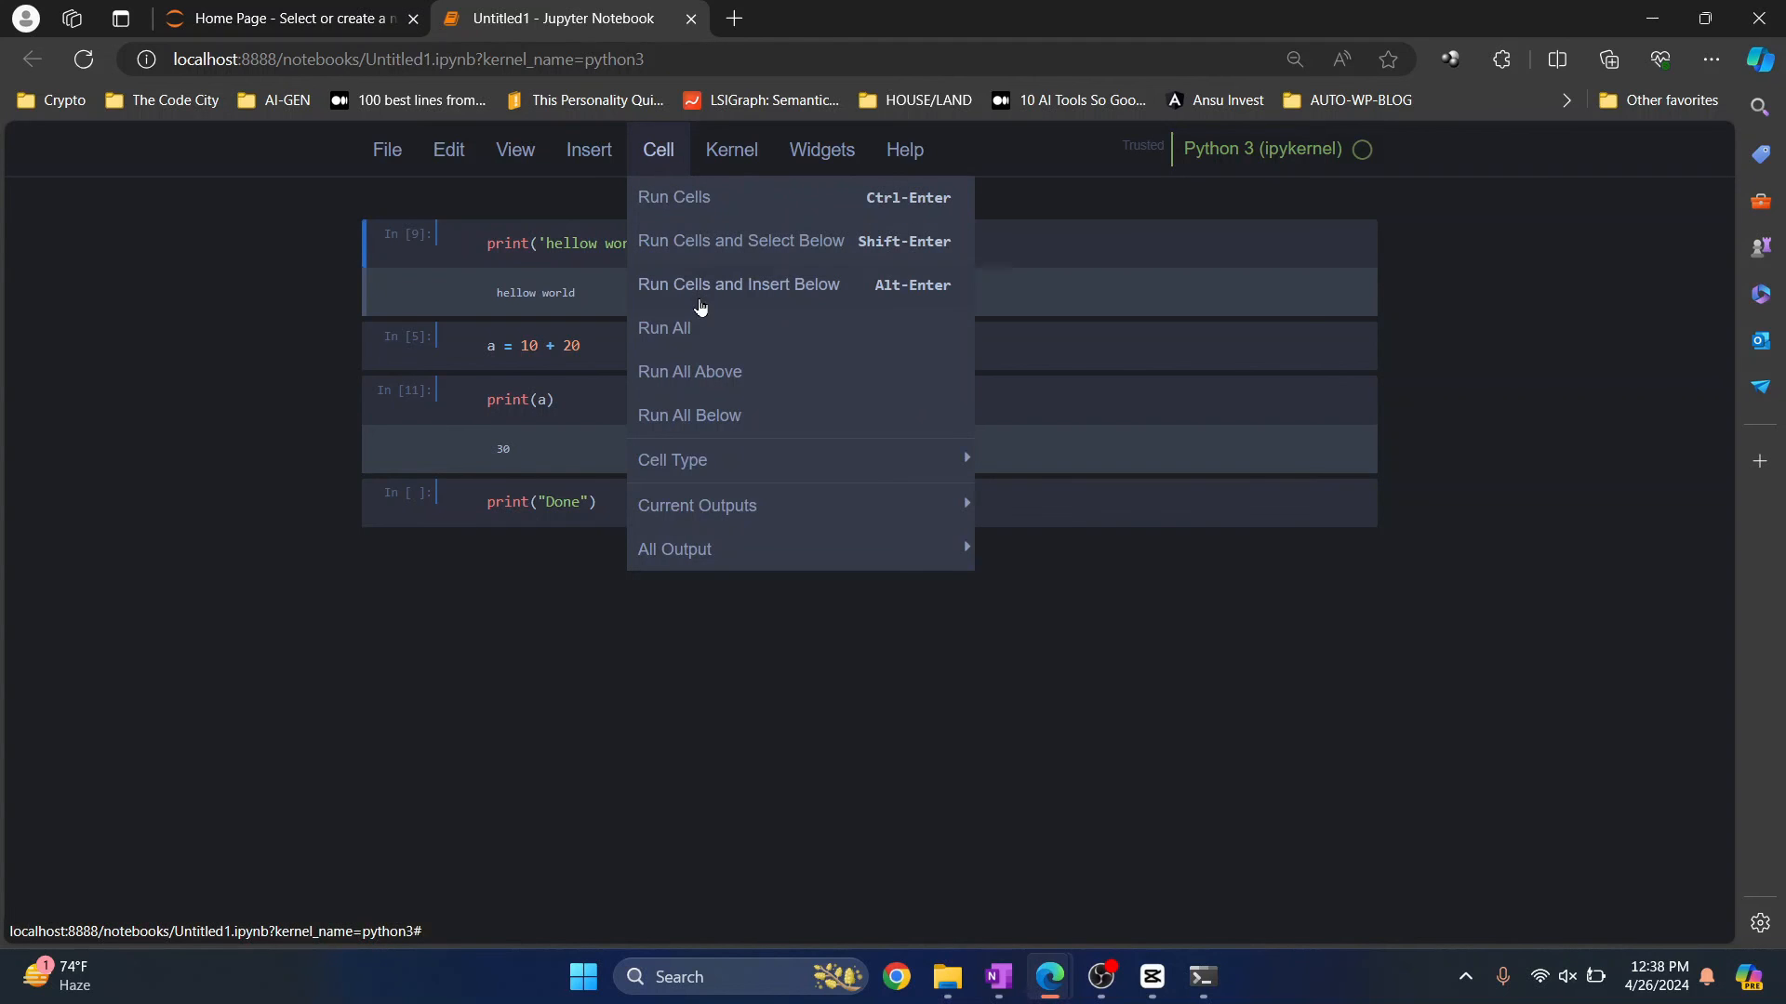
pyautogui.click(664, 327)
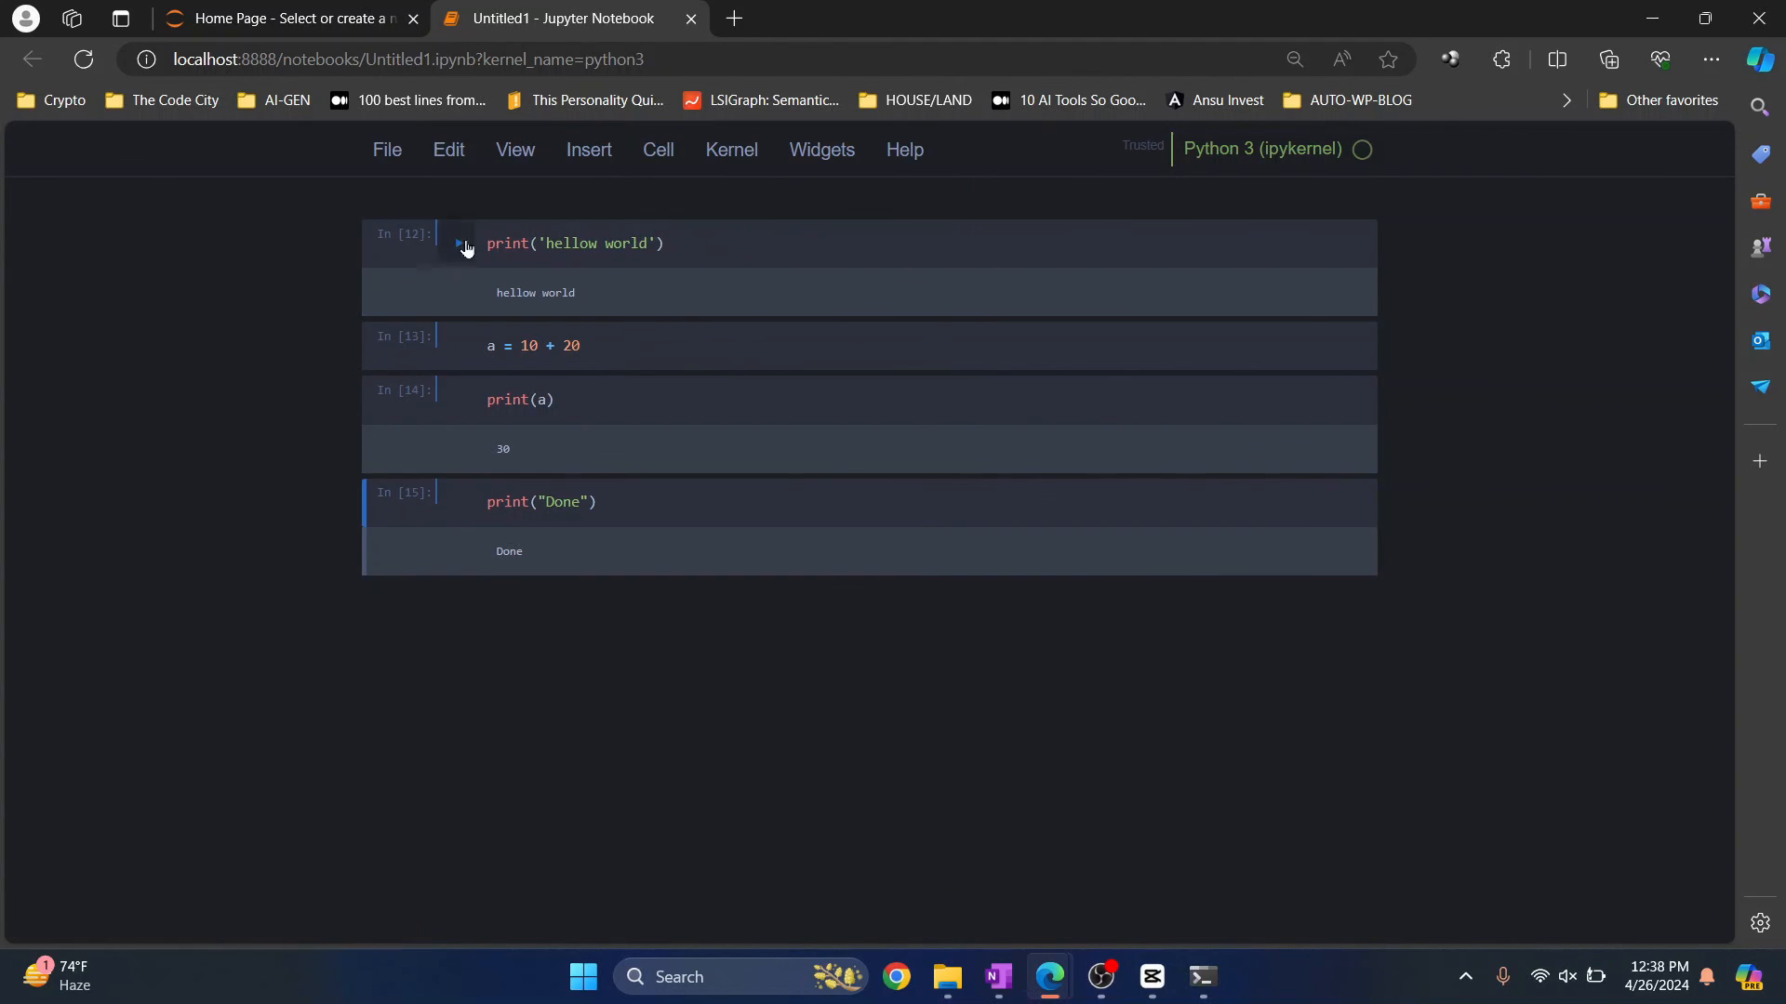
pyautogui.moveTo(695, 539)
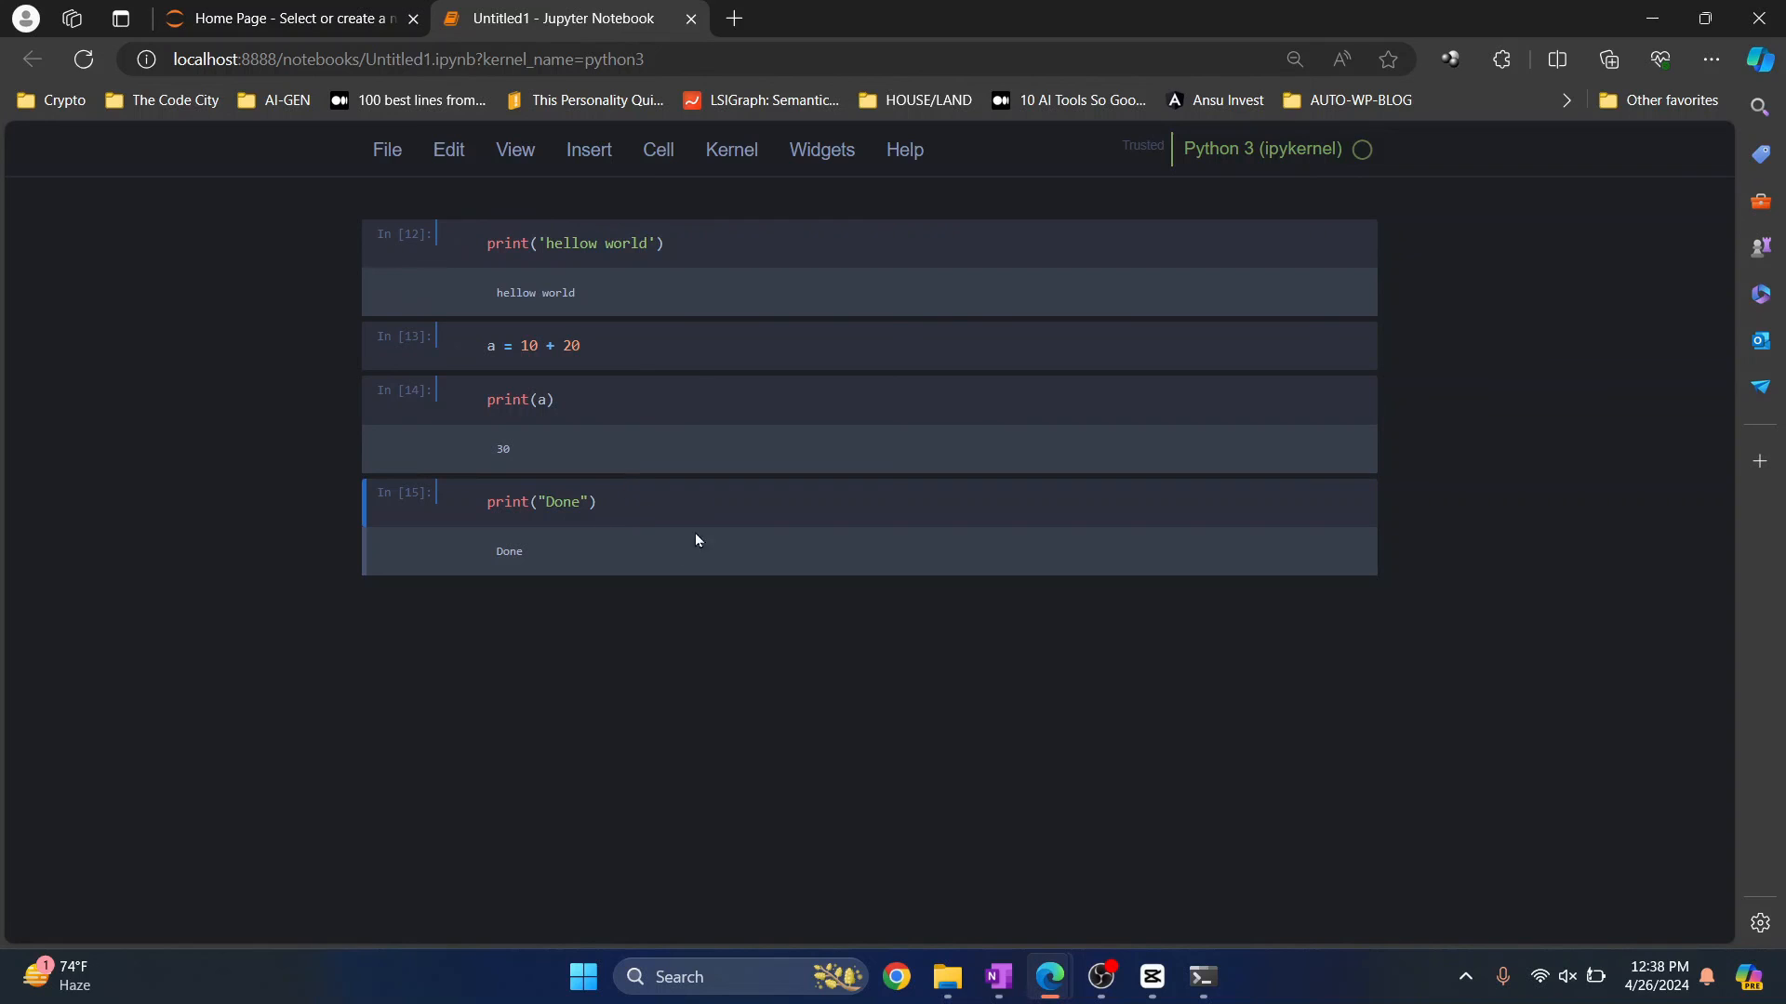
pyautogui.moveTo(597, 566)
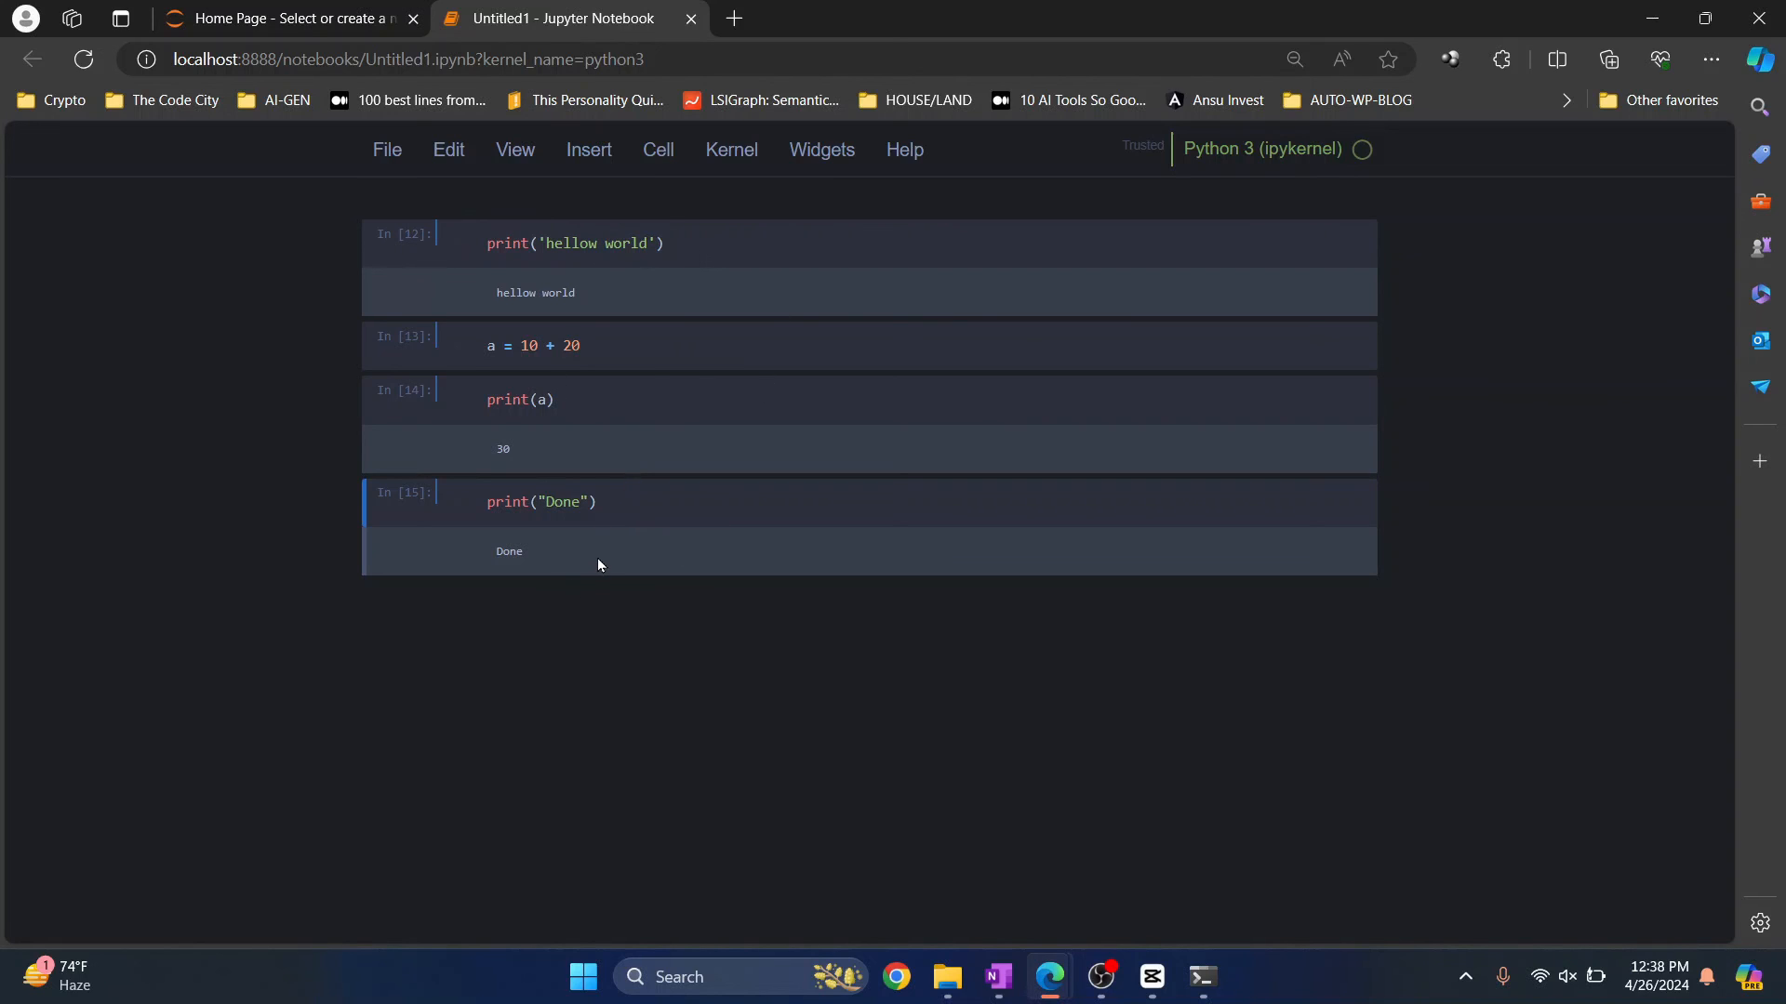